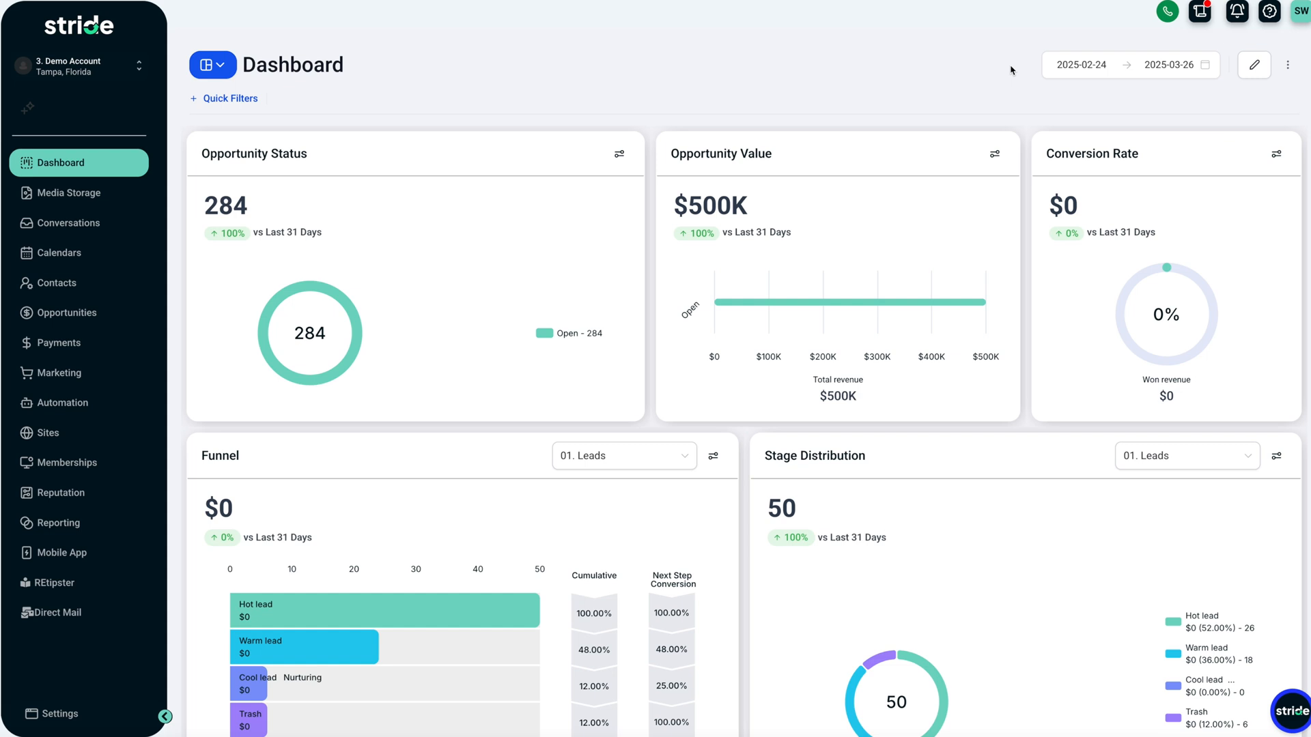
Switch the dashboard view from the default Dashboard to Acquisitions.
{"action": "scroll", "scroll_direction": "down", "scroll_amount": 3}
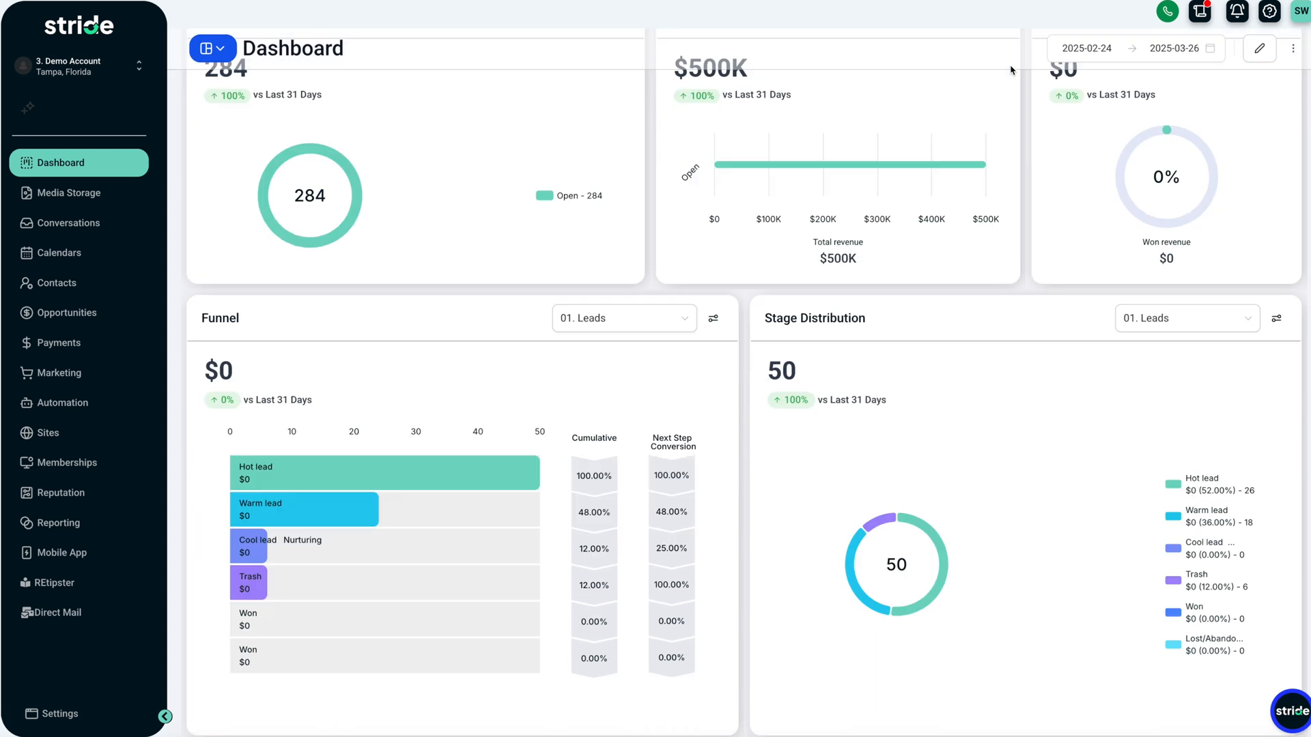
{"action": "scroll", "scroll_direction": "up", "scroll_amount": 3}
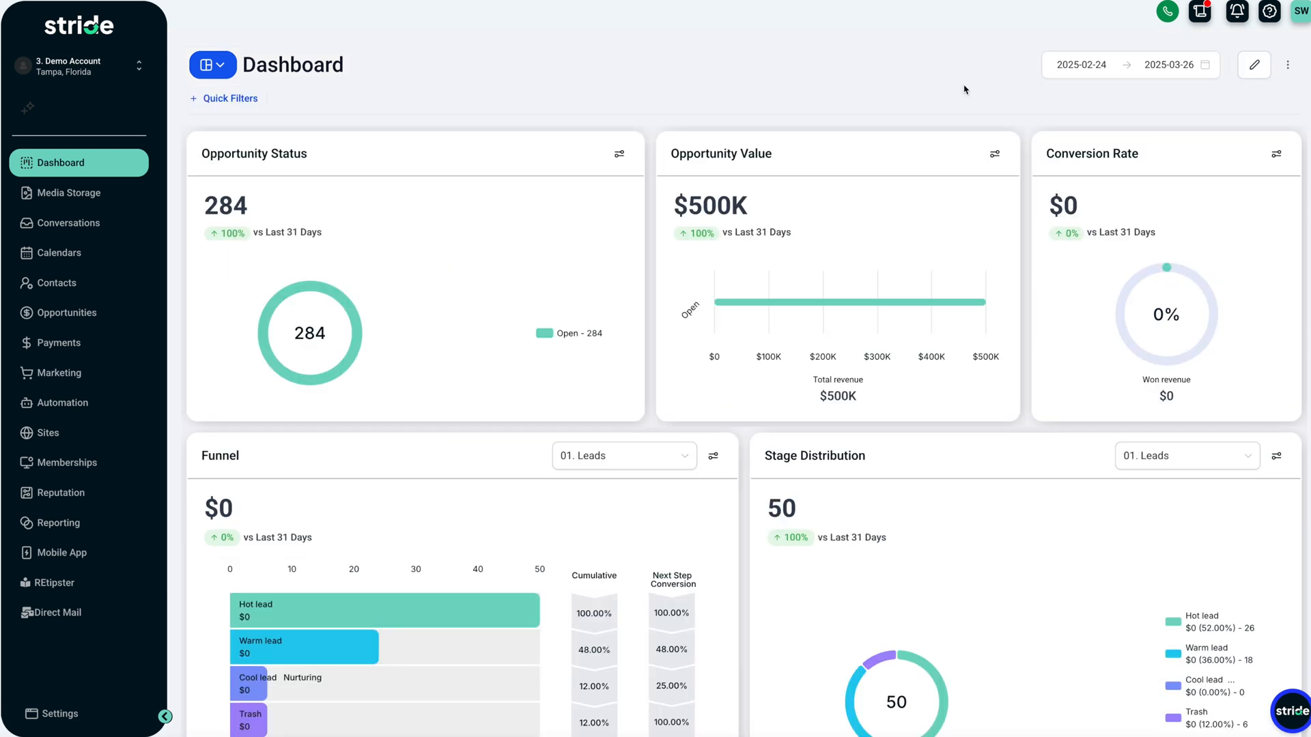
{"action": "mouse_move", "coordinate": [315, 55]}
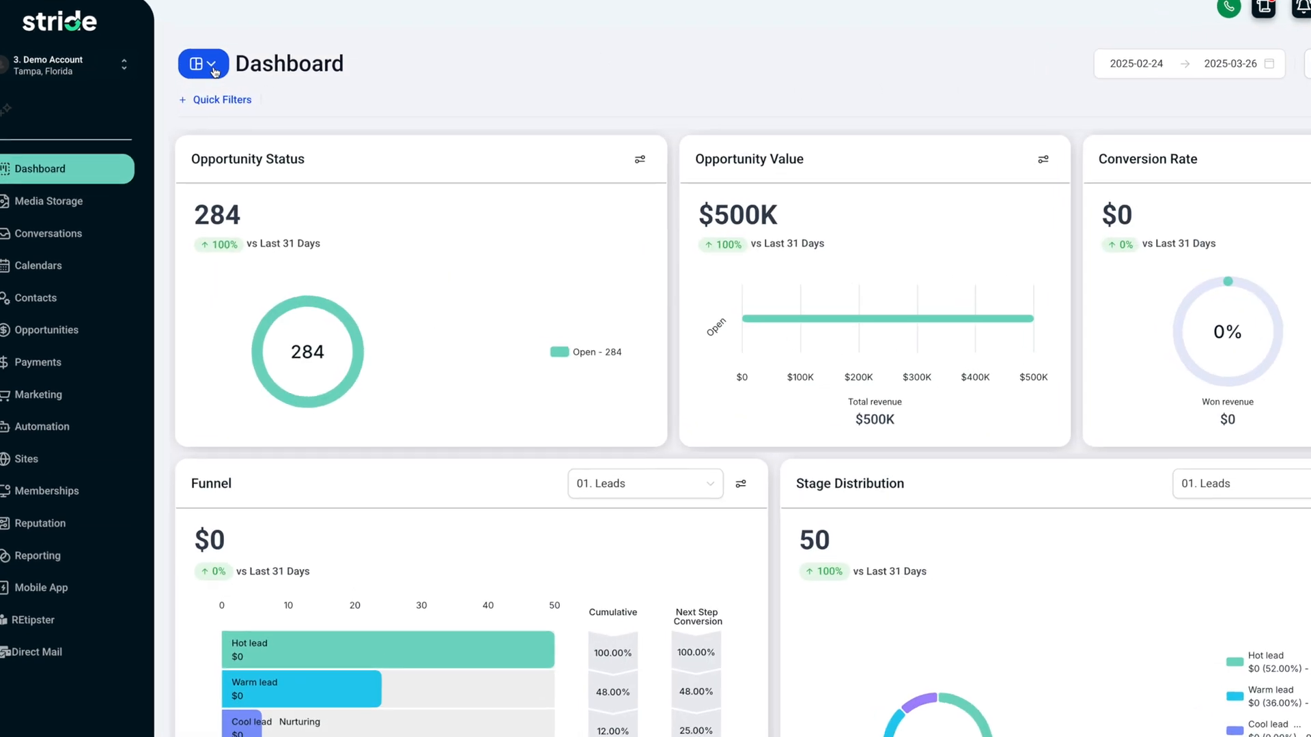
{"action": "left_click", "coordinate": [202, 64]}
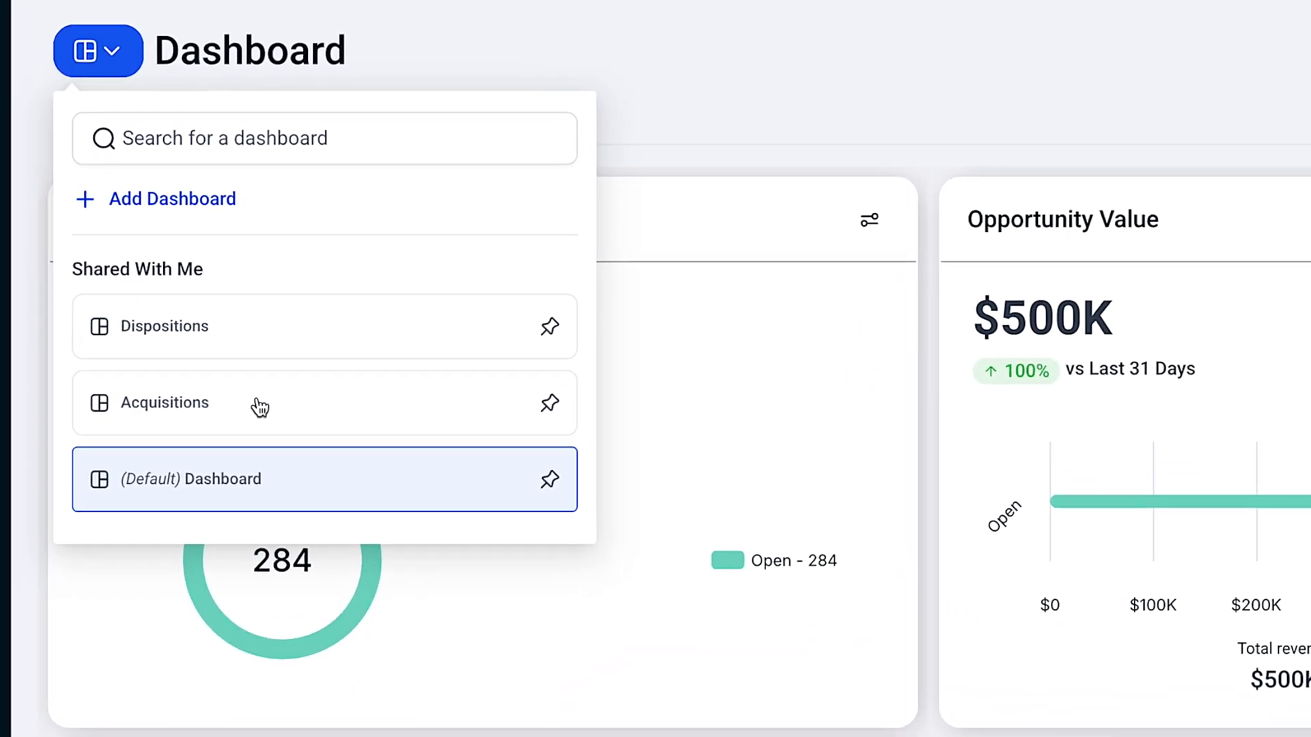
{"action": "left_click", "coordinate": [165, 402]}
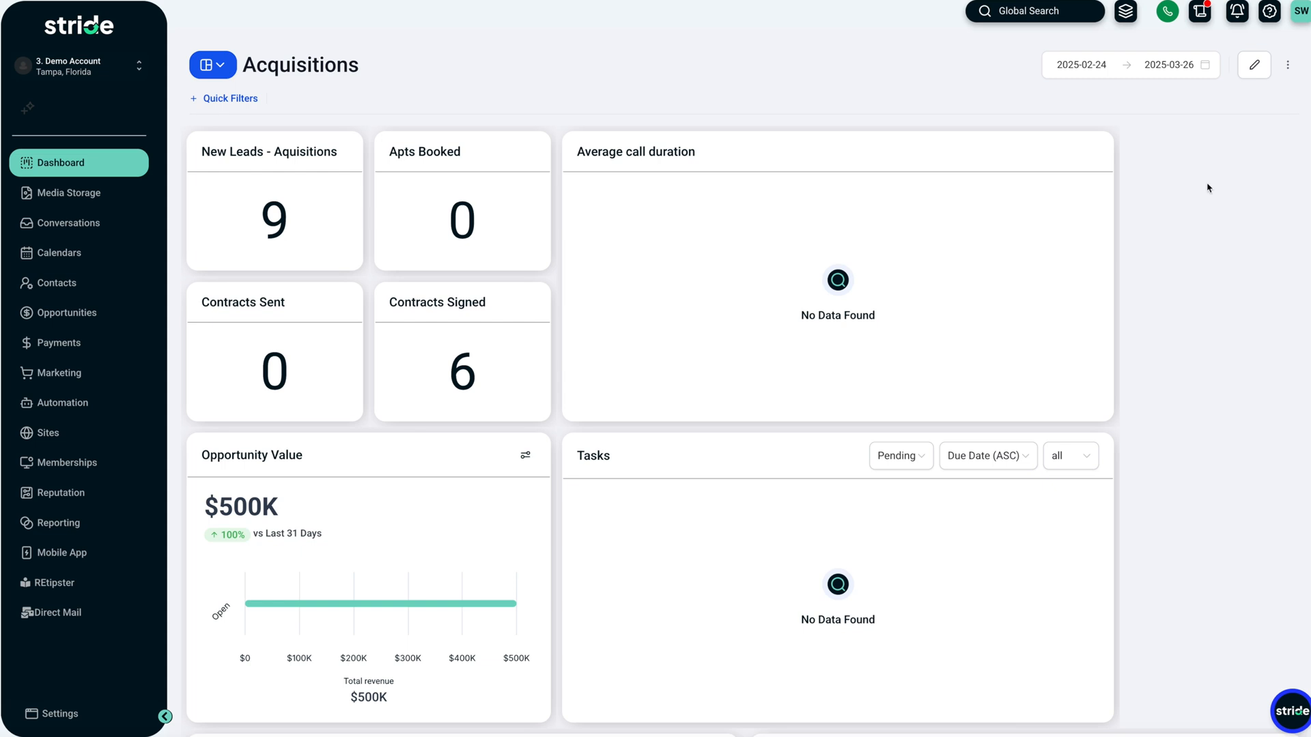
{"action": "mouse_move", "coordinate": [1187, 310]}
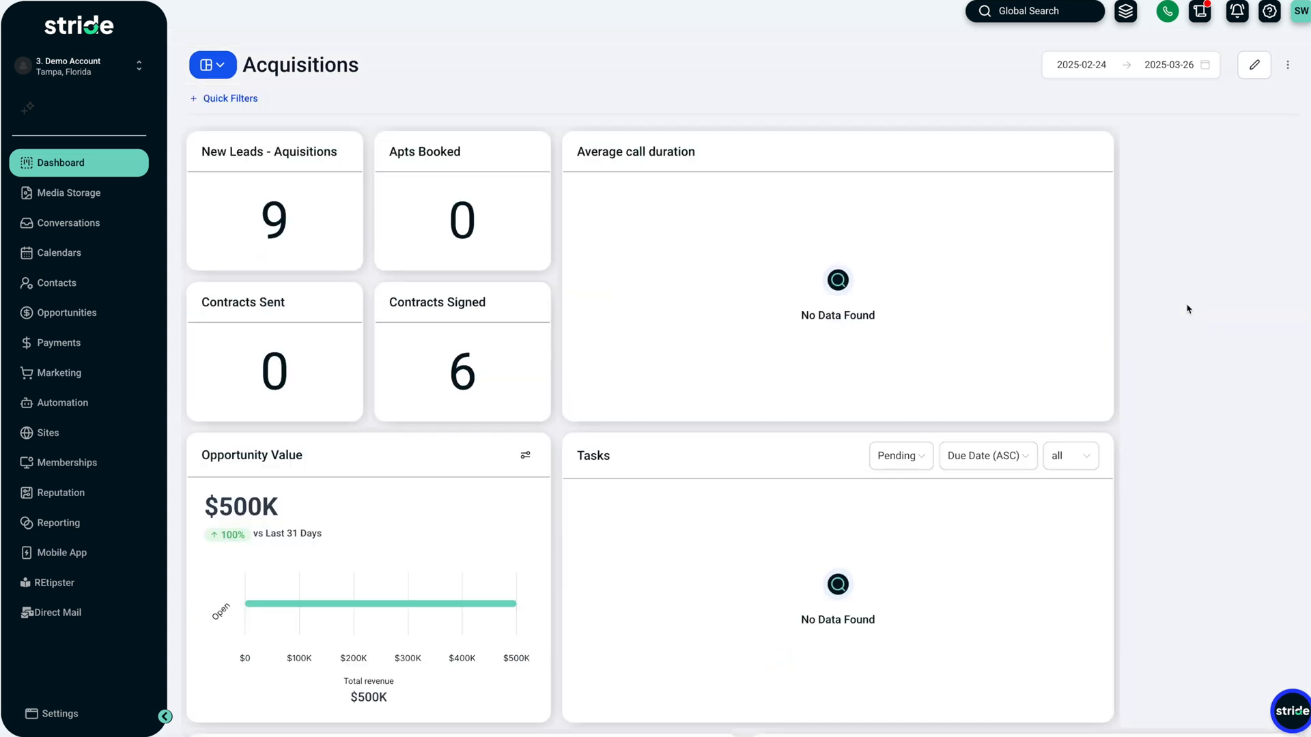
Enter dashboard edit mode and look at the Add Widget list without adding anything.
{"action": "left_click", "coordinate": [1253, 65]}
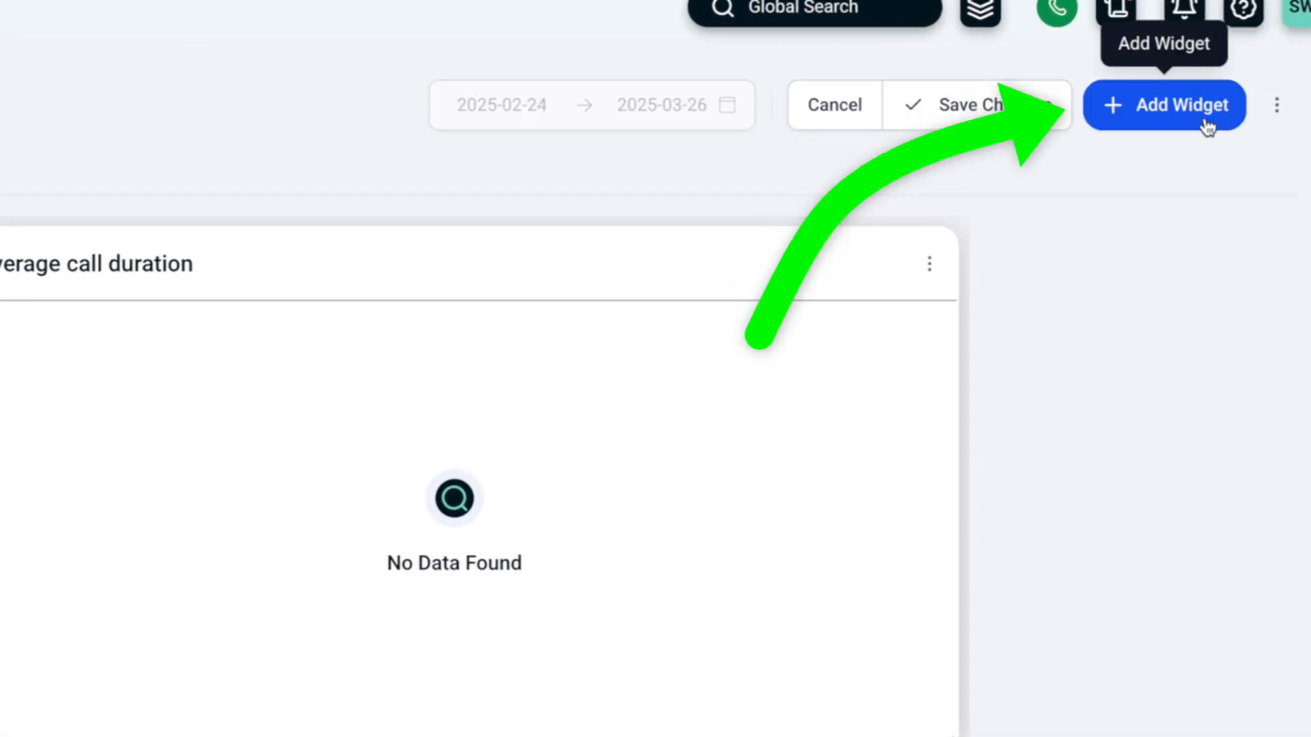
{"action": "left_click", "coordinate": [1165, 105]}
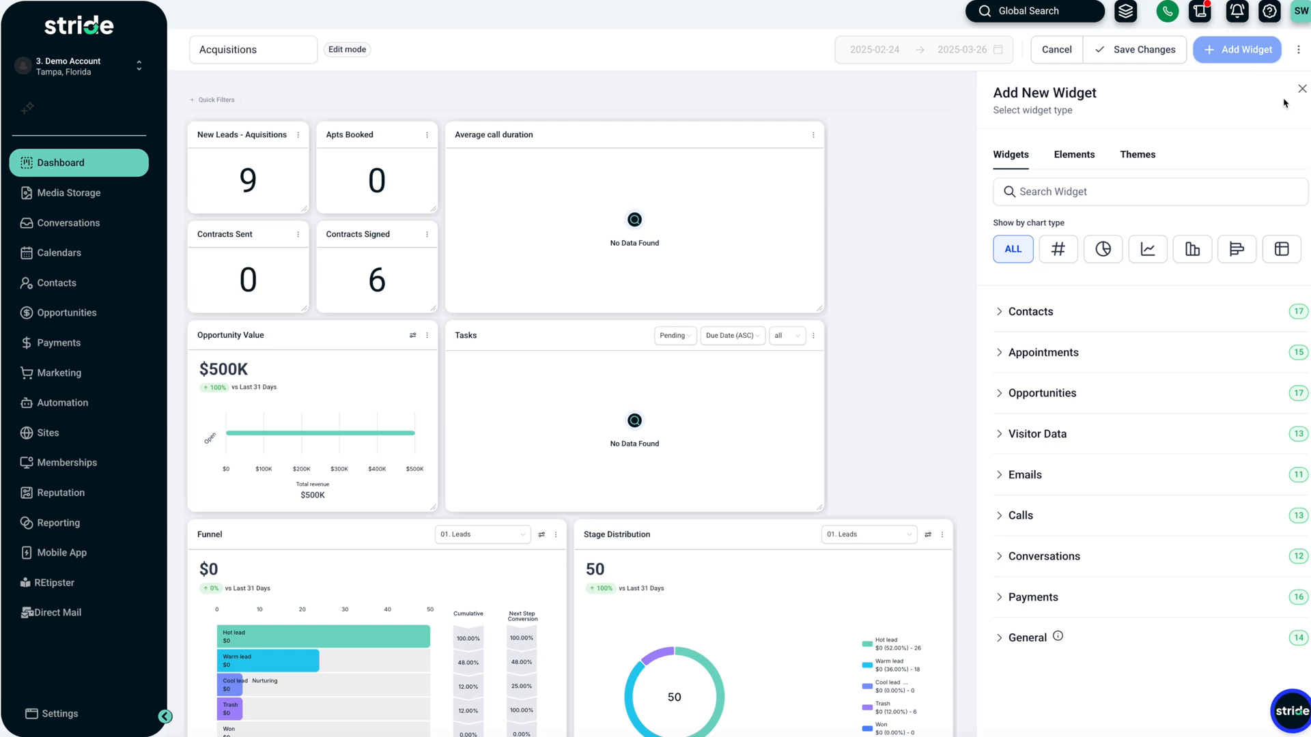
{"action": "left_click", "coordinate": [1301, 89]}
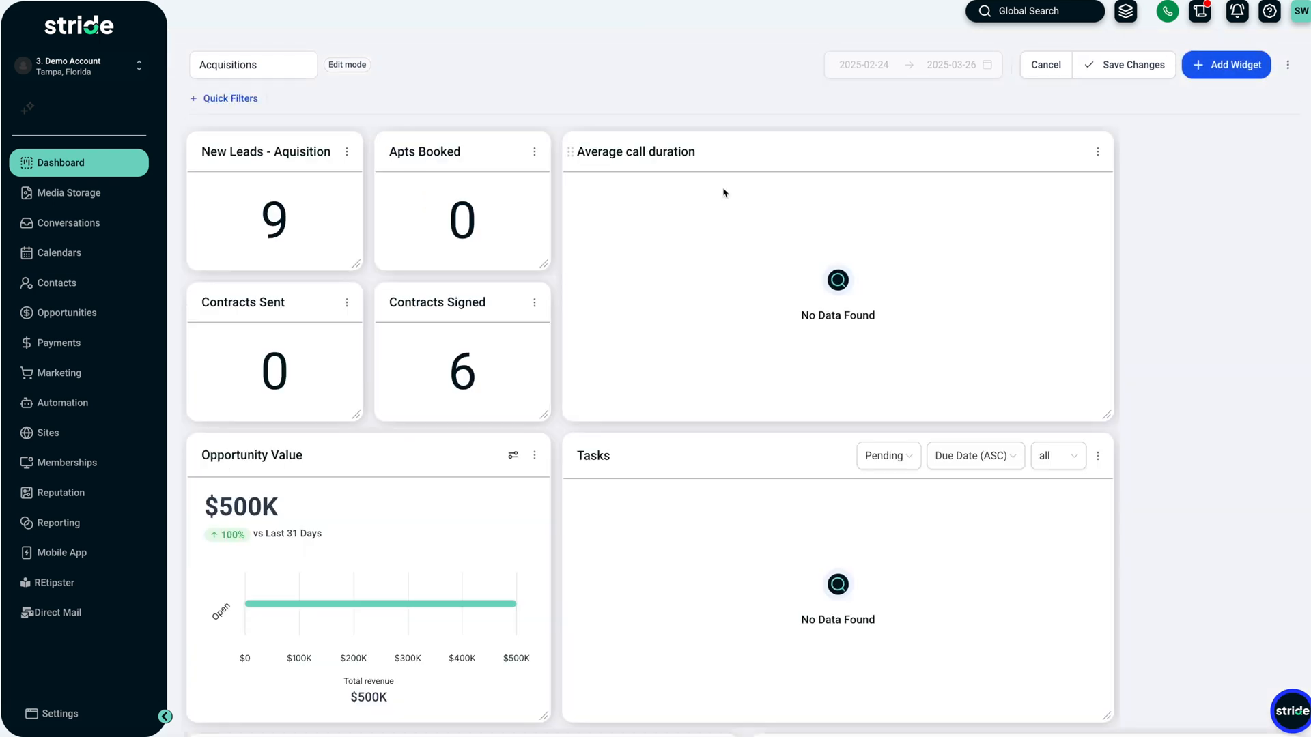
Switch the dashboard view from Acquisitions to Dispositions.
{"action": "left_click", "coordinate": [253, 64]}
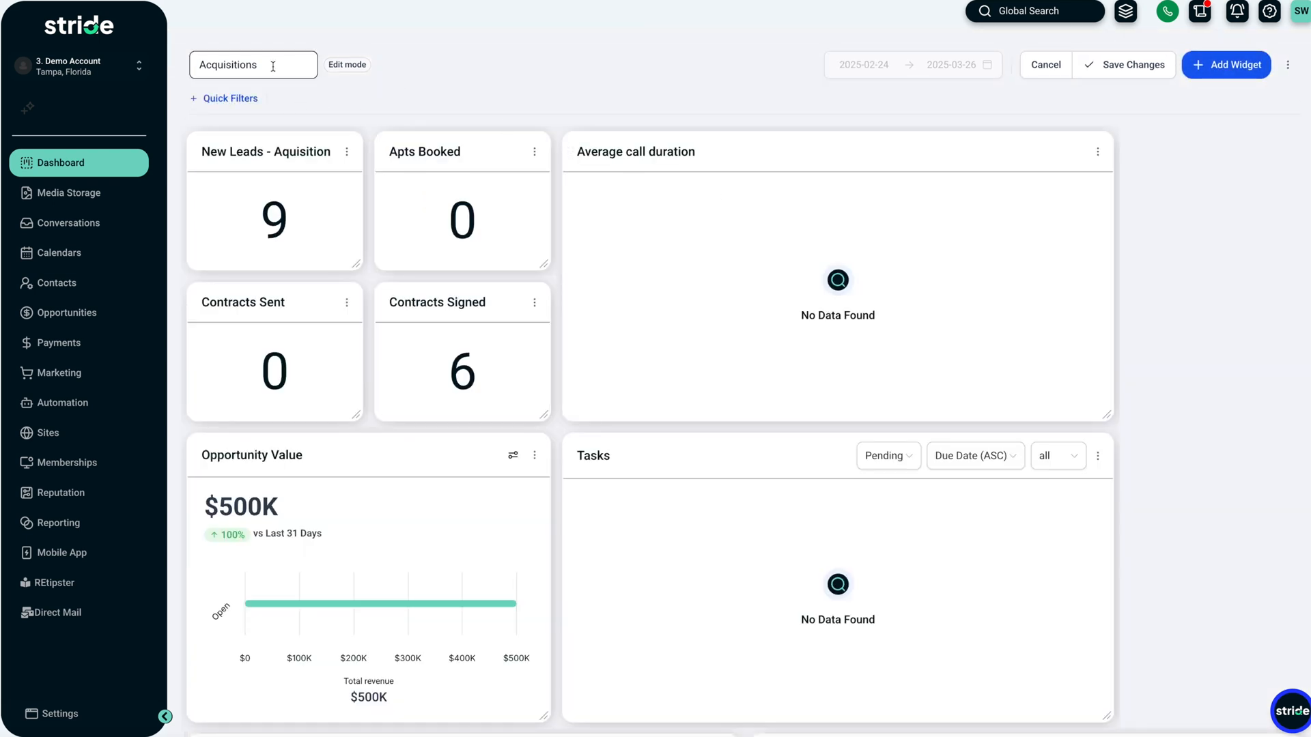
{"action": "left_click", "coordinate": [226, 64]}
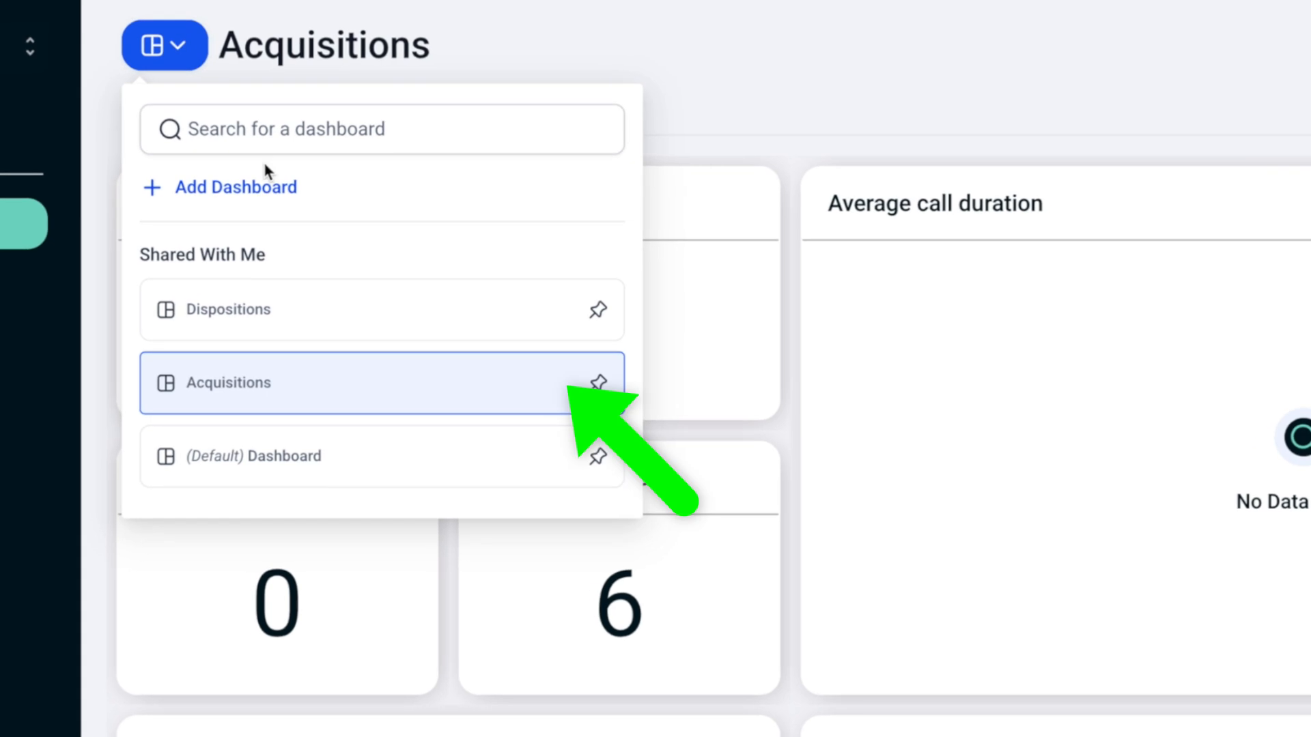
{"action": "left_click", "coordinate": [235, 310]}
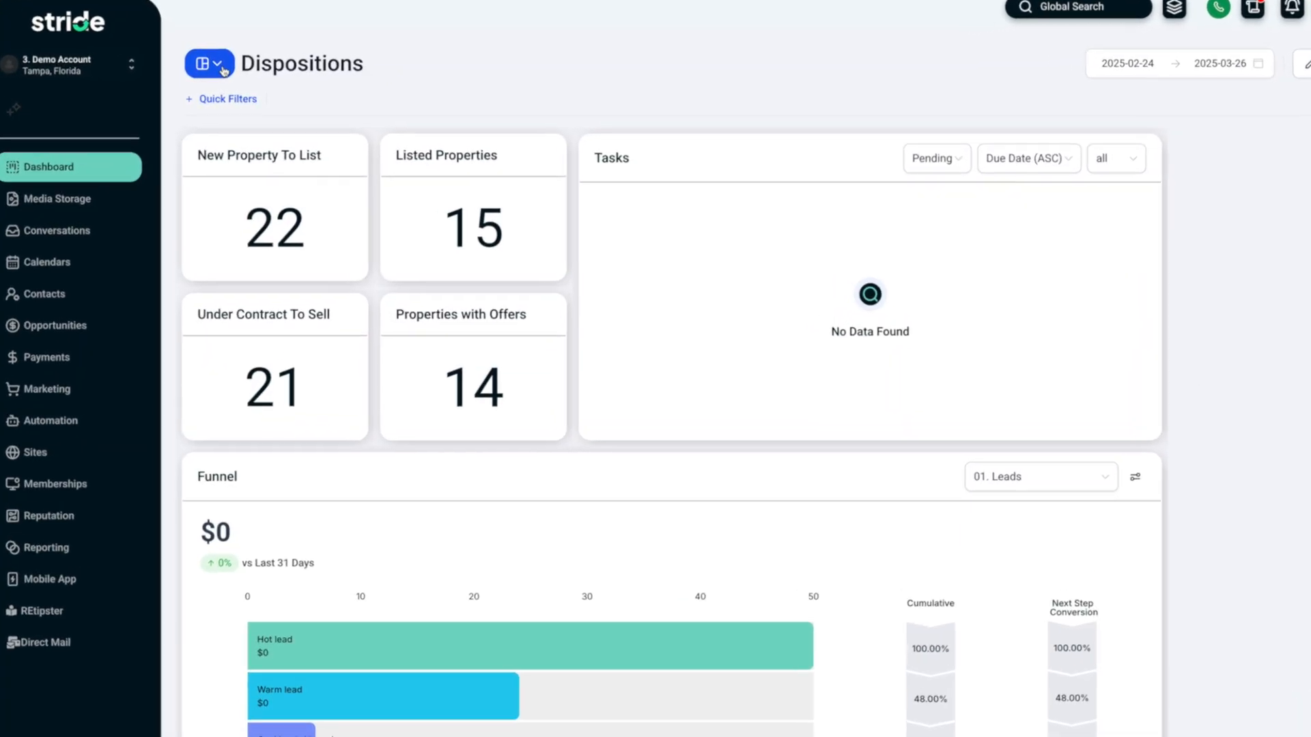
Move to the Naples Demo Account and put its default Dashboard into edit mode.
{"action": "left_click", "coordinate": [207, 64]}
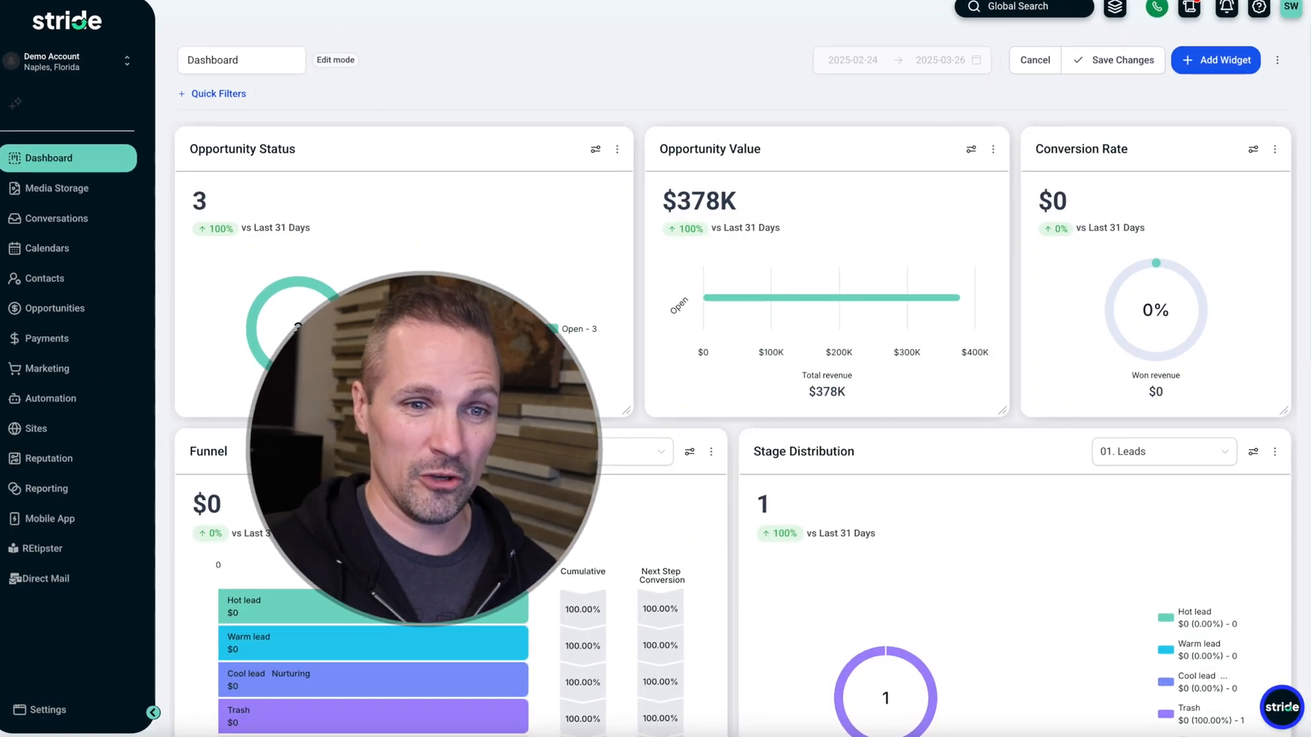
{"action": "left_click", "coordinate": [1278, 708]}
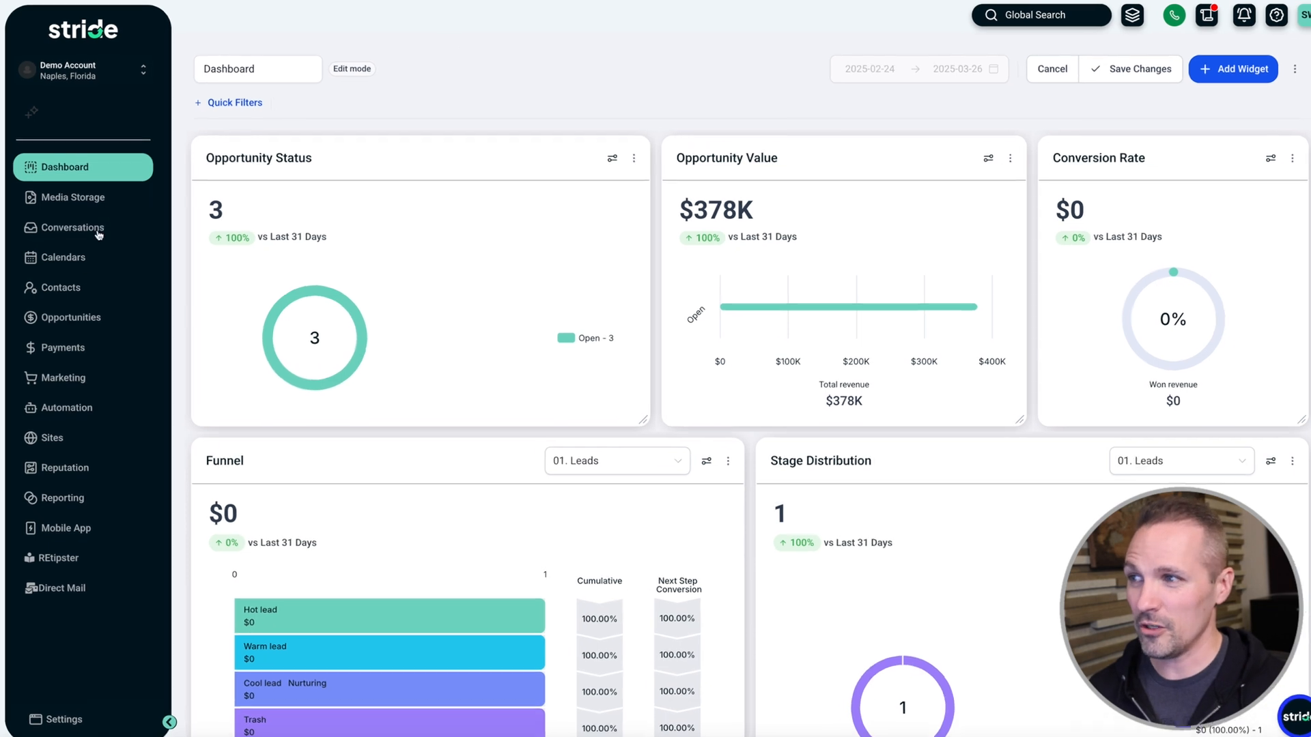
Go to Contacts and start the contact import flow at its file-upload step.
{"action": "left_click", "coordinate": [62, 287]}
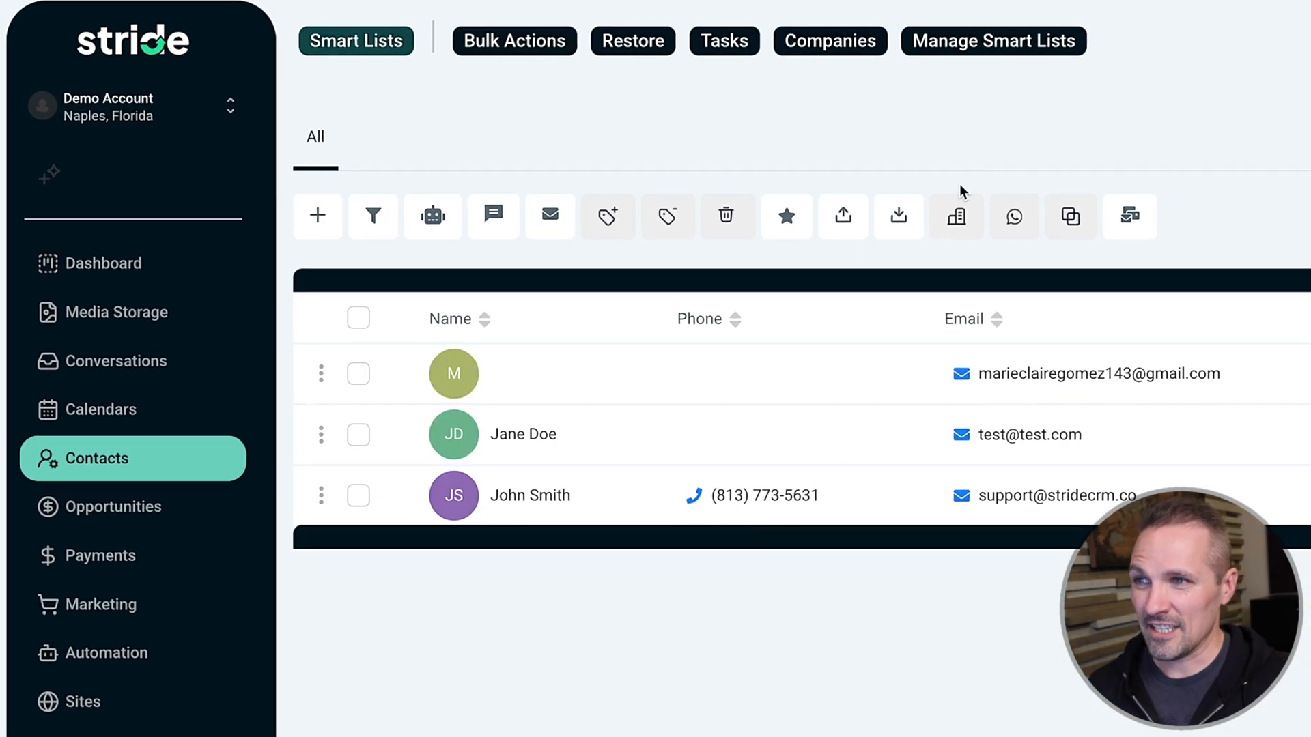
{"action": "left_click", "coordinate": [898, 216]}
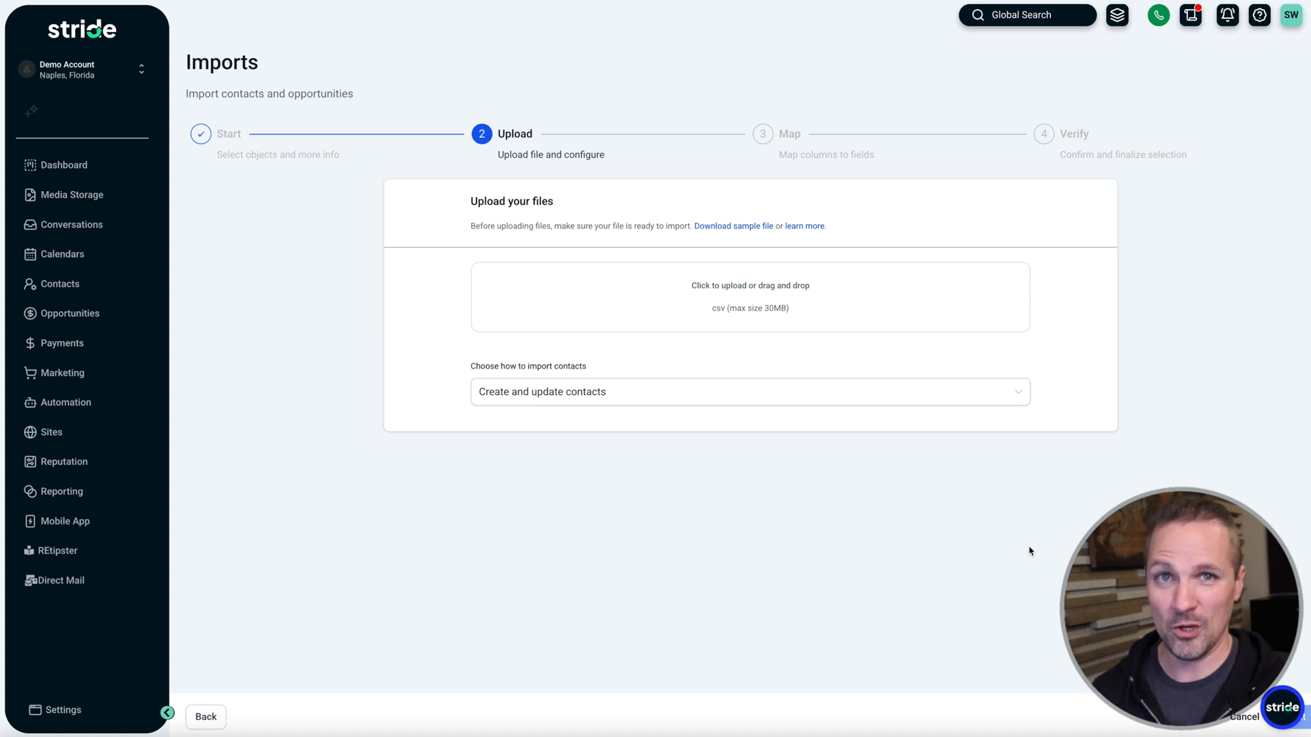
{"action": "mouse_move", "coordinate": [245, 199]}
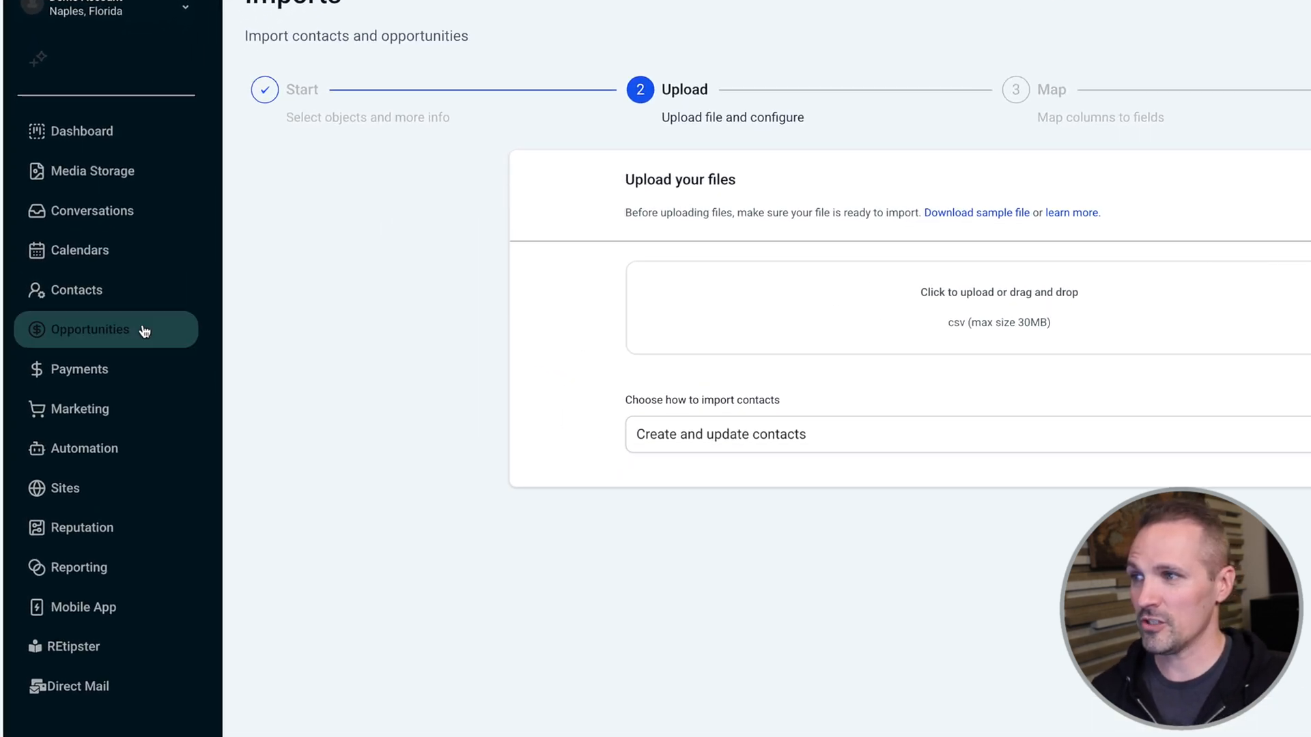
Show the Opportunities board for the 01. Leads pipeline.
{"action": "left_click", "coordinate": [90, 329]}
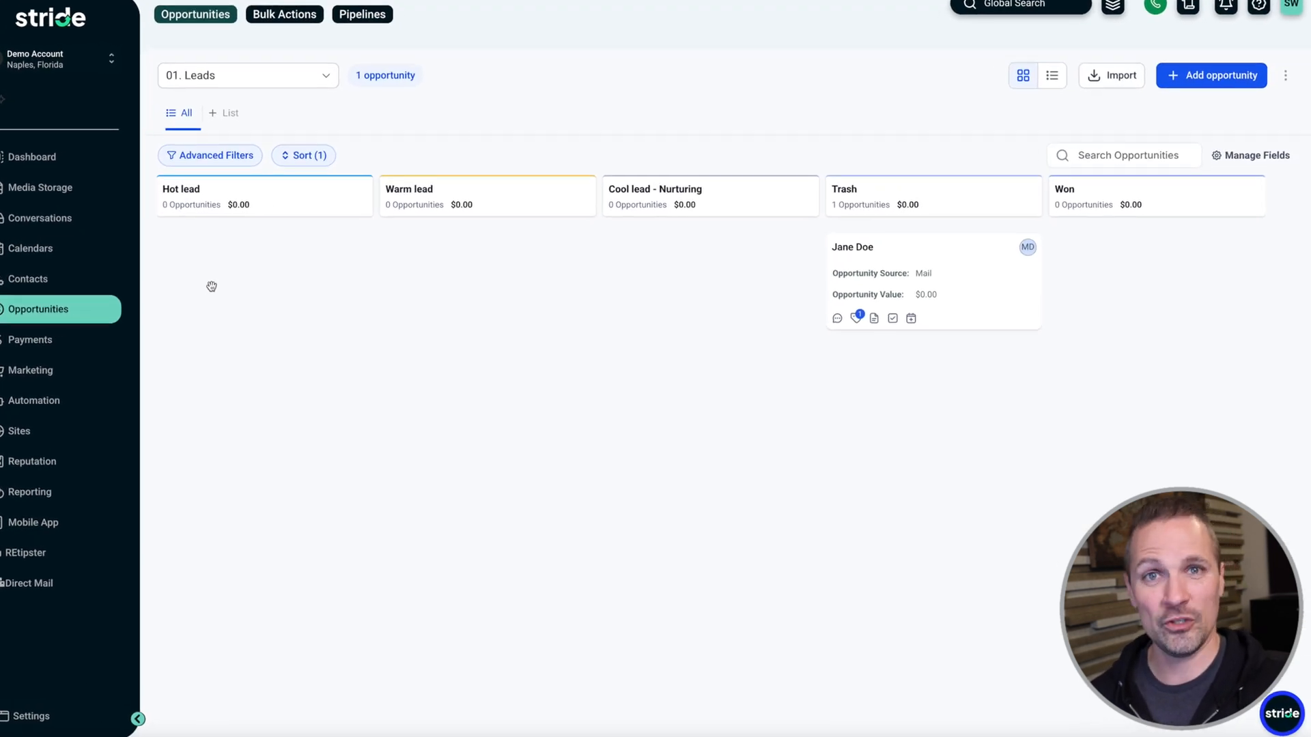
{"action": "left_click", "coordinate": [137, 720]}
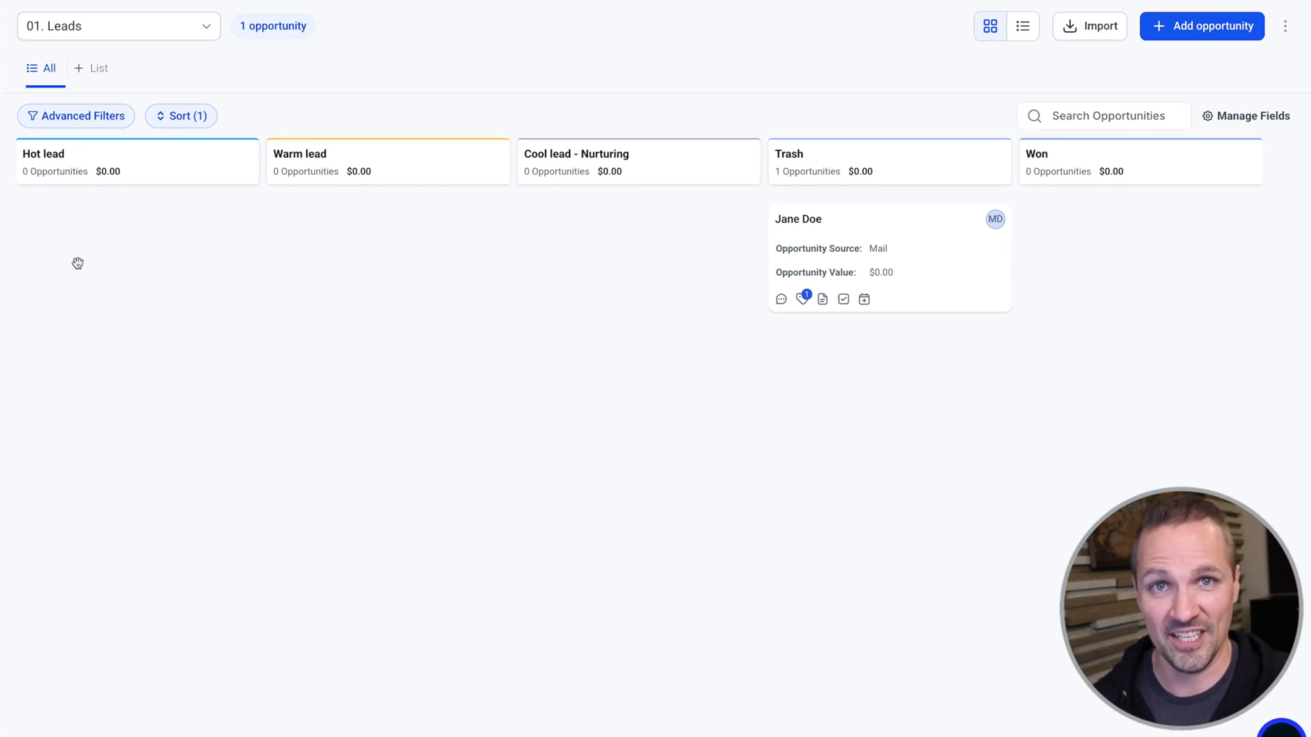
{"action": "mouse_move", "coordinate": [110, 277]}
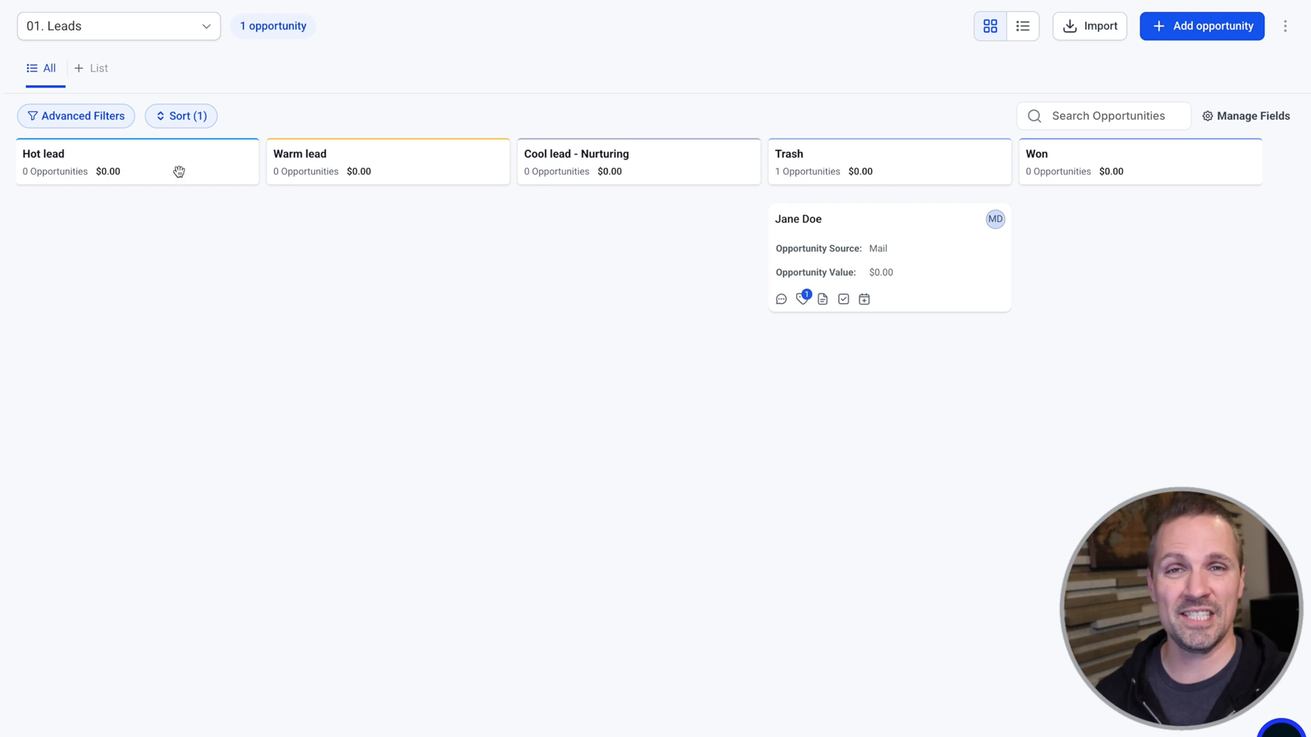
{"action": "mouse_move", "coordinate": [165, 165]}
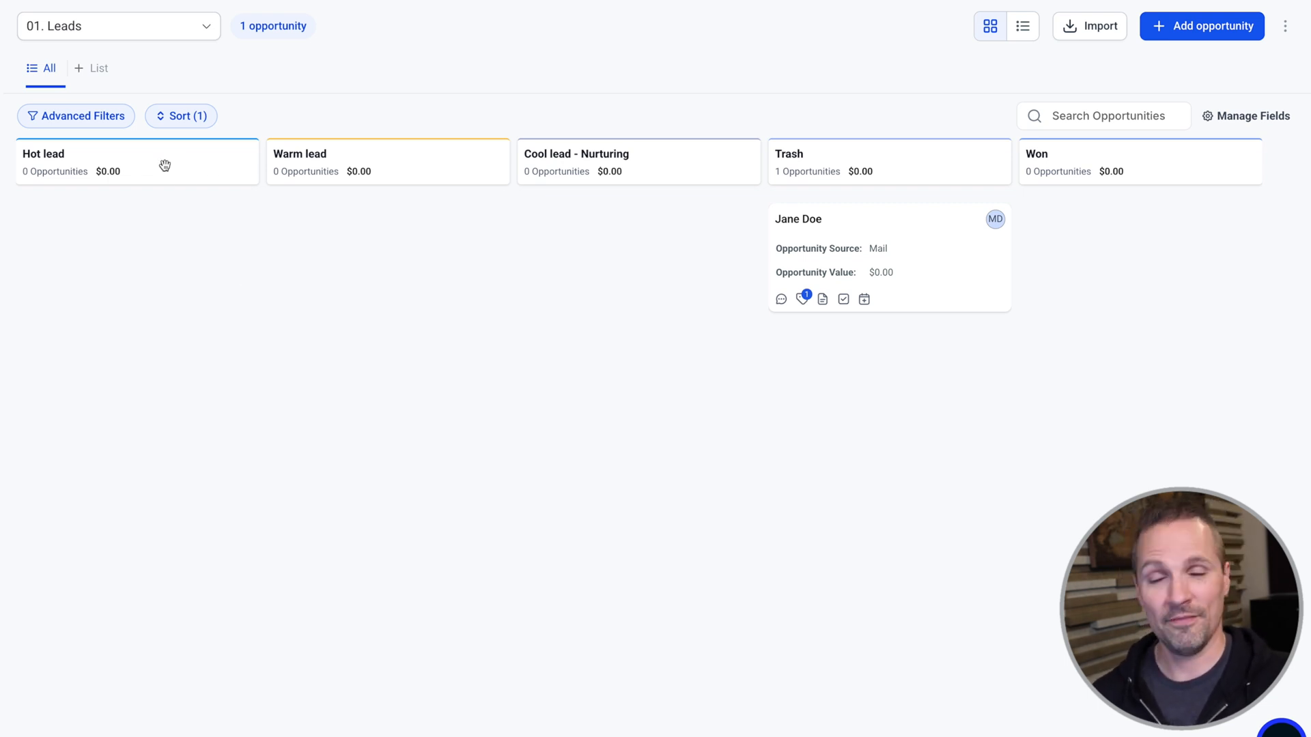
{"action": "mouse_move", "coordinate": [321, 215]}
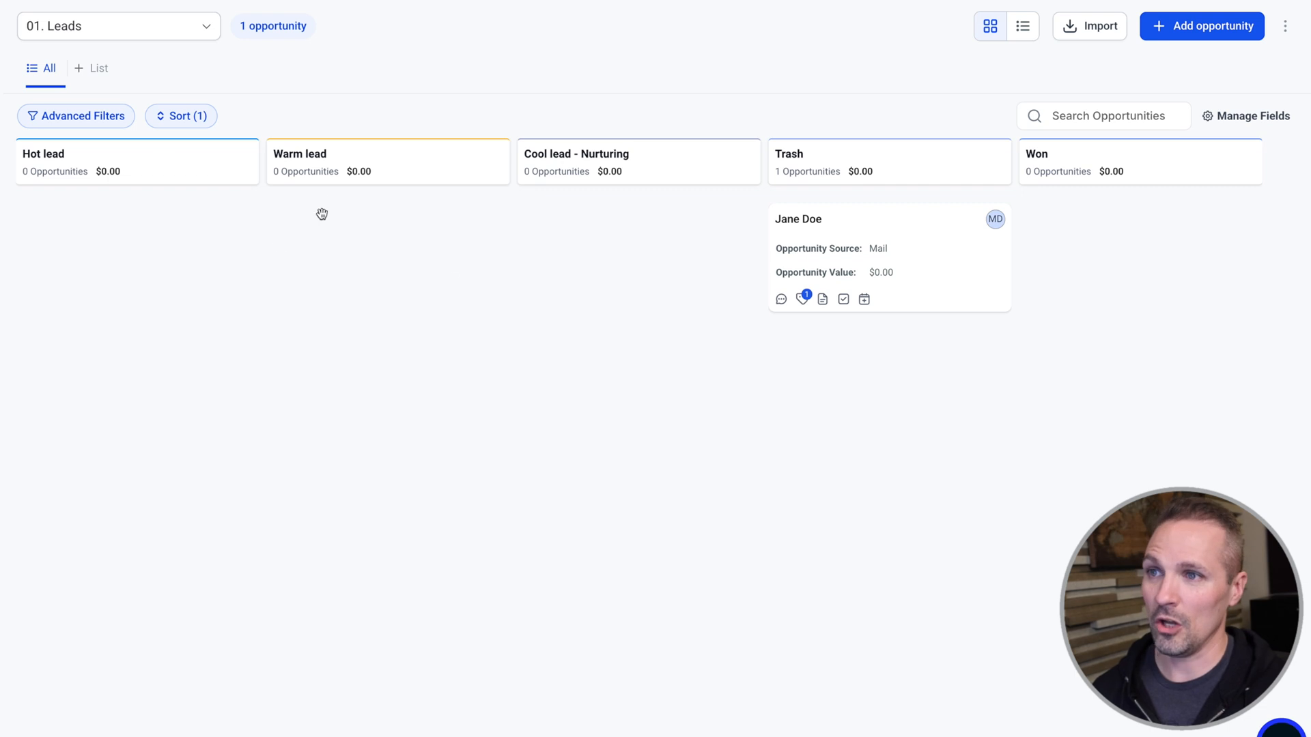
{"action": "mouse_move", "coordinate": [143, 179]}
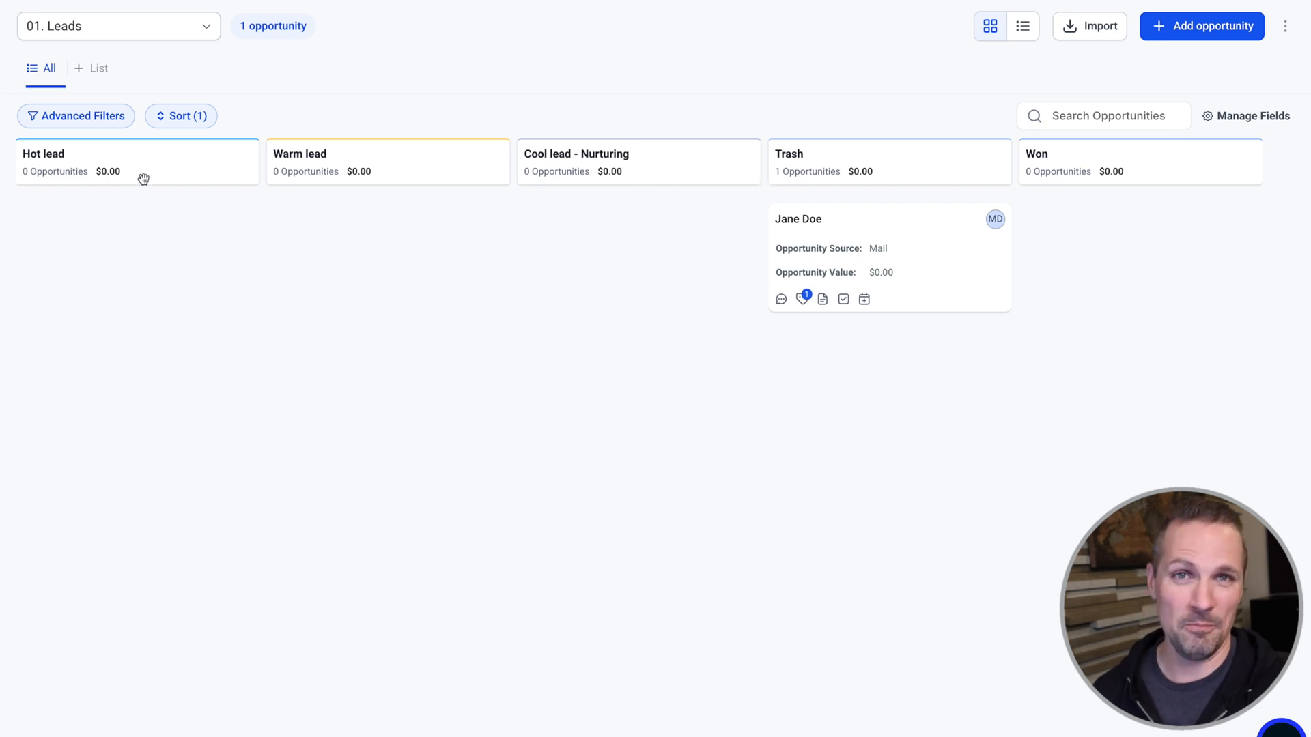
{"action": "mouse_move", "coordinate": [827, 243]}
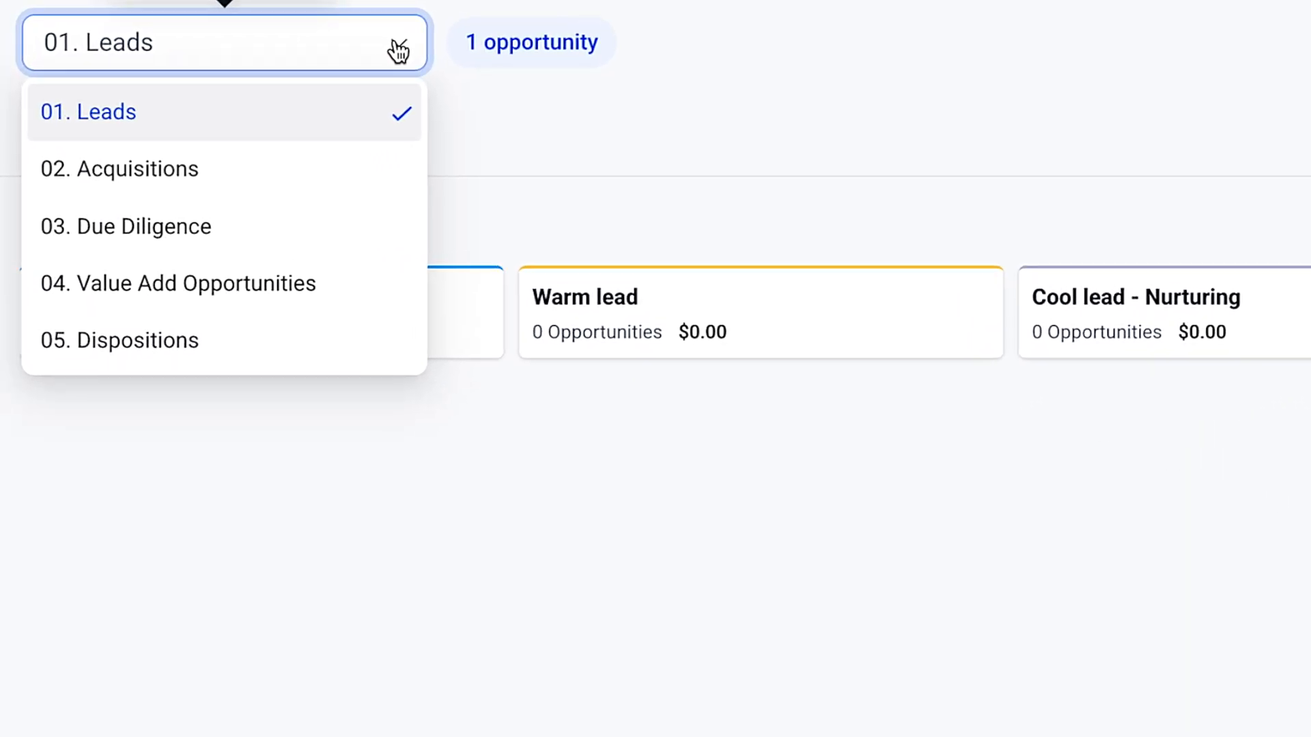
{"action": "mouse_move", "coordinate": [333, 107]}
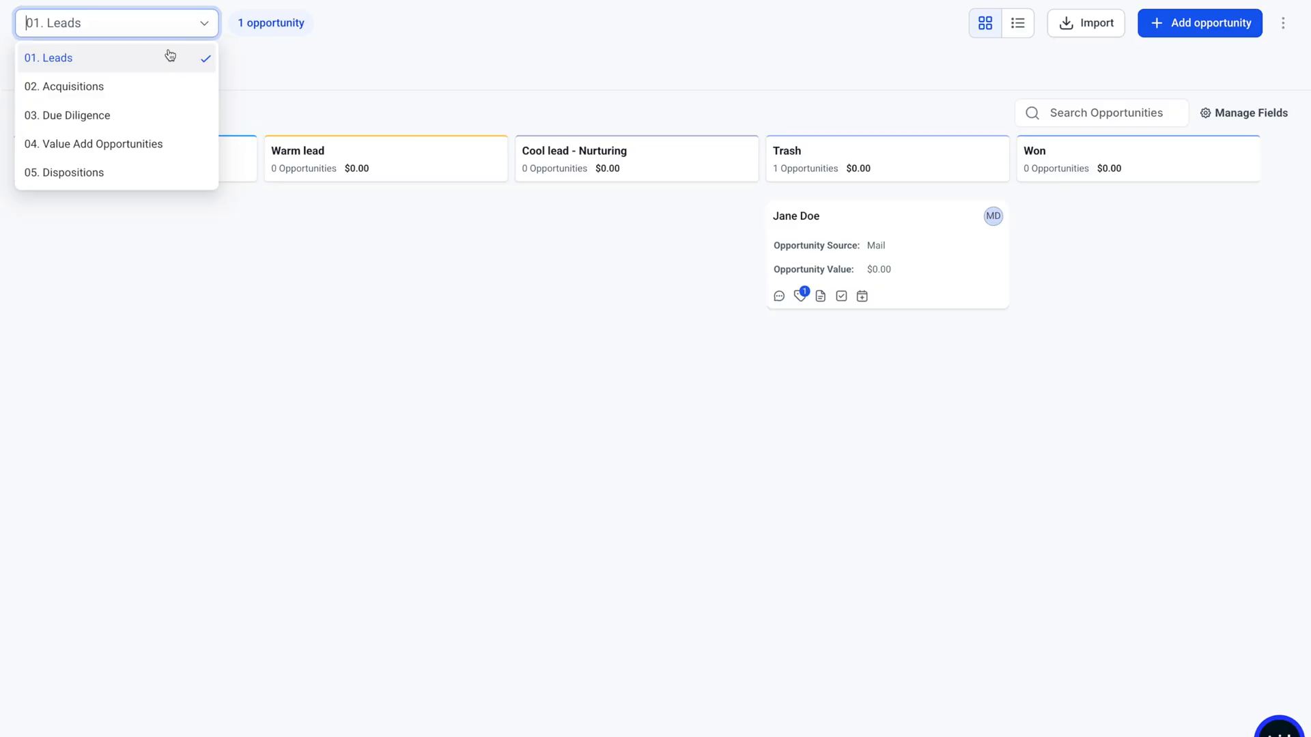
View the Leads, Acquisitions and Due Diligence pipeline boards in turn.
{"action": "left_click", "coordinate": [48, 58]}
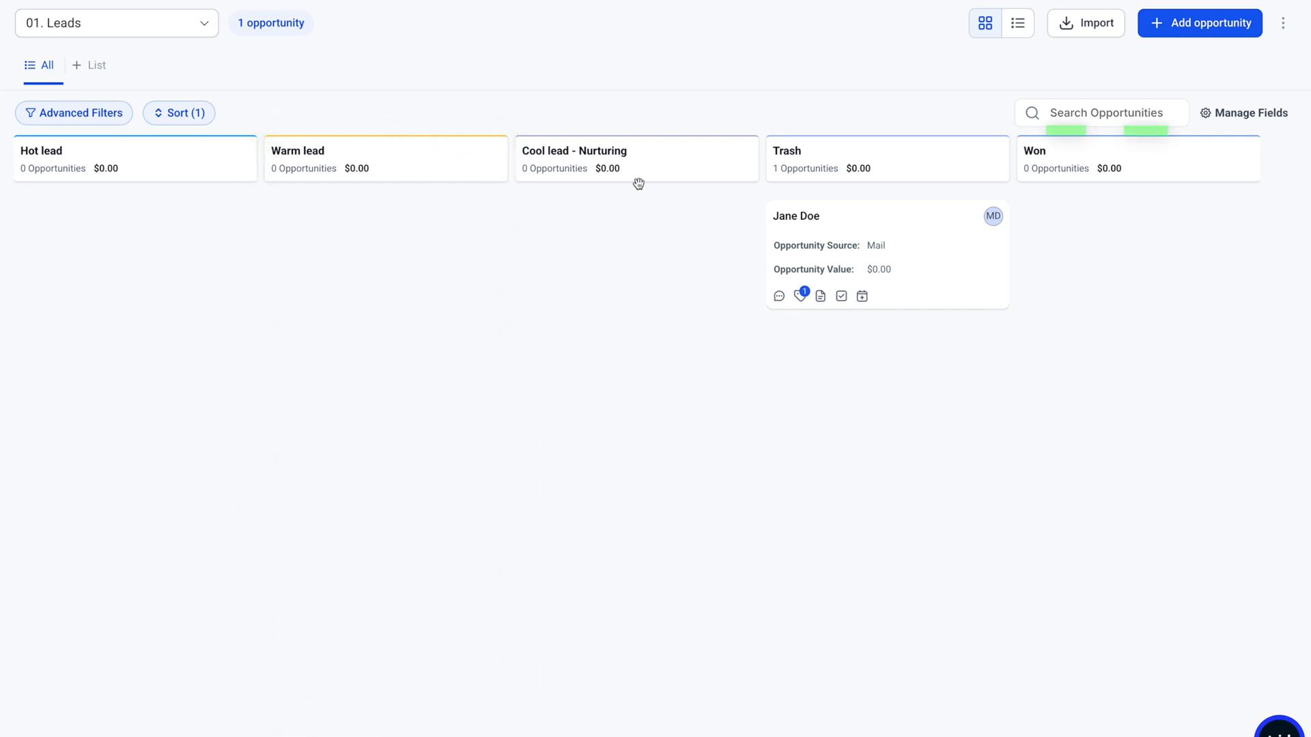
{"action": "mouse_move", "coordinate": [840, 228]}
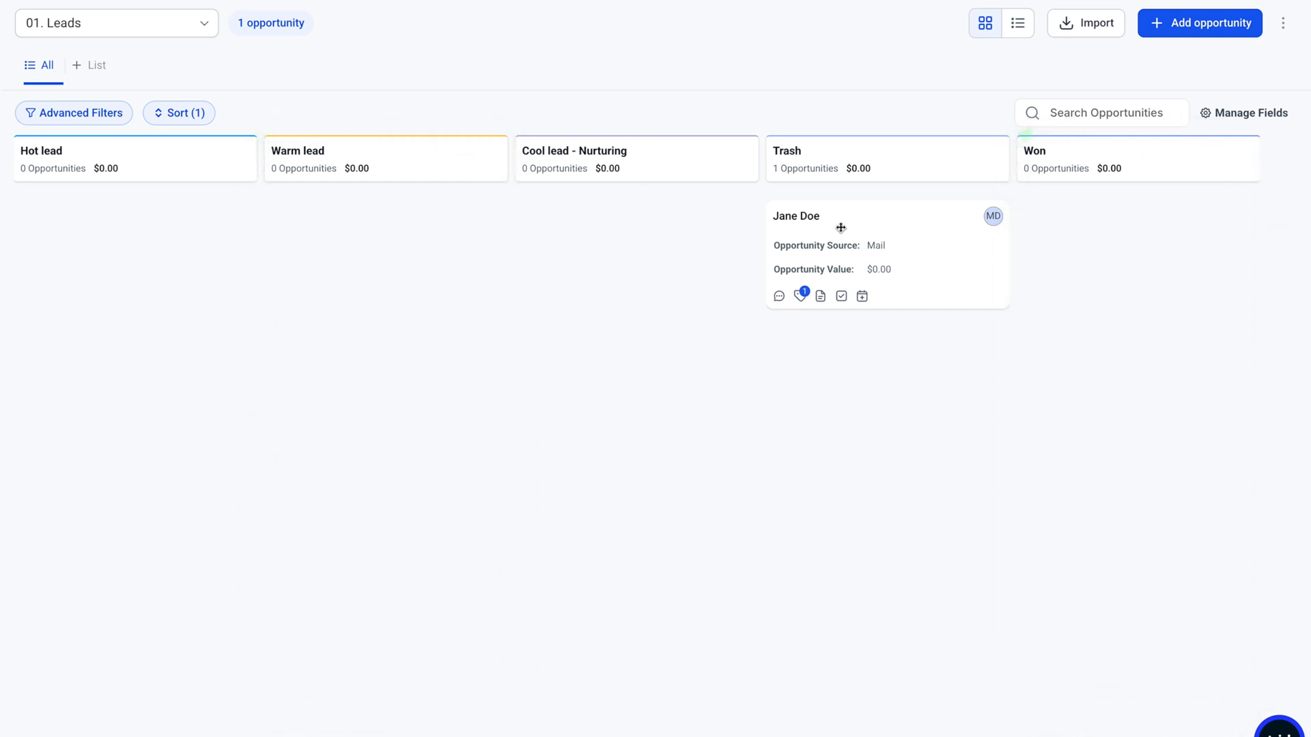
{"action": "left_click", "coordinate": [118, 23]}
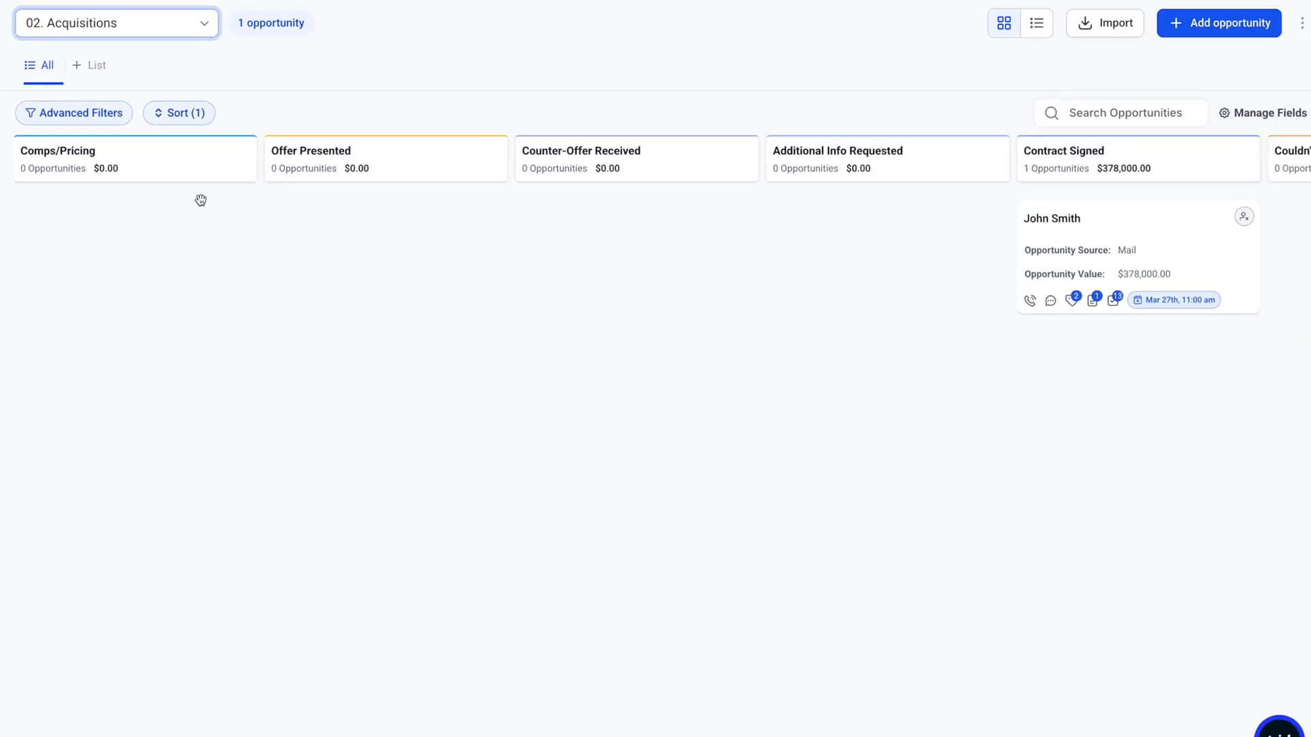
{"action": "mouse_move", "coordinate": [881, 275]}
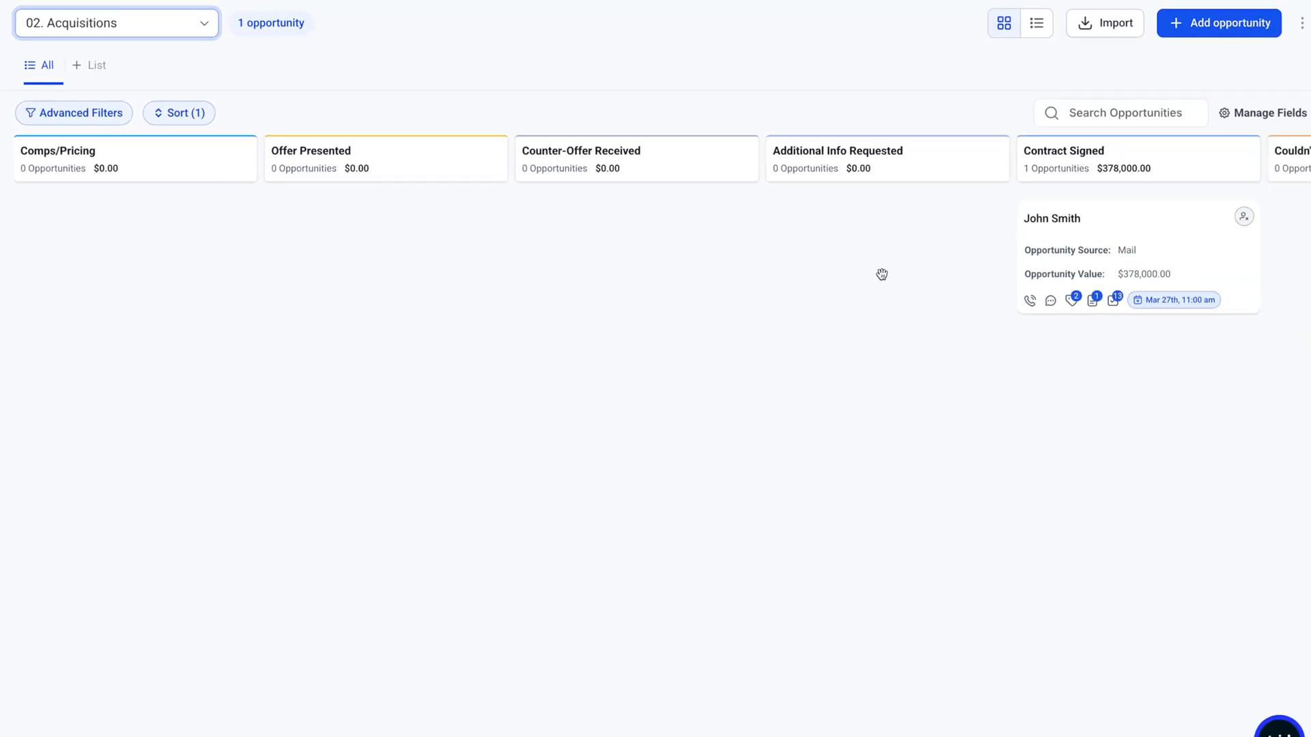
{"action": "left_click", "coordinate": [116, 24]}
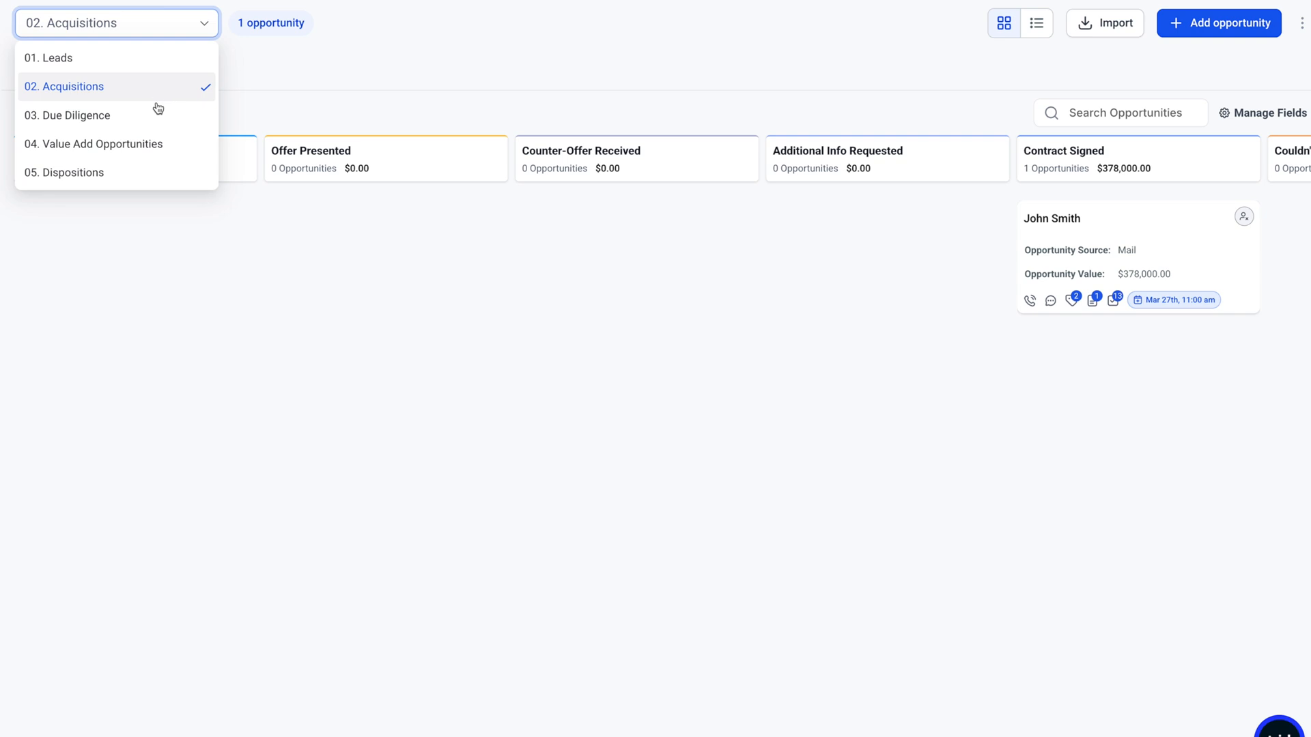
{"action": "left_click", "coordinate": [68, 115]}
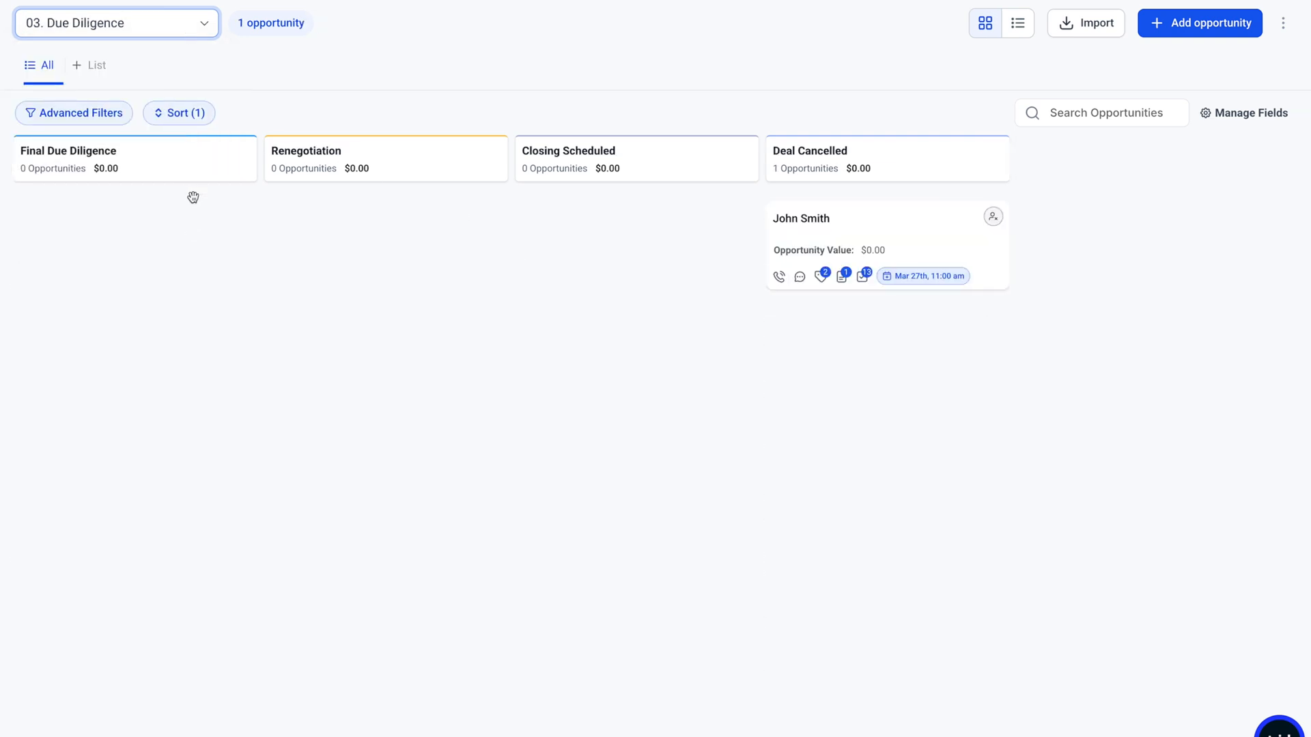
{"action": "mouse_move", "coordinate": [399, 207]}
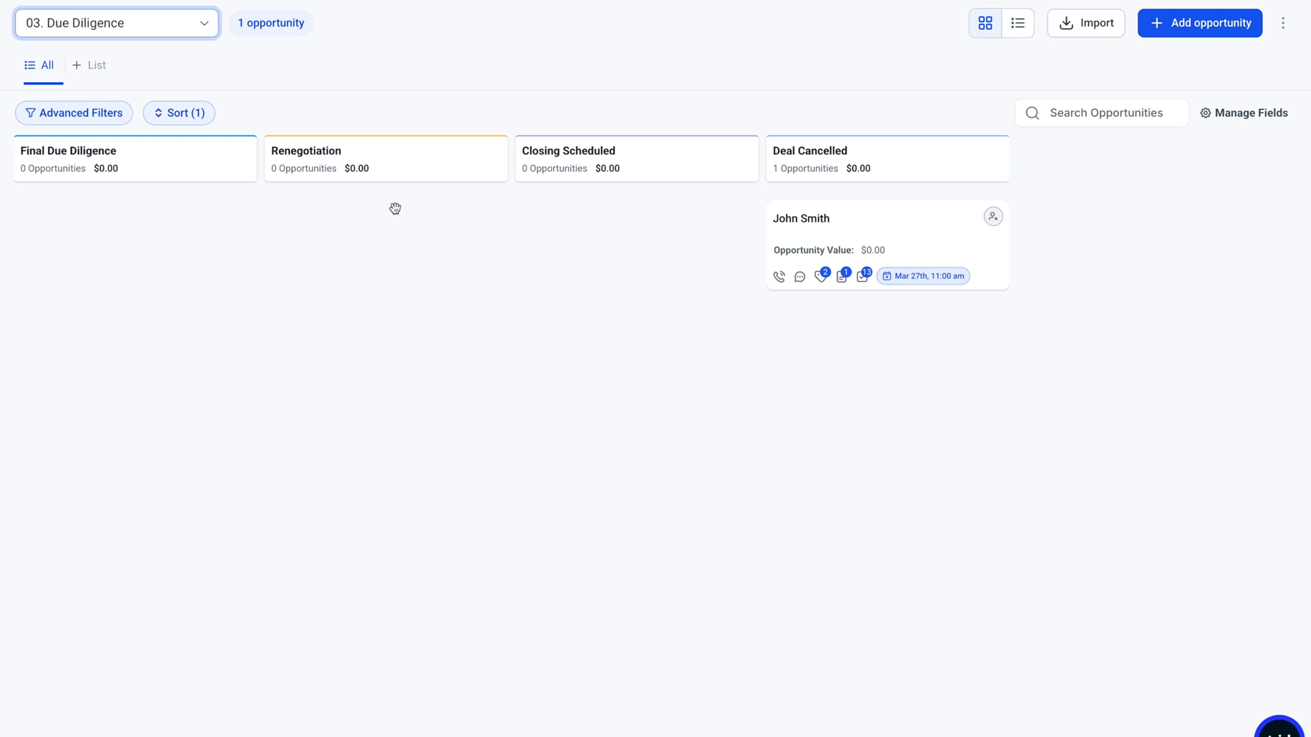
{"action": "mouse_move", "coordinate": [825, 349]}
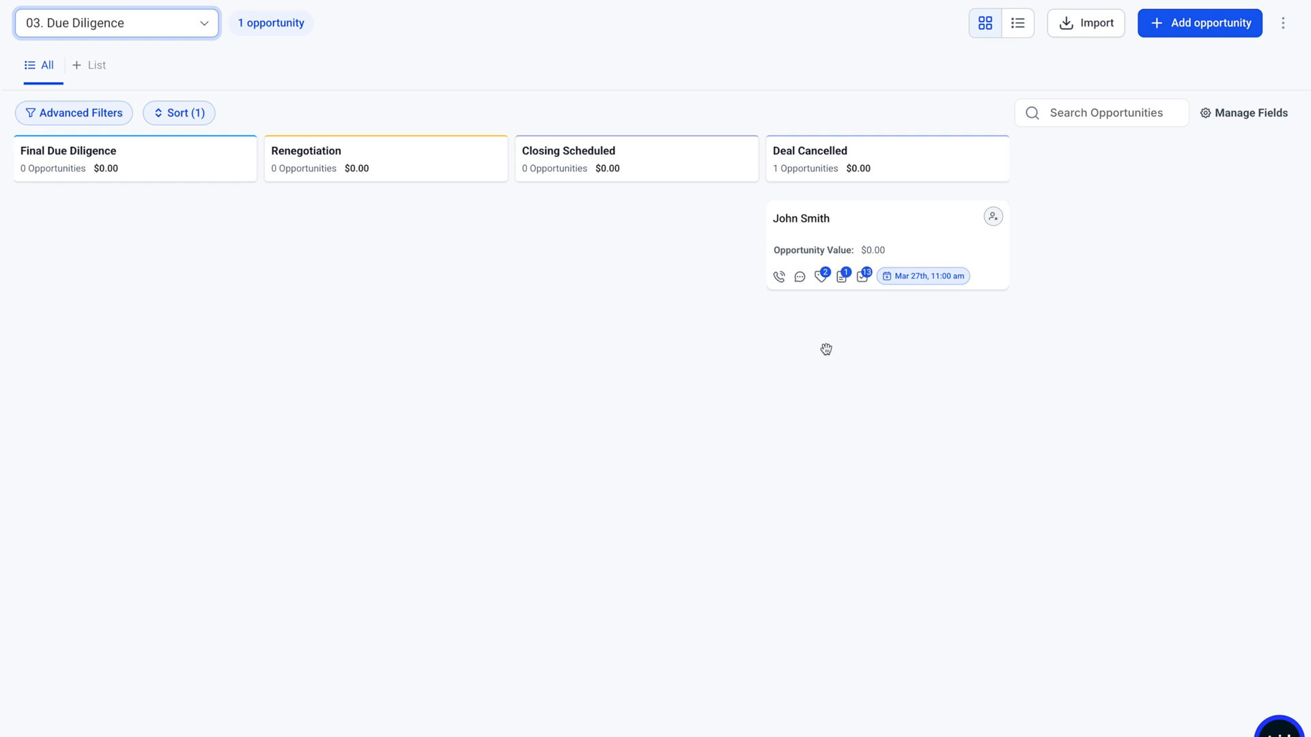
View the Value Add Opportunities and Dispositions boards, then show the list of all five pipelines.
{"action": "left_click", "coordinate": [118, 23]}
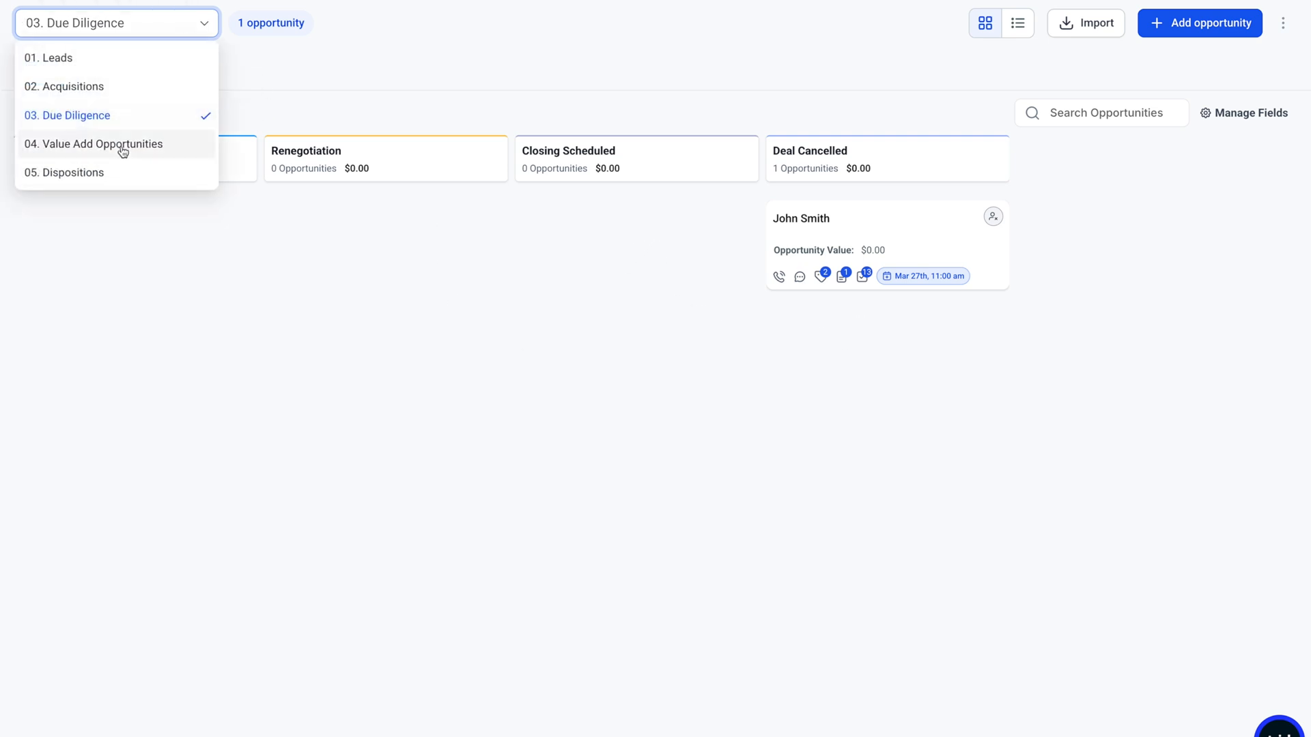
{"action": "left_click", "coordinate": [99, 144]}
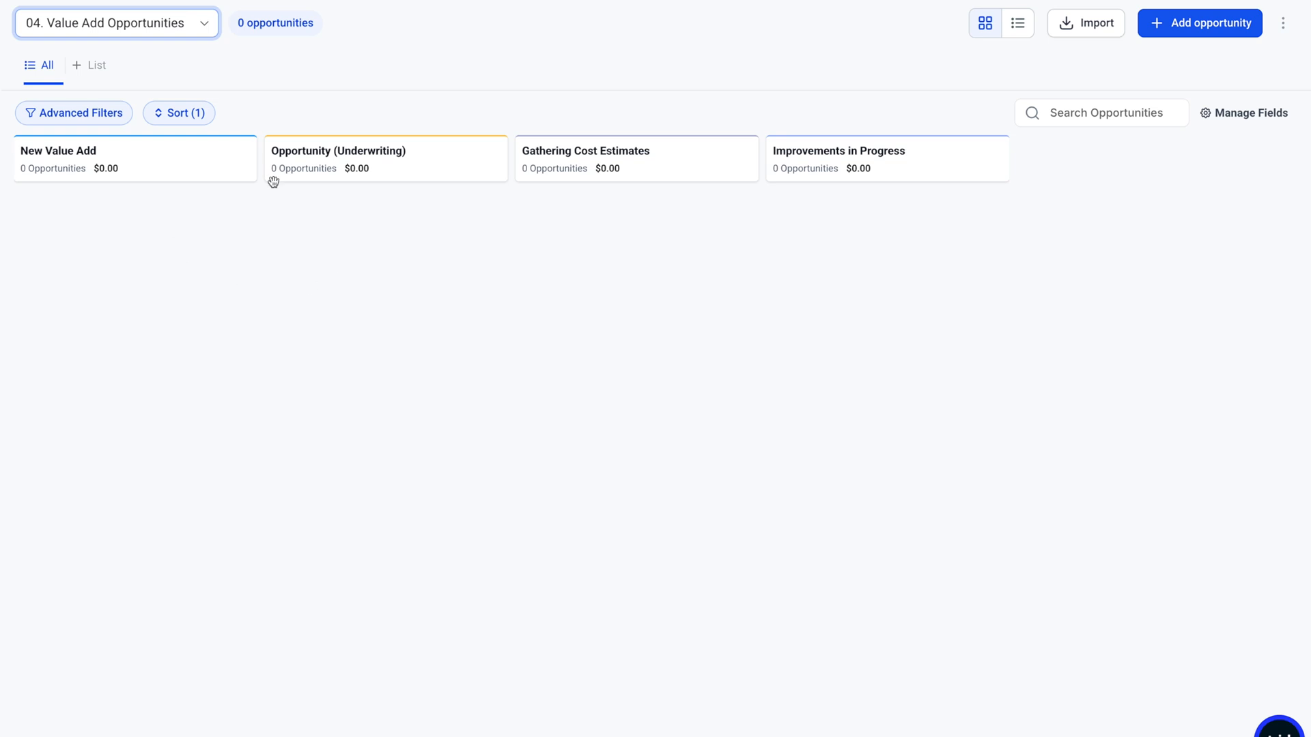
{"action": "left_click", "coordinate": [116, 24]}
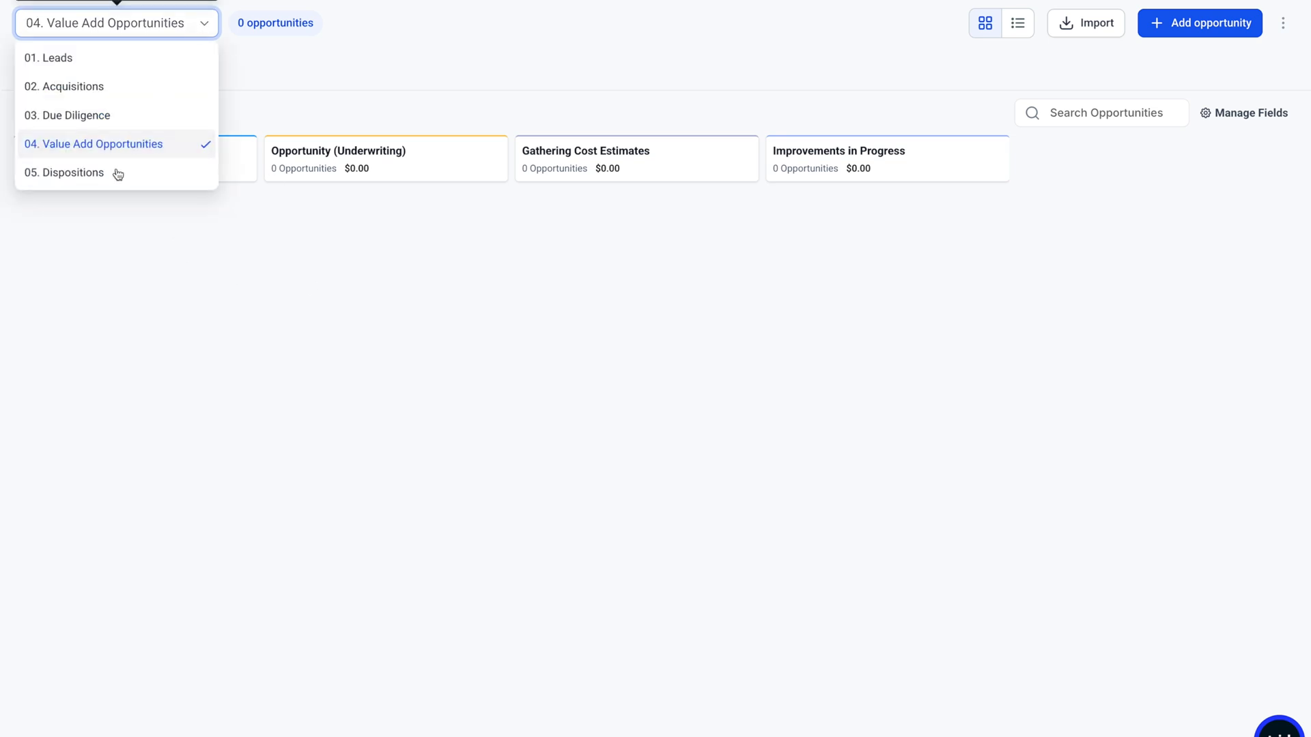
{"action": "left_click", "coordinate": [72, 174]}
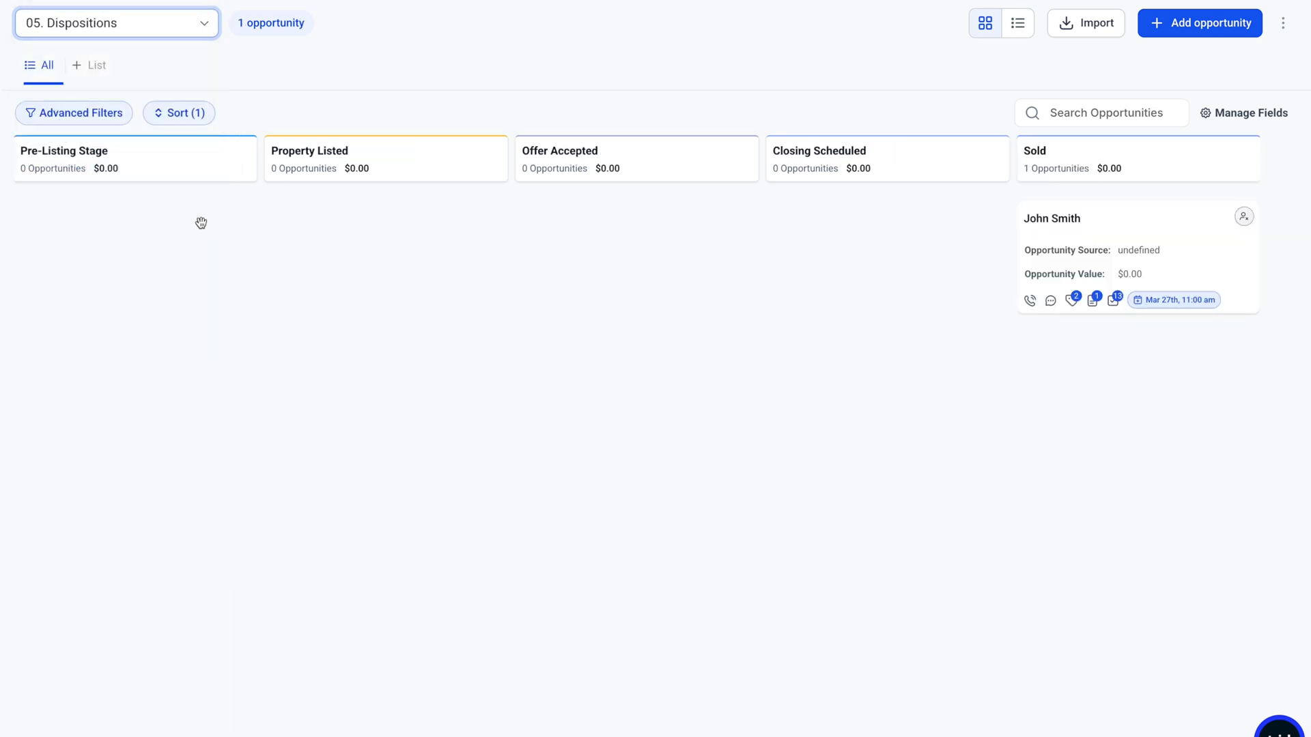
{"action": "mouse_move", "coordinate": [1063, 304]}
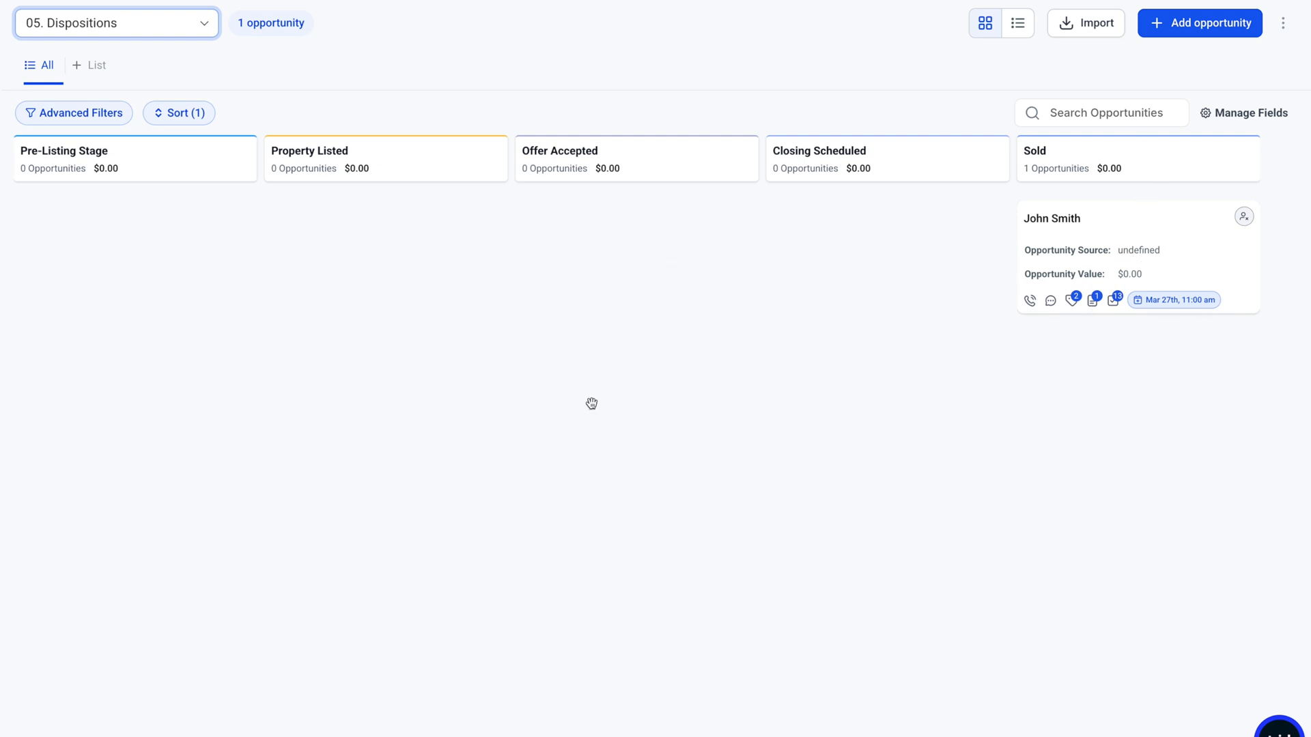
{"action": "mouse_move", "coordinate": [598, 409]}
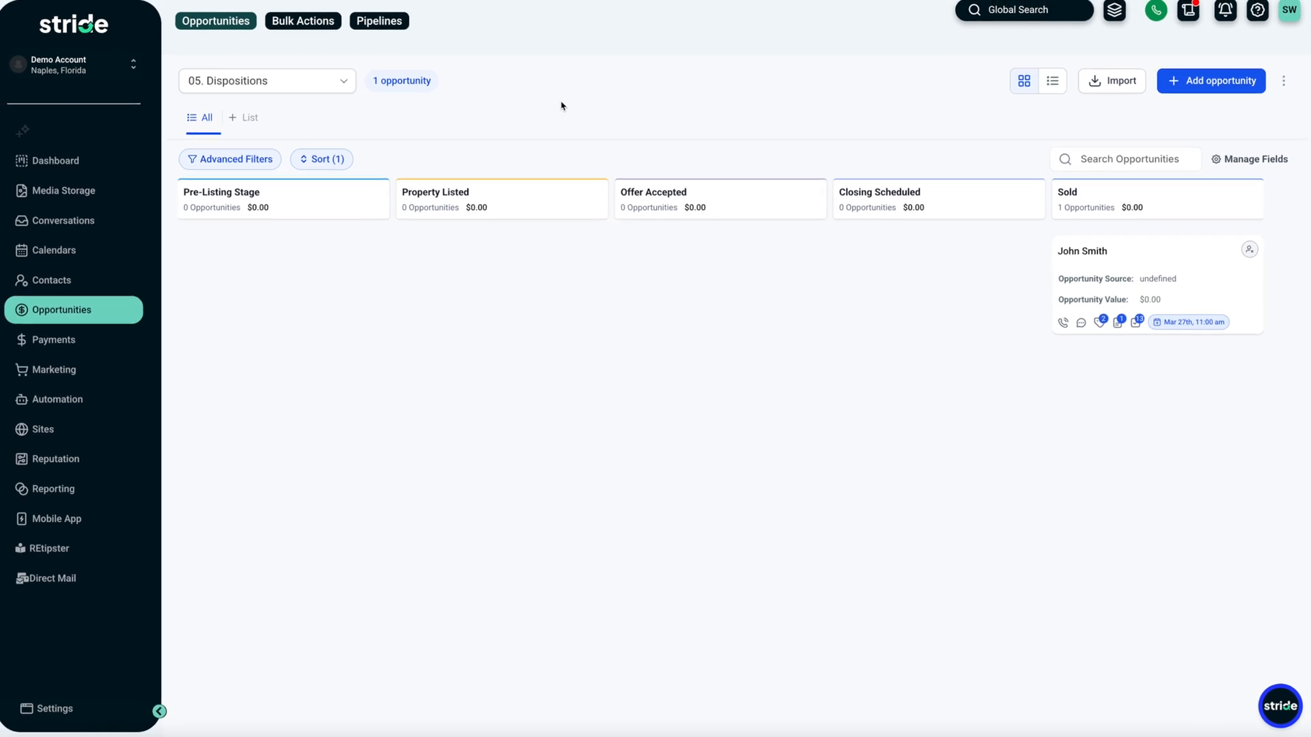
{"action": "left_click", "coordinate": [378, 21]}
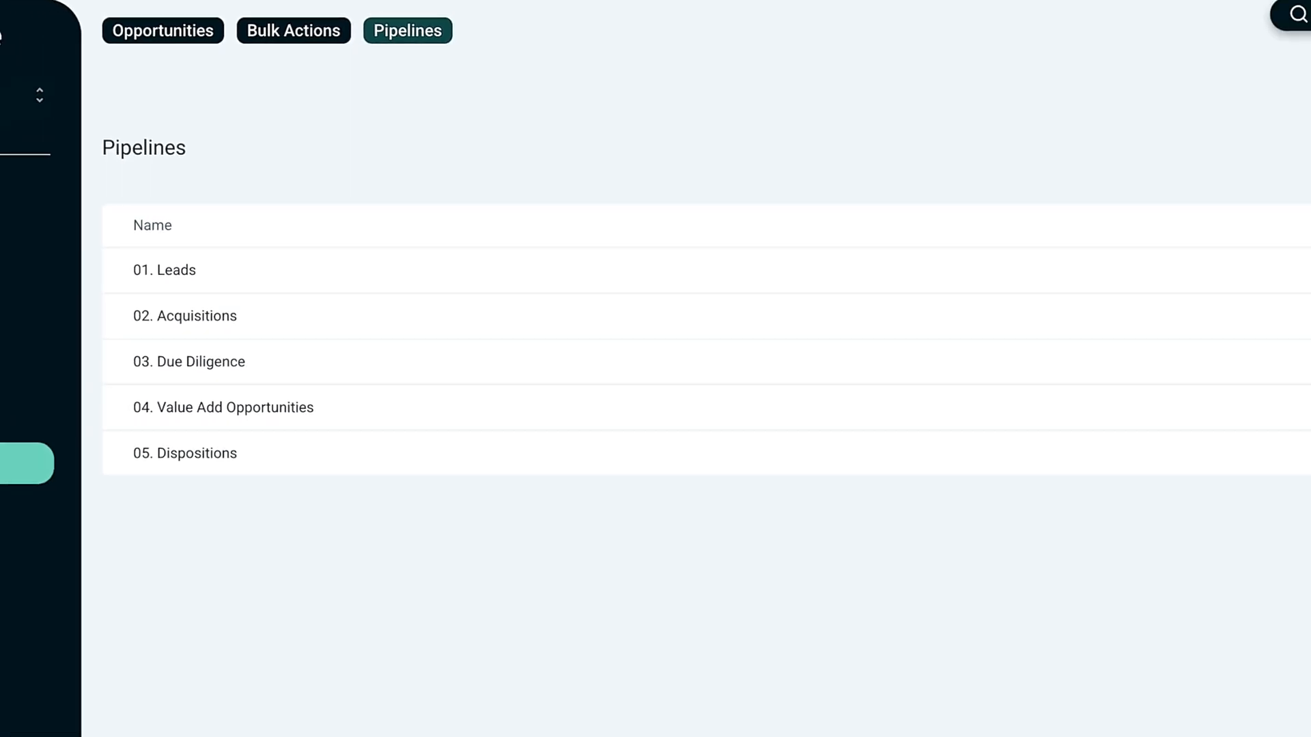
Create and save a new pipeline named Florida with stages Orange, Polk and Alachua.
{"action": "left_click", "coordinate": [163, 720]}
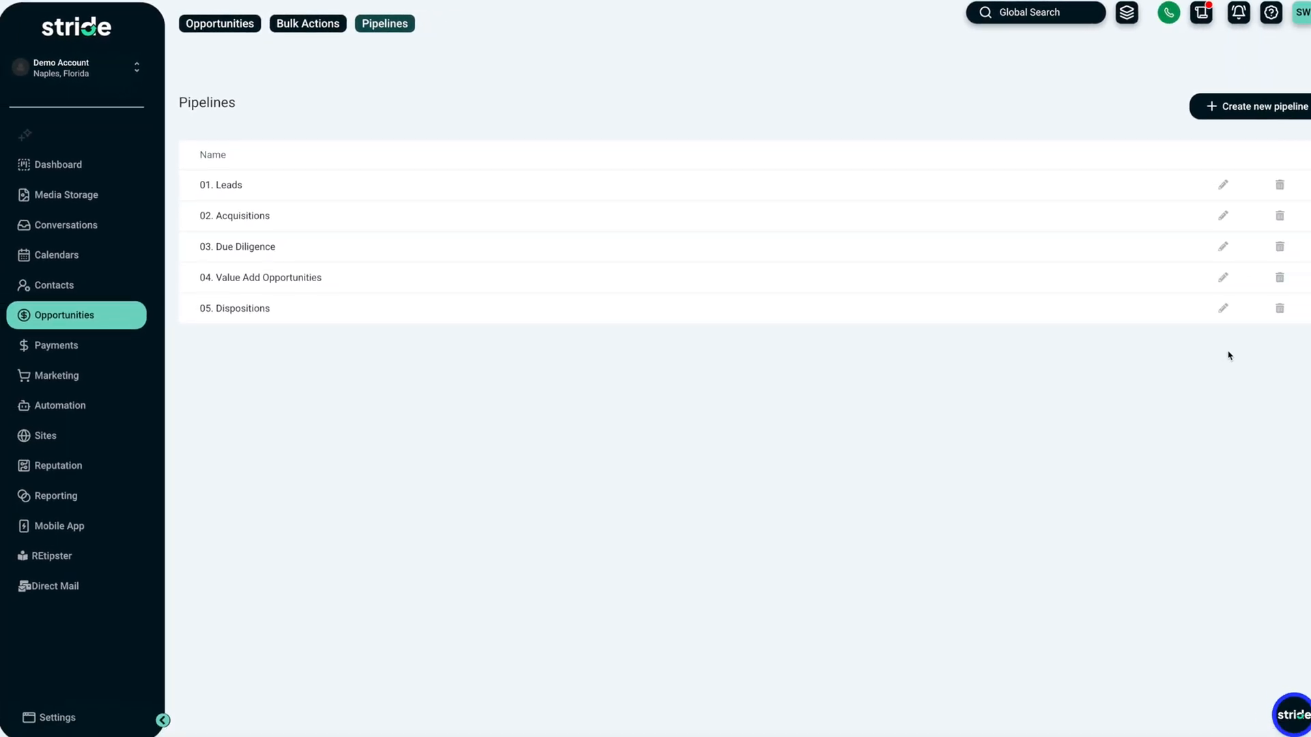
{"action": "left_click", "coordinate": [1258, 106]}
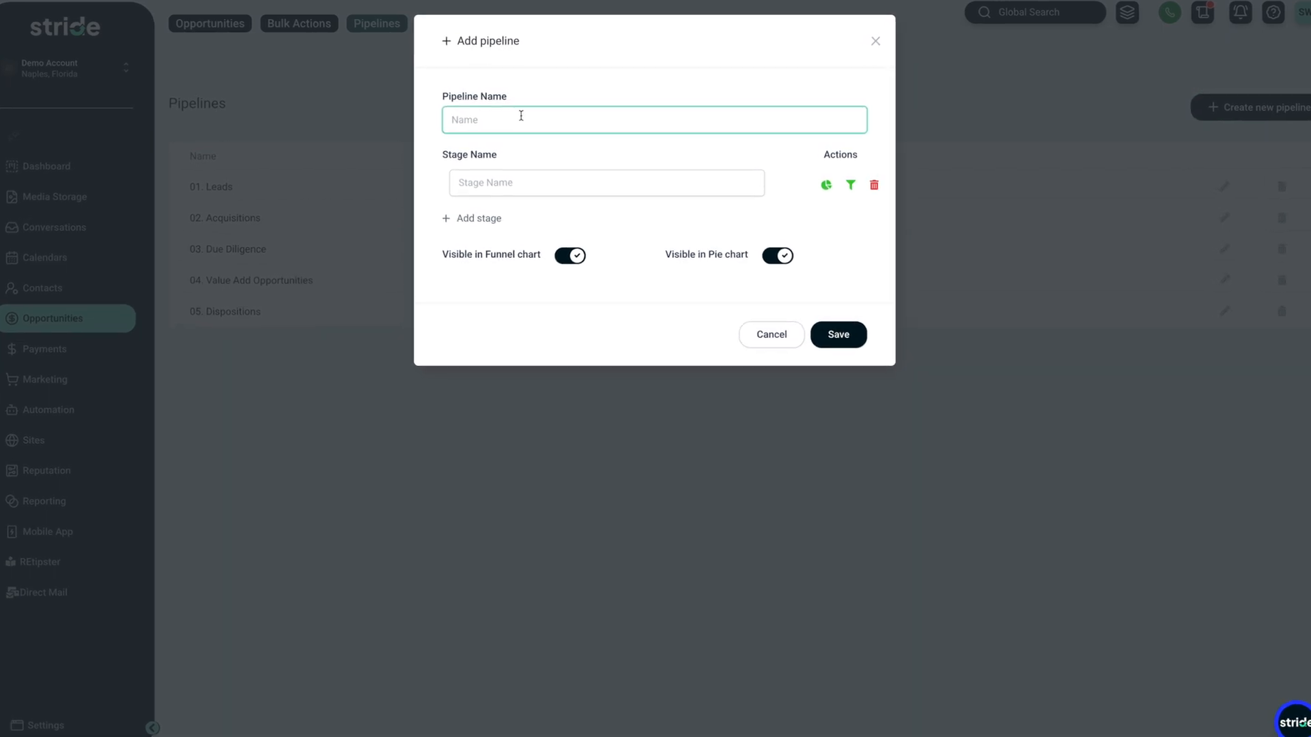
{"action": "type", "text": "Florida"}
{"action": "left_click", "coordinate": [606, 182]}
{"action": "type", "text": "Orange"}
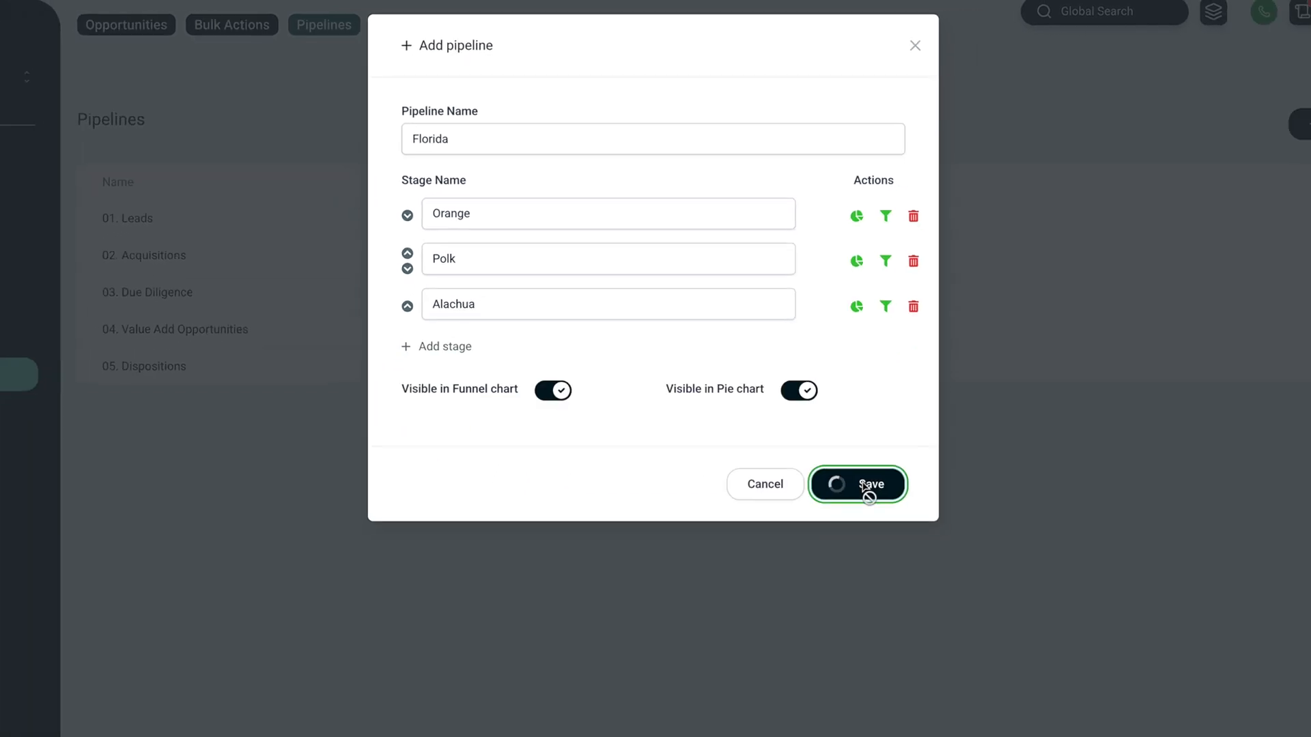
{"action": "left_click", "coordinate": [858, 483]}
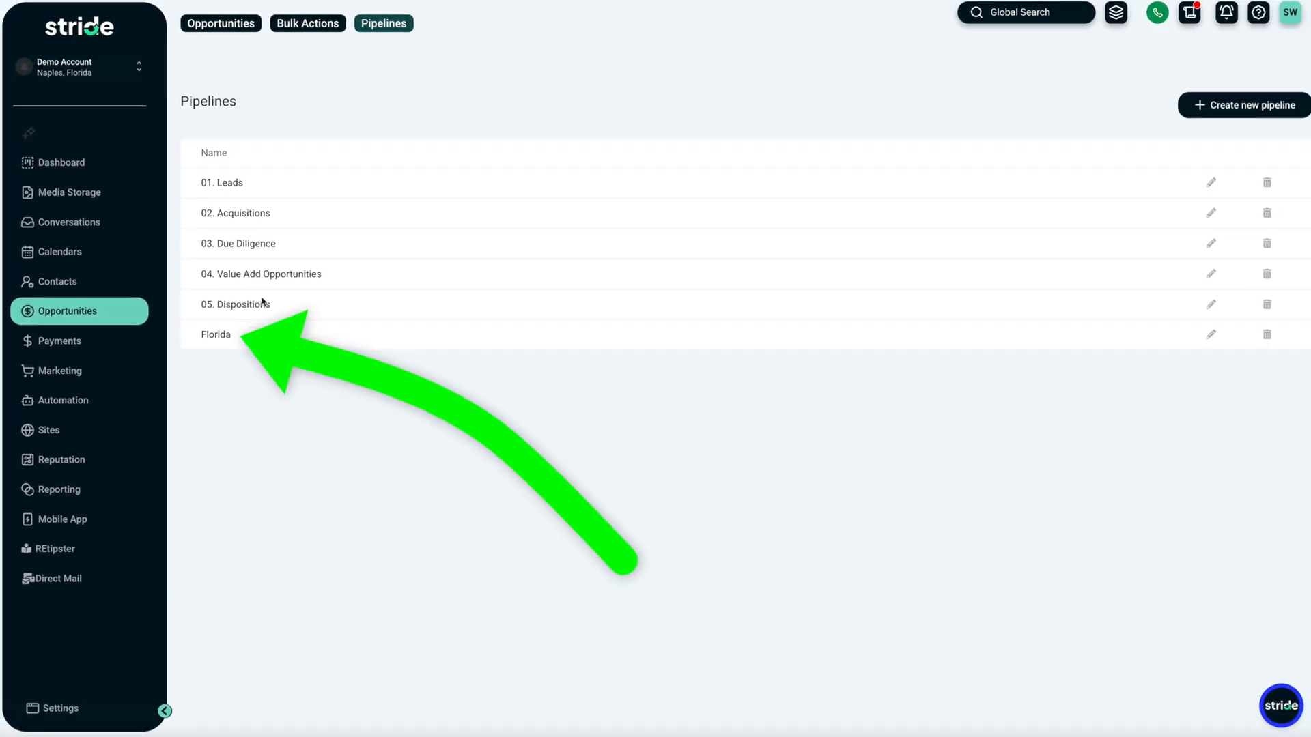
Show the new Florida pipeline's empty board, then return to the 05. Dispositions board.
{"action": "left_click", "coordinate": [221, 23]}
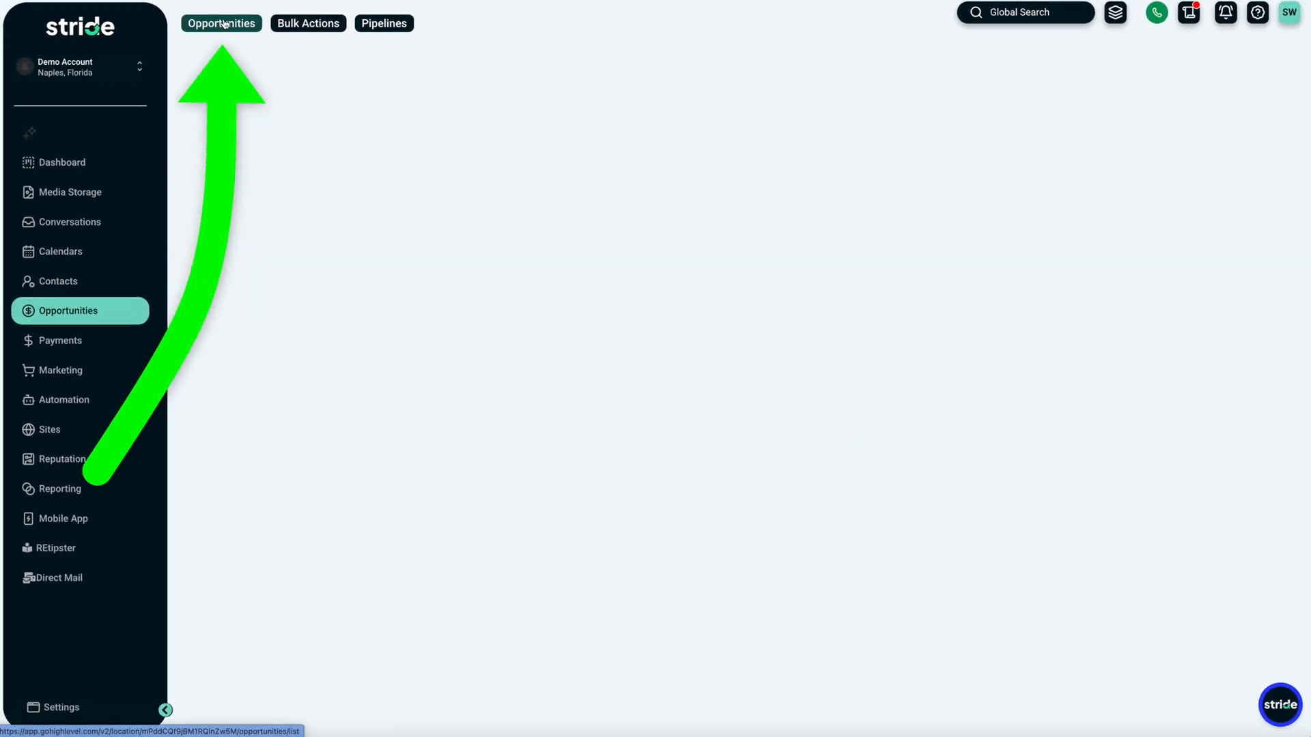
{"action": "left_click", "coordinate": [267, 80]}
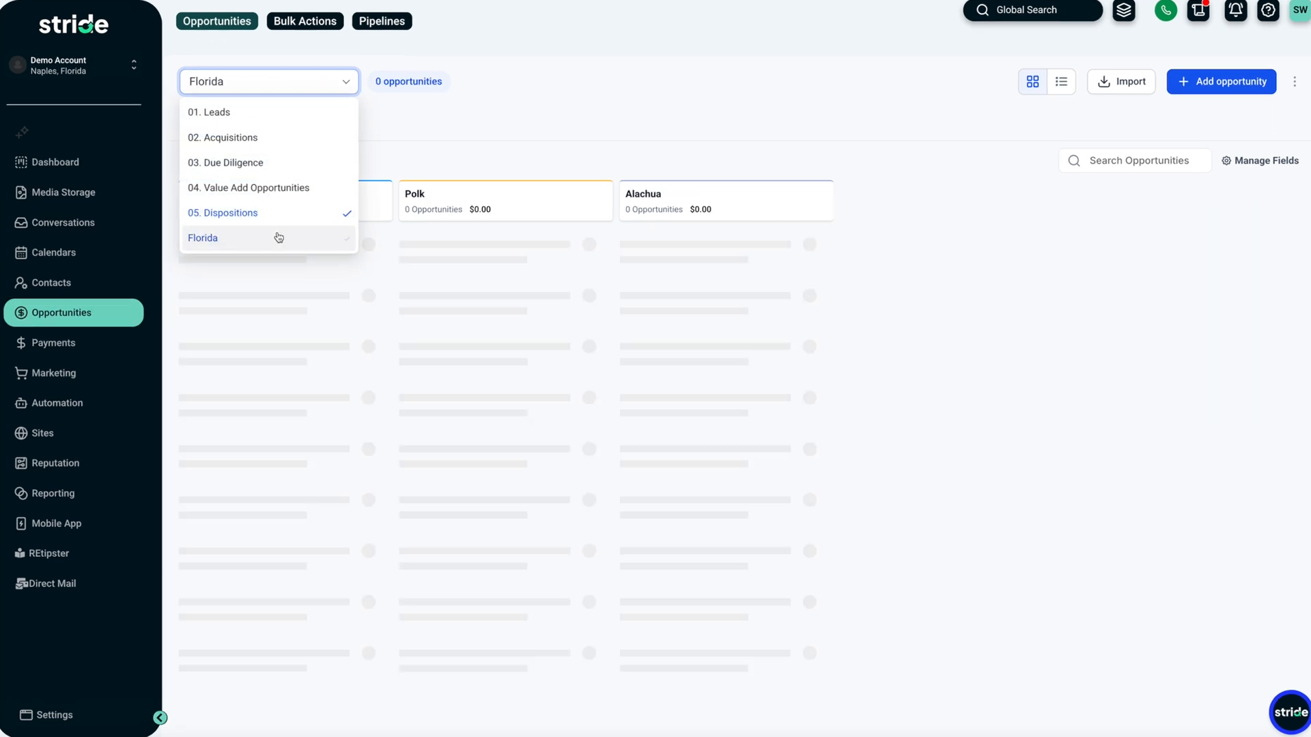
{"action": "left_click", "coordinate": [202, 238]}
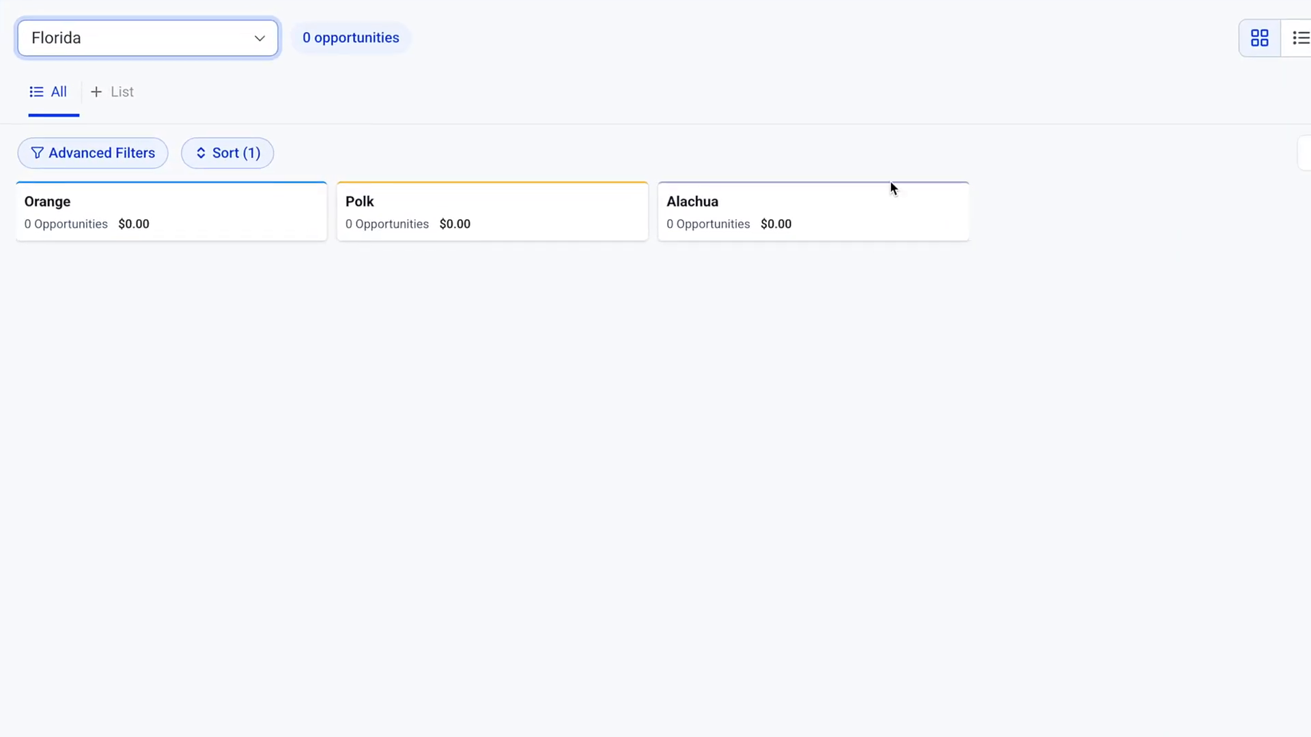
{"action": "left_click", "coordinate": [147, 38]}
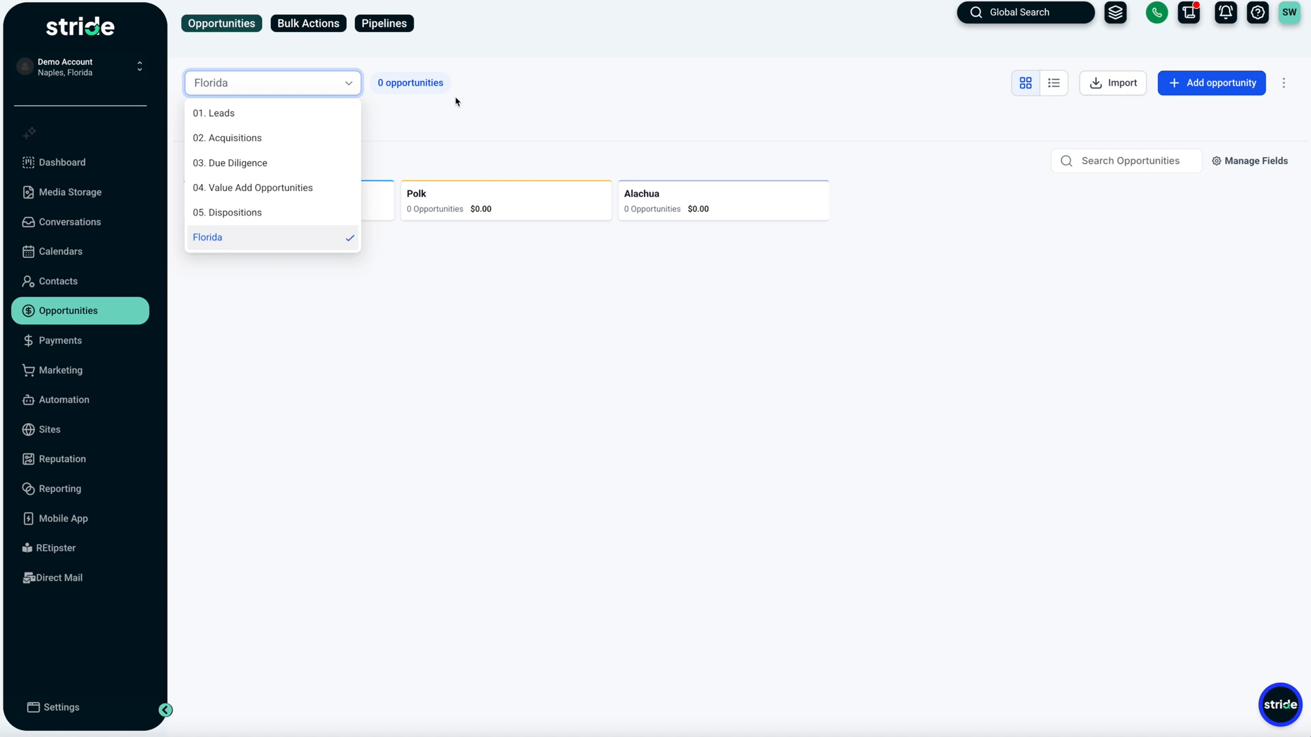
{"action": "left_click", "coordinate": [227, 213]}
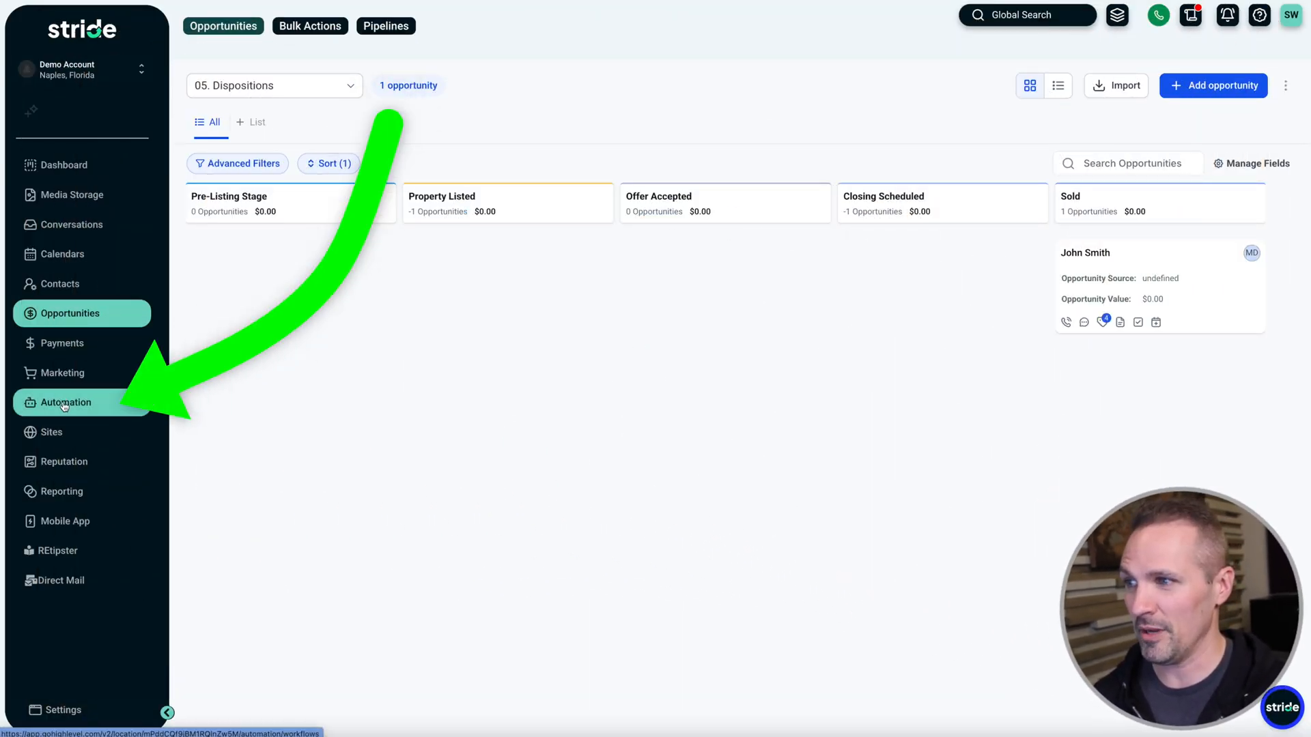
Go to Automation and enter the Stride CRM Prebuilt Workflows folder.
{"action": "left_click", "coordinate": [66, 401]}
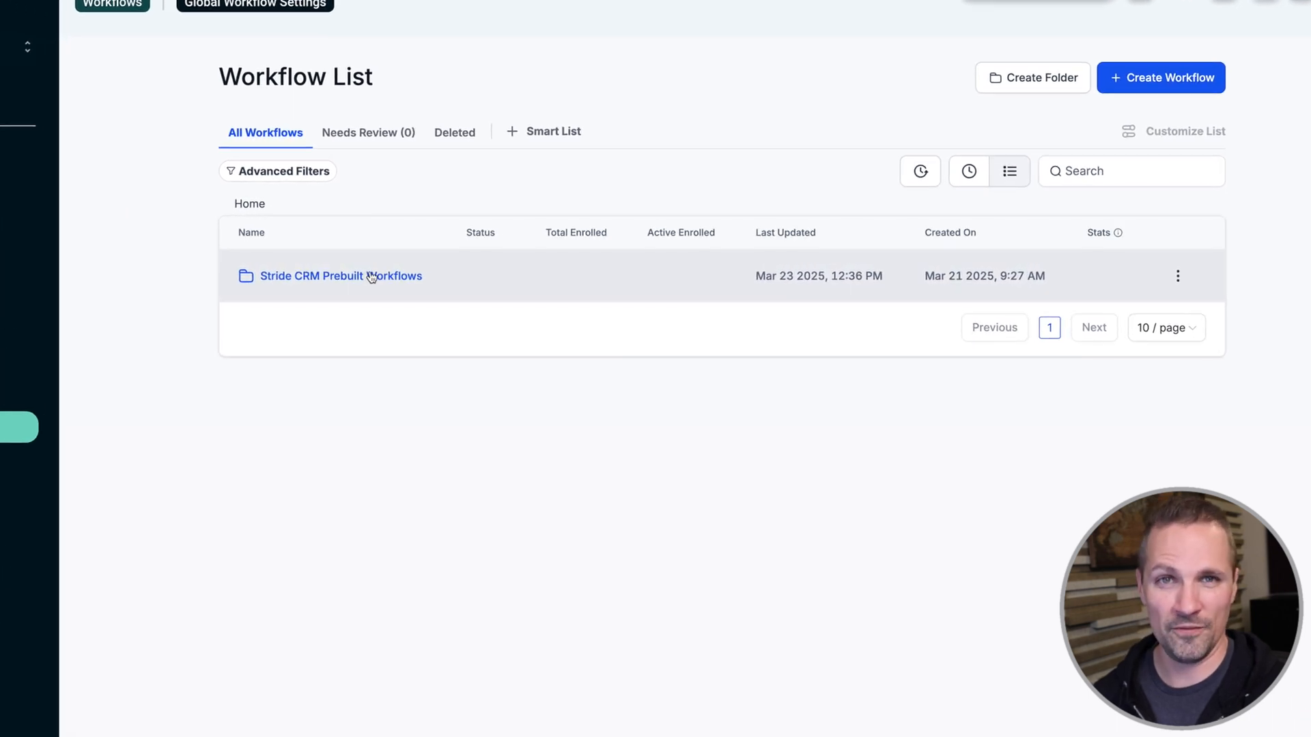
{"action": "left_click", "coordinate": [340, 276]}
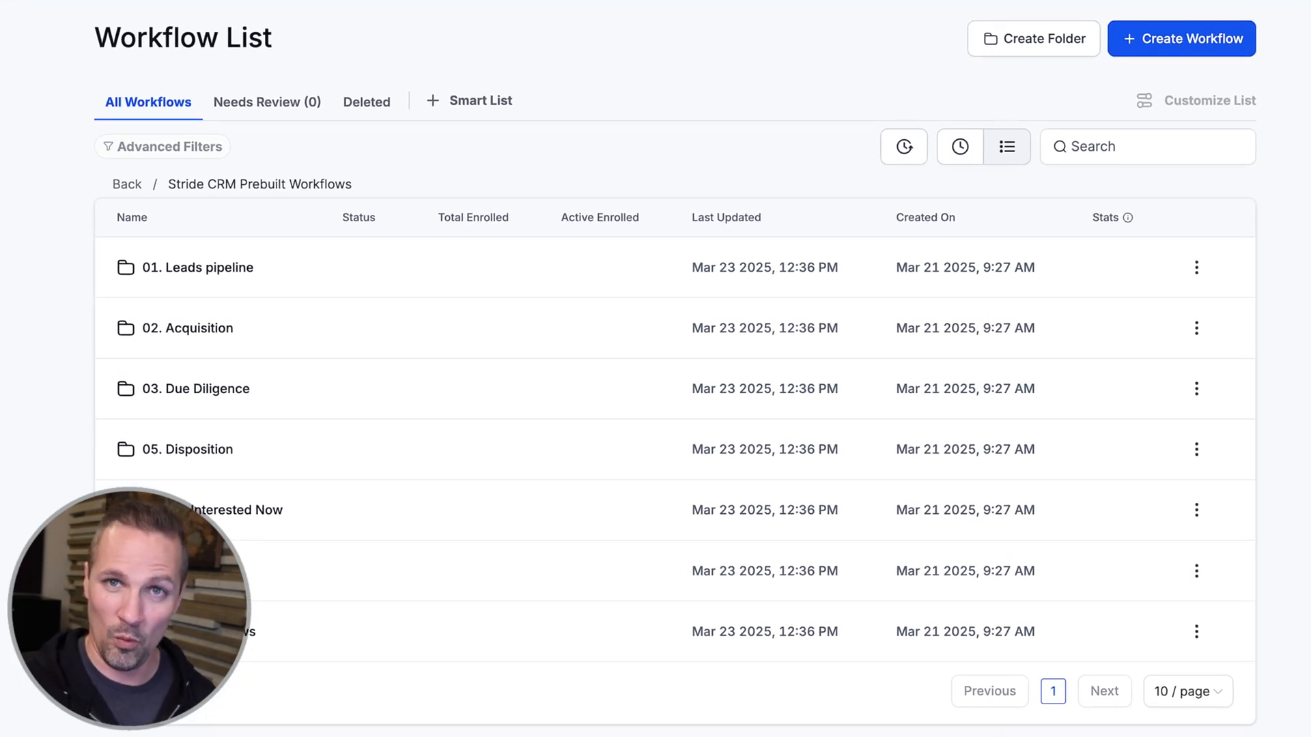
{"action": "mouse_move", "coordinate": [223, 327]}
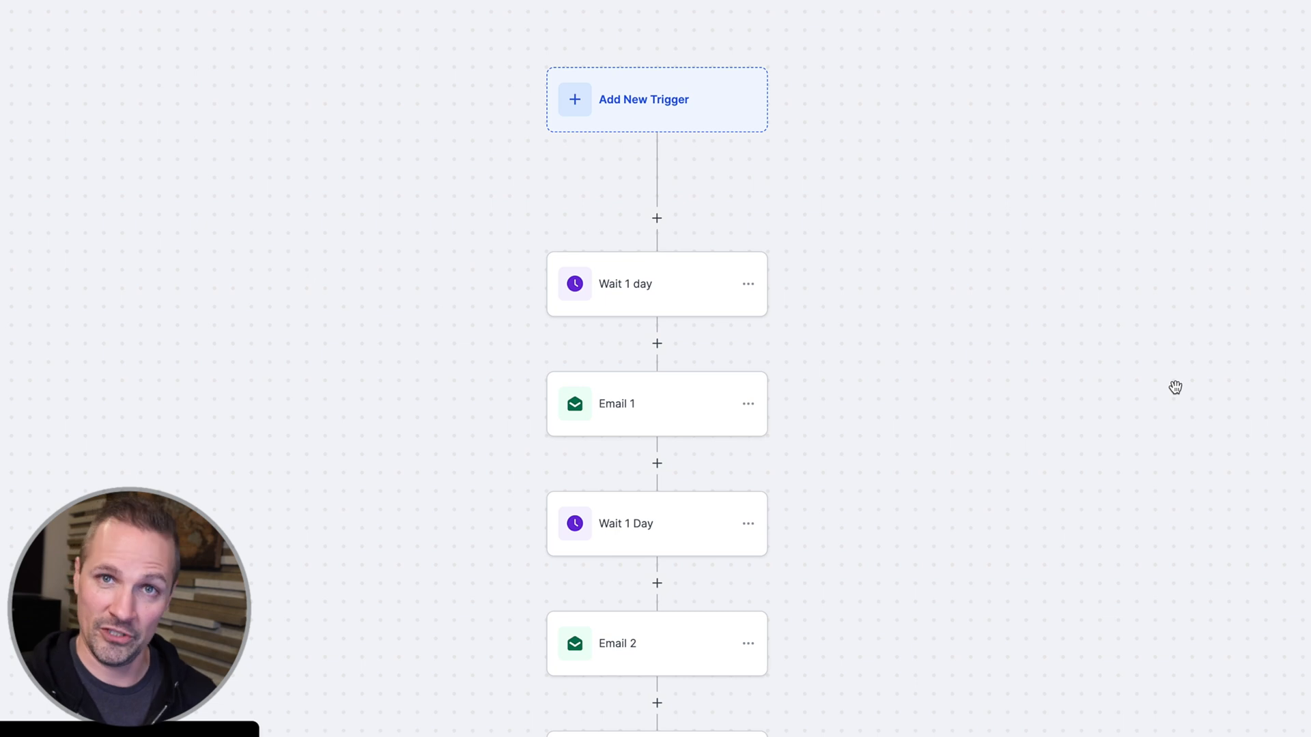
{"action": "mouse_move", "coordinate": [939, 453]}
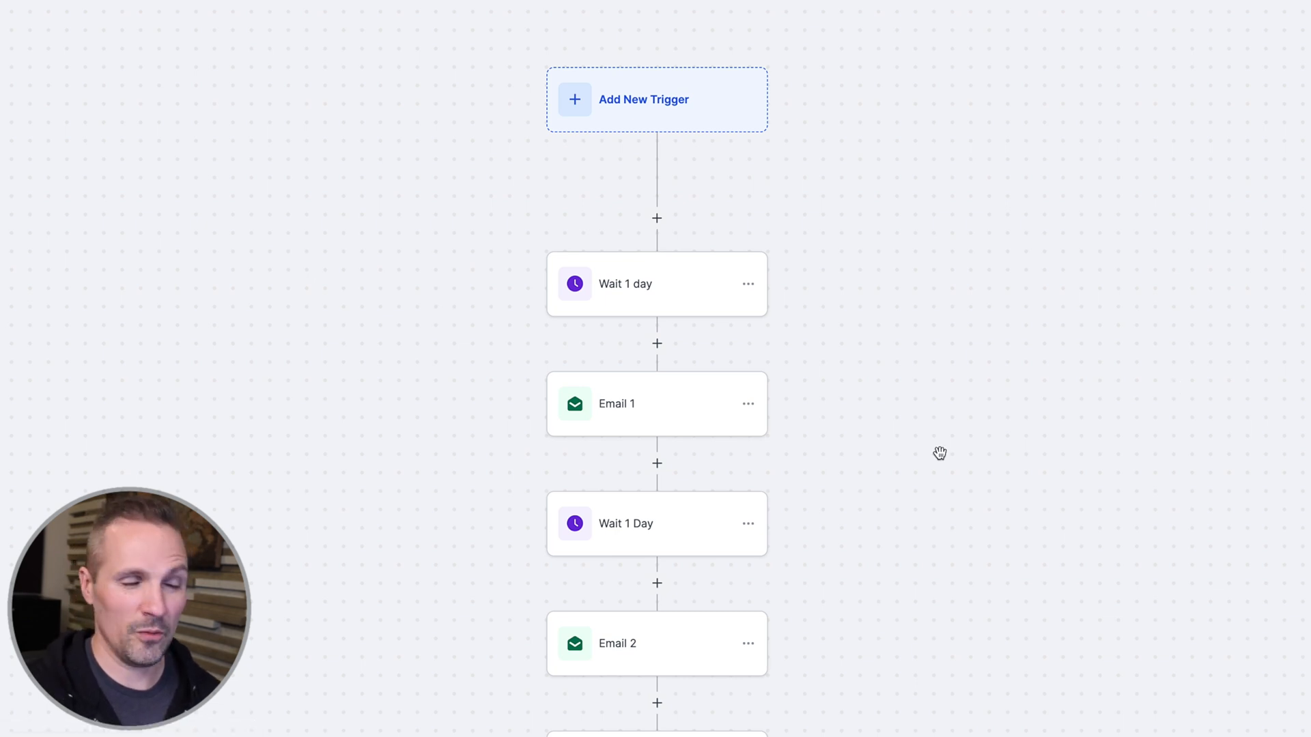
Review Email 1's contract-submission message in the drip workflow, then return to the 02. Acquisition folder.
{"action": "scroll", "scroll_direction": "down", "scroll_amount": 3}
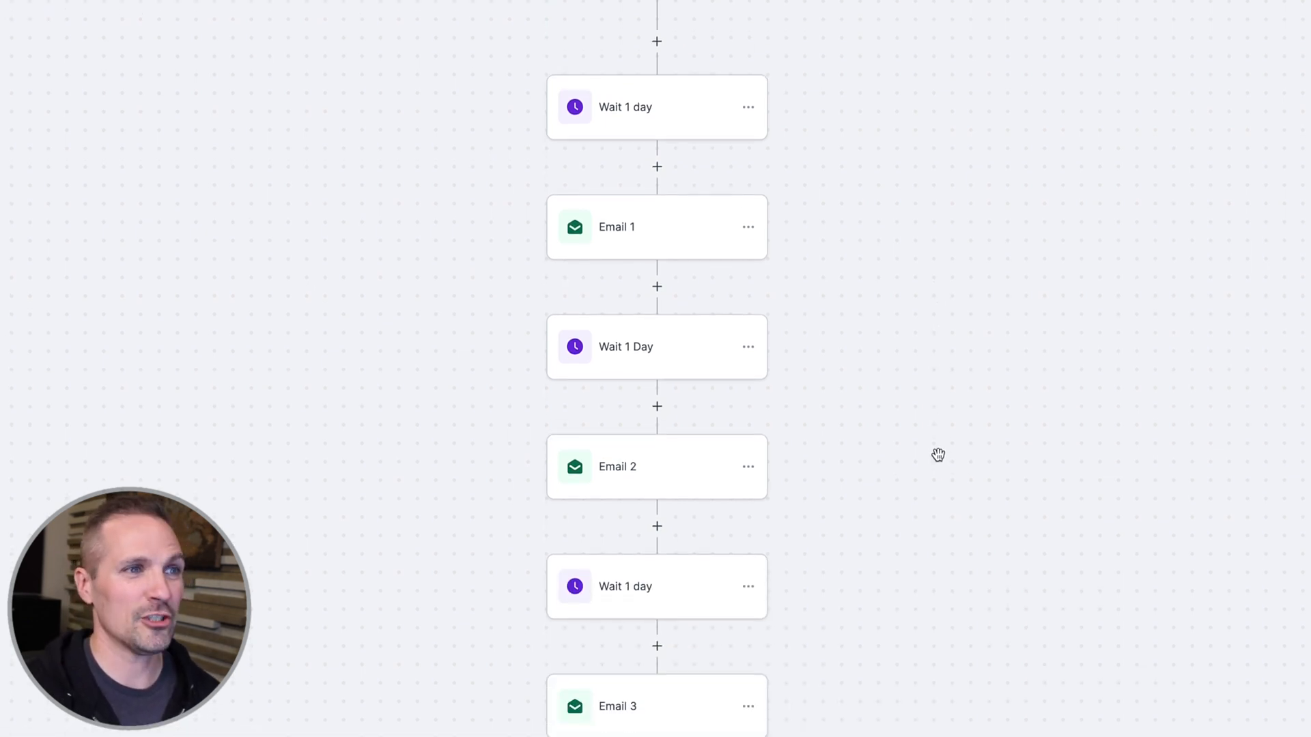
{"action": "mouse_move", "coordinate": [657, 176]}
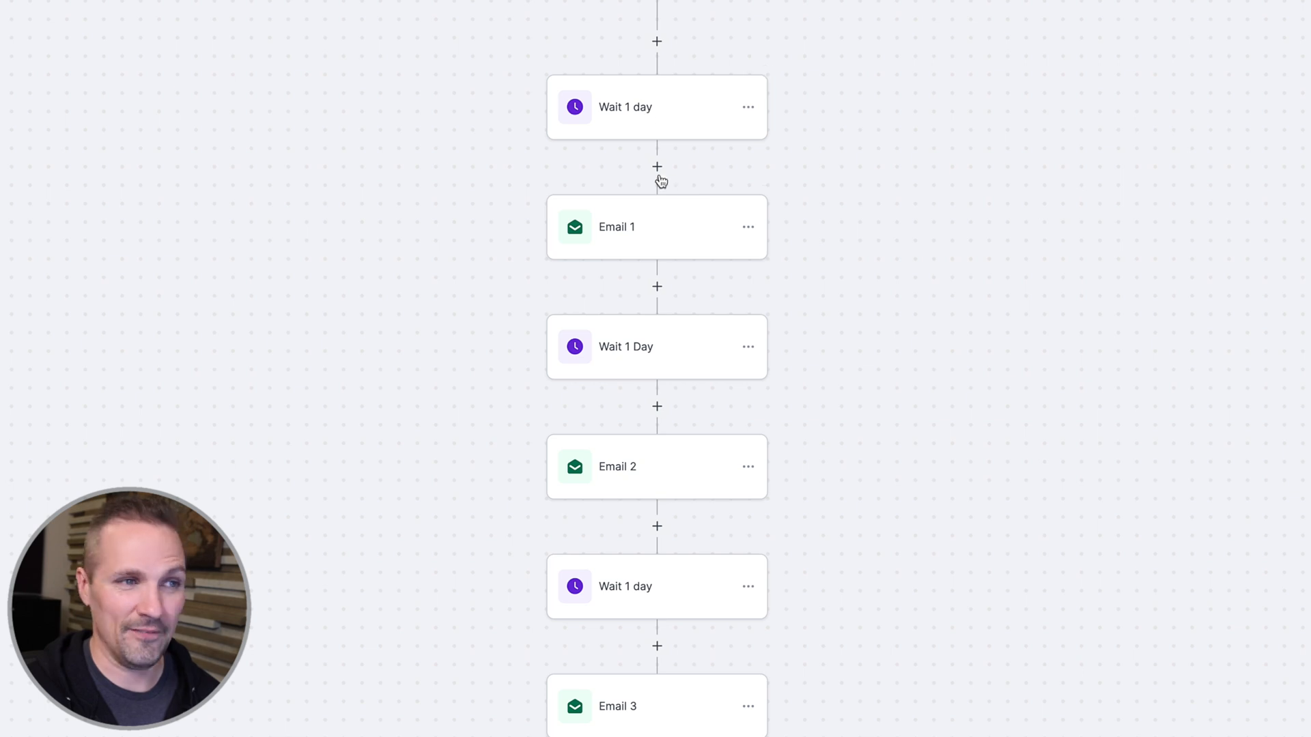
{"action": "left_click", "coordinate": [657, 227]}
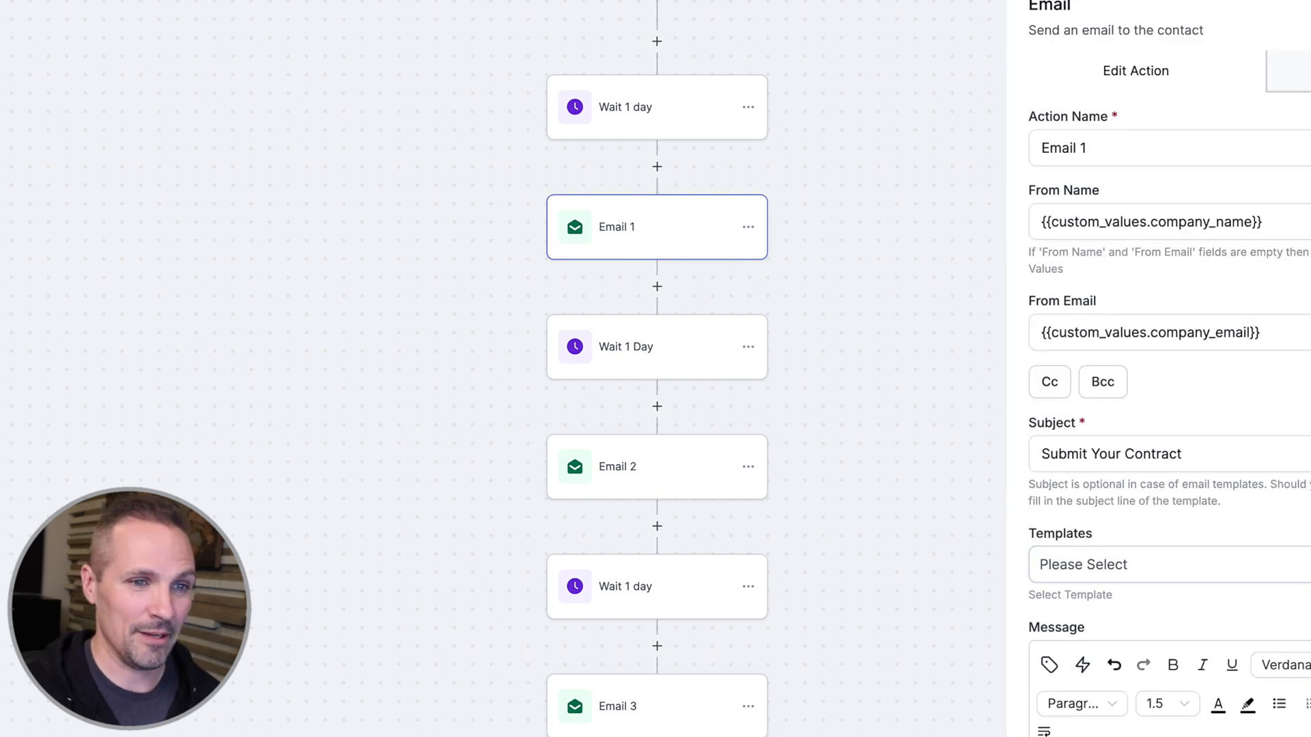
{"action": "scroll", "scroll_direction": "down", "scroll_amount": 3}
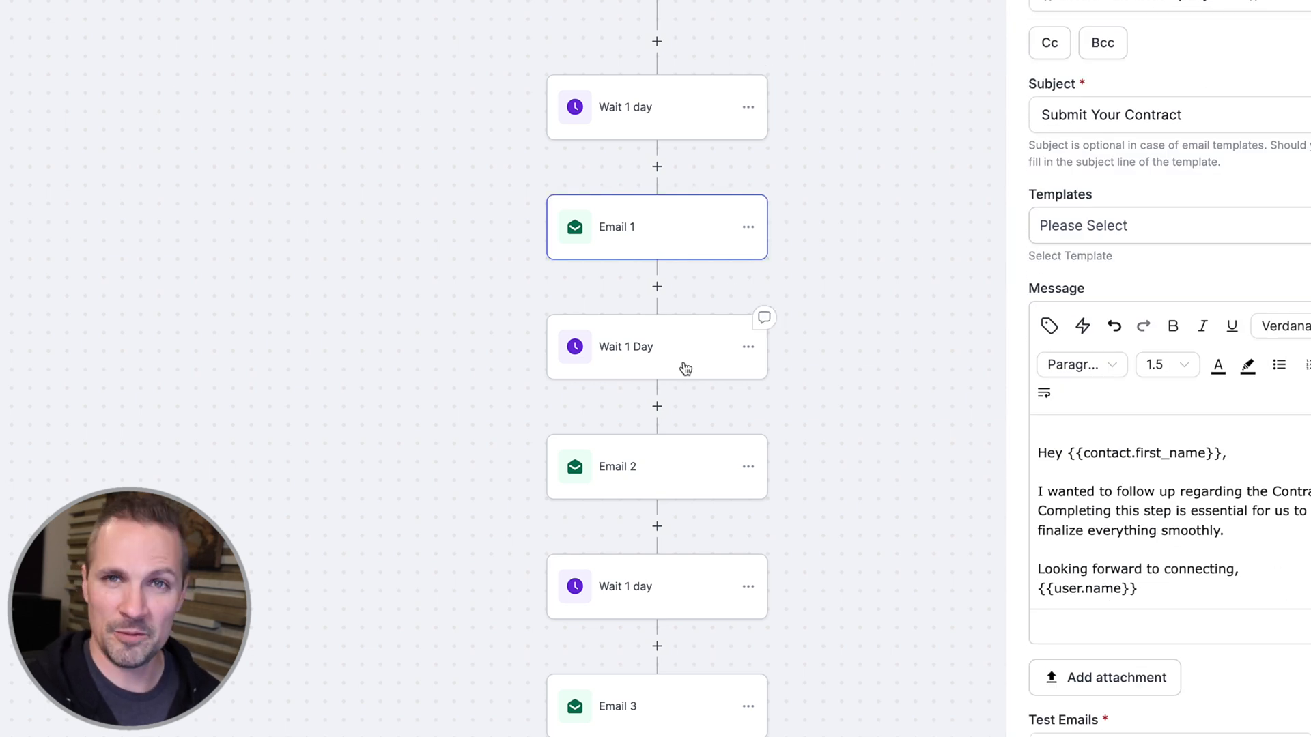
{"action": "left_click", "coordinate": [656, 467]}
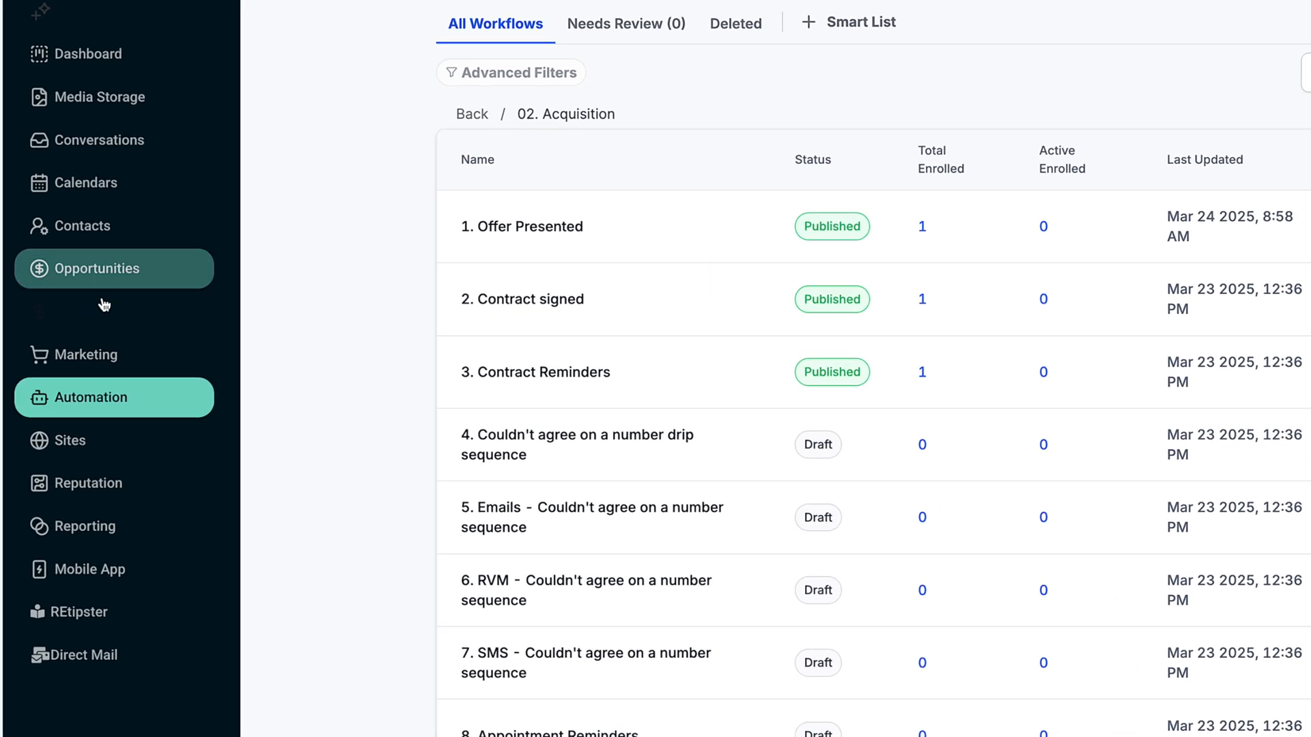
From Payments, reach Documents & Contracts templates and open 1. Purchase and Sale Agreement - Cash Purchase.
{"action": "left_click", "coordinate": [105, 269]}
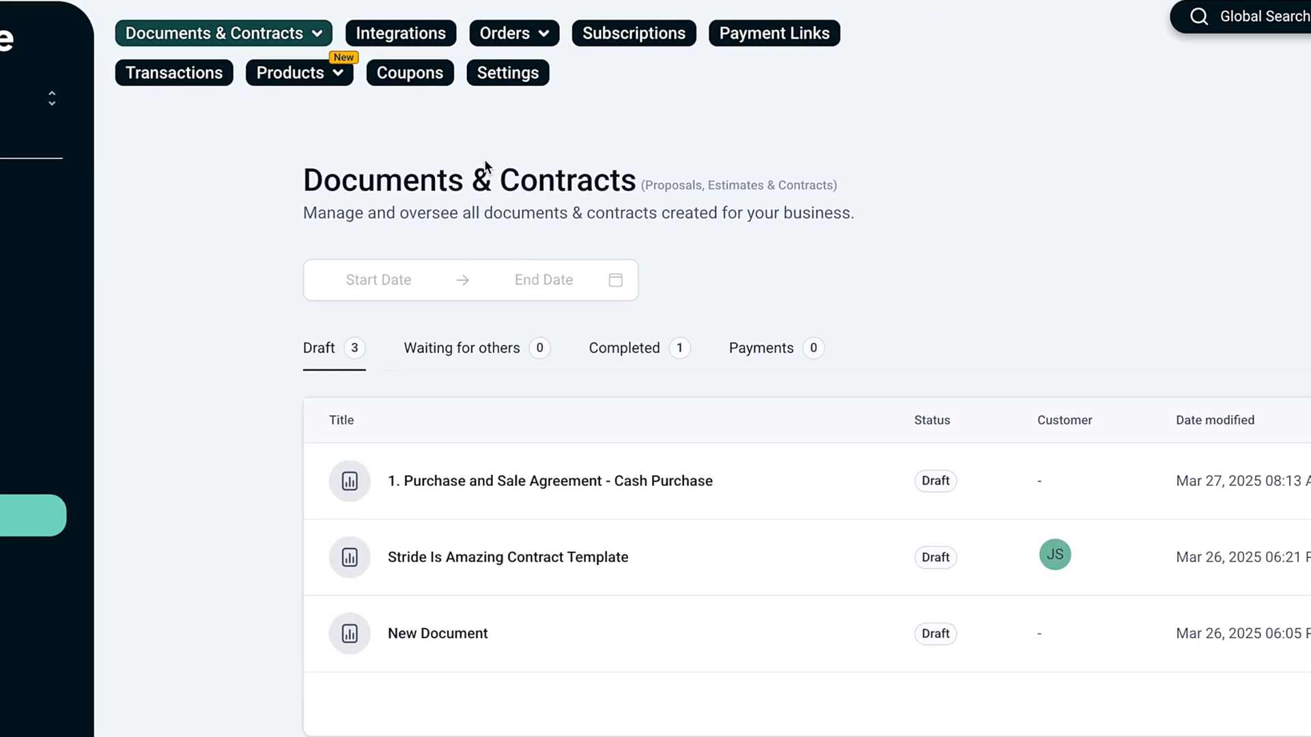
{"action": "left_click", "coordinate": [222, 33]}
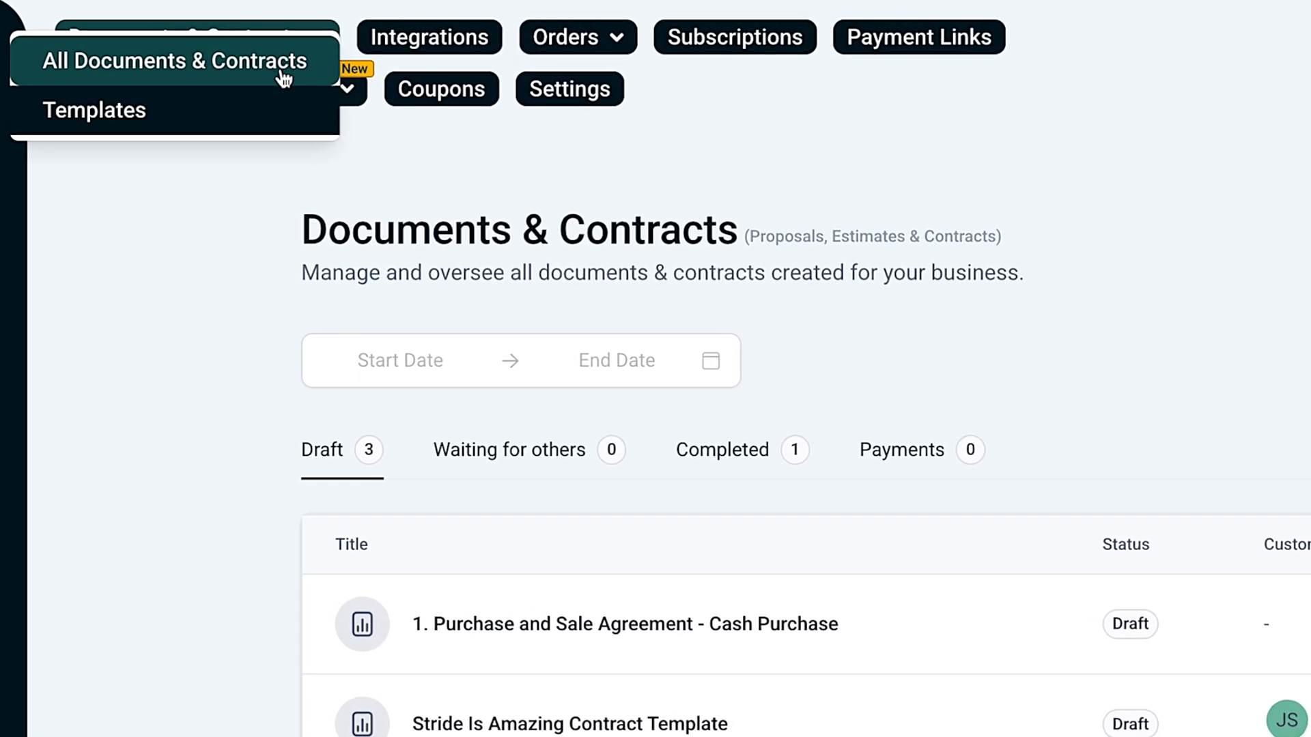
{"action": "left_click", "coordinate": [94, 109]}
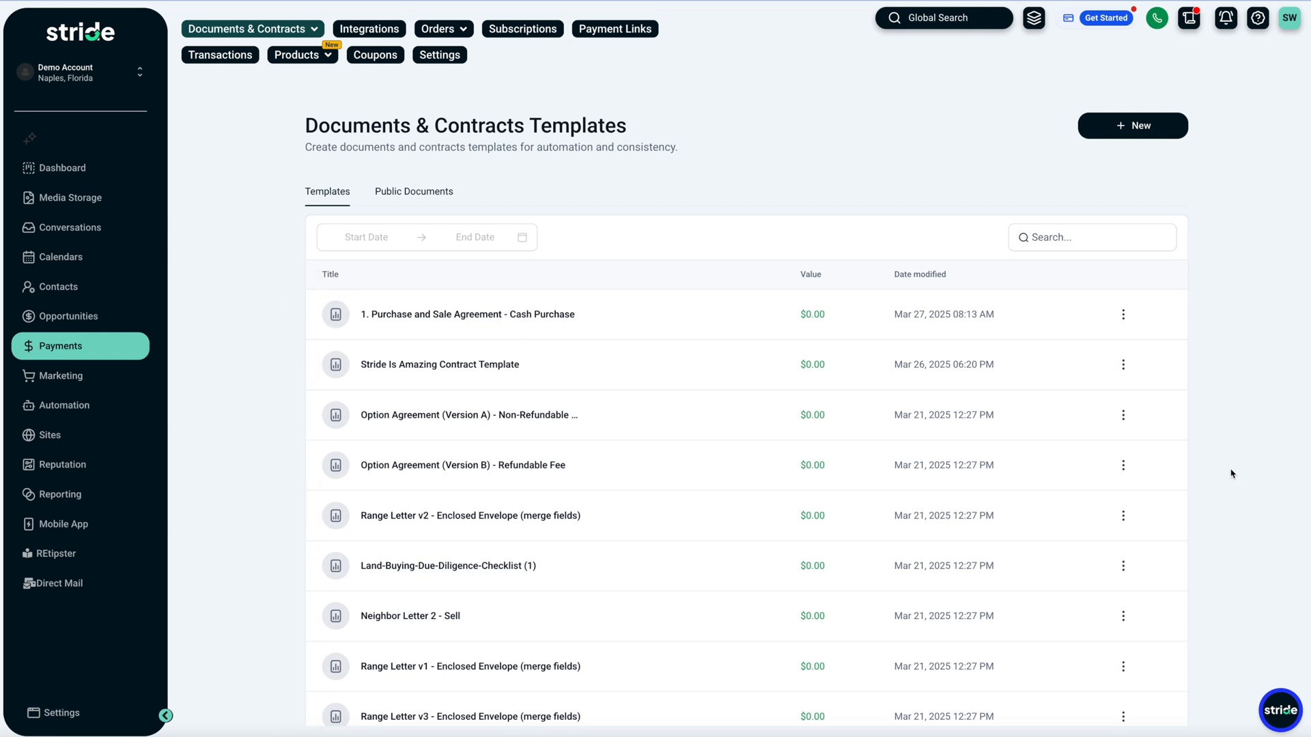
{"action": "left_click", "coordinate": [468, 314]}
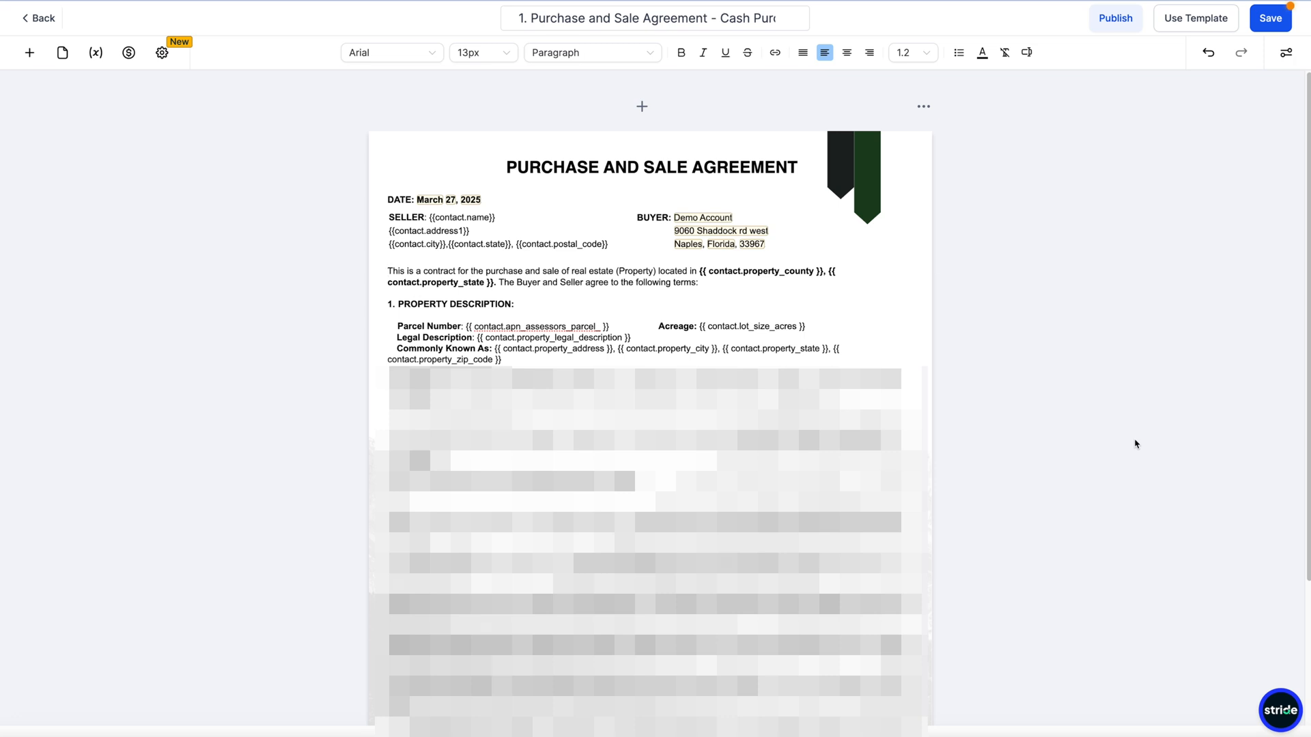
Browse the agreement's Recipients panel and choose a Primary Client contact.
{"action": "scroll", "scroll_direction": "down", "scroll_amount": 3}
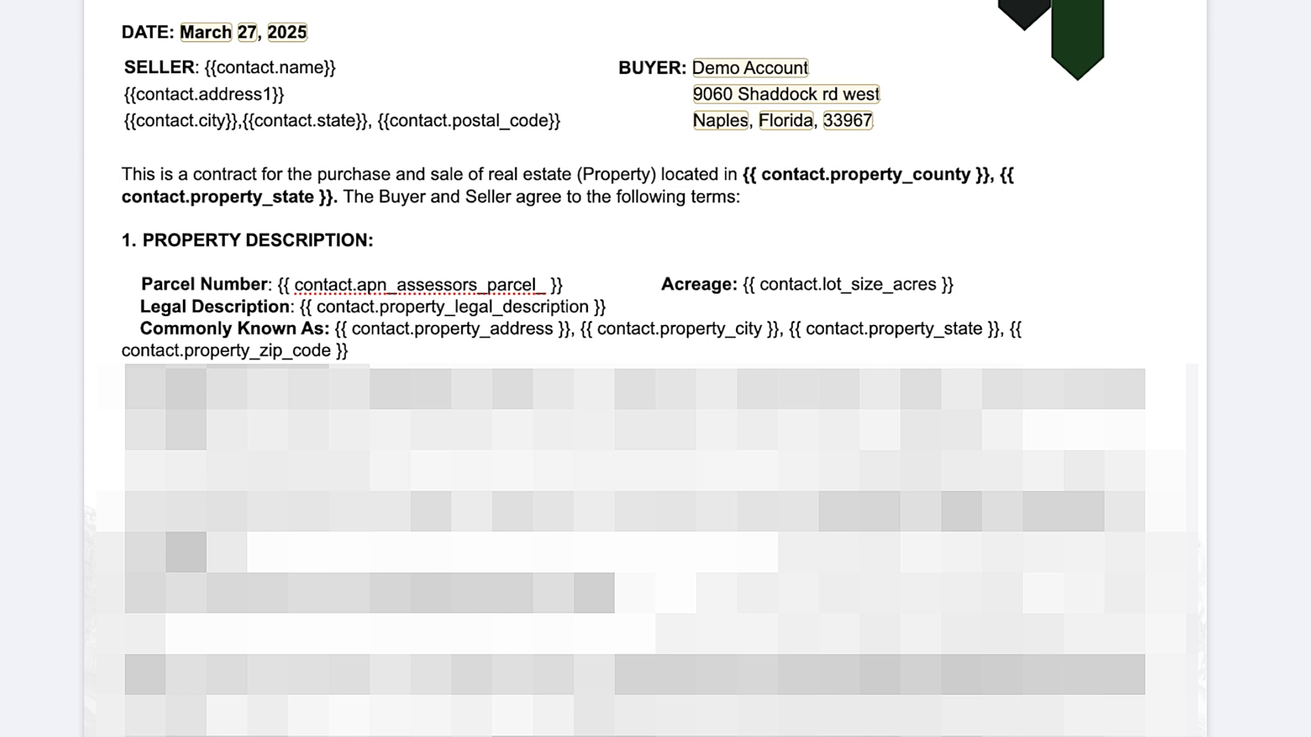
{"action": "left_click", "coordinate": [121, 175]}
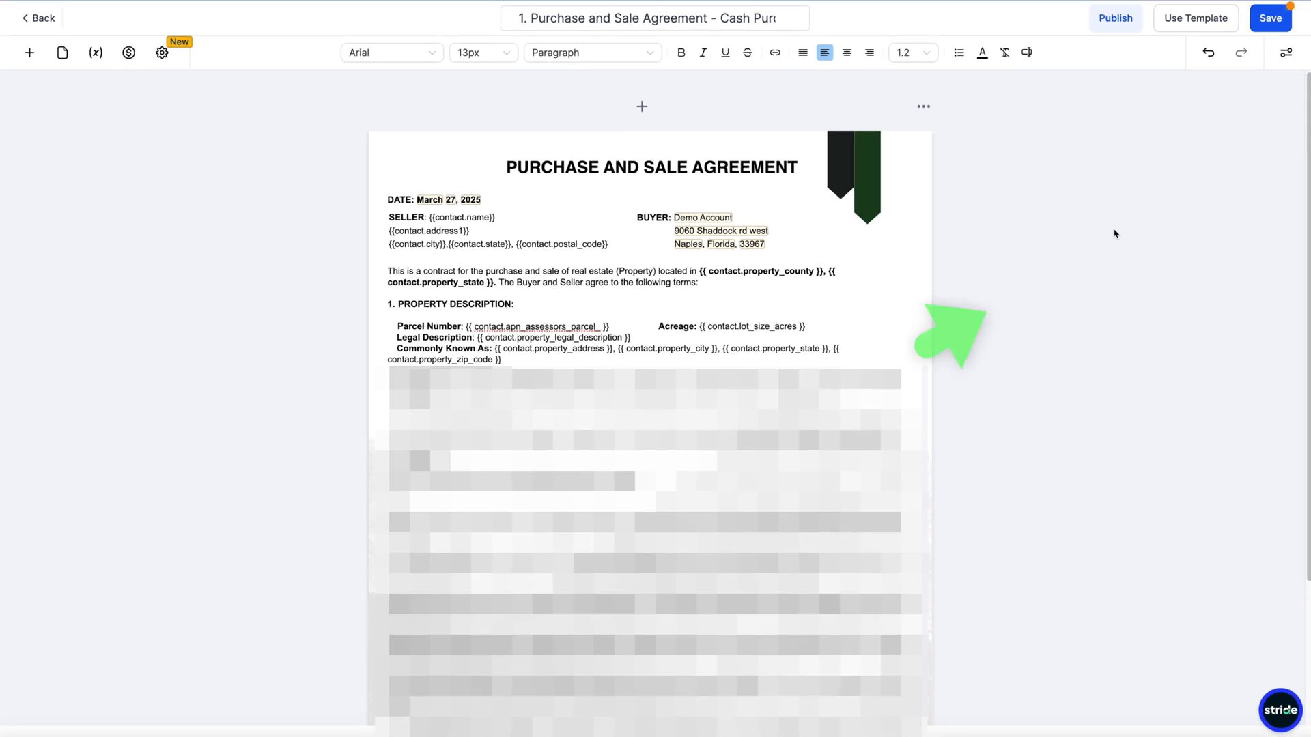
{"action": "left_click", "coordinate": [1269, 18]}
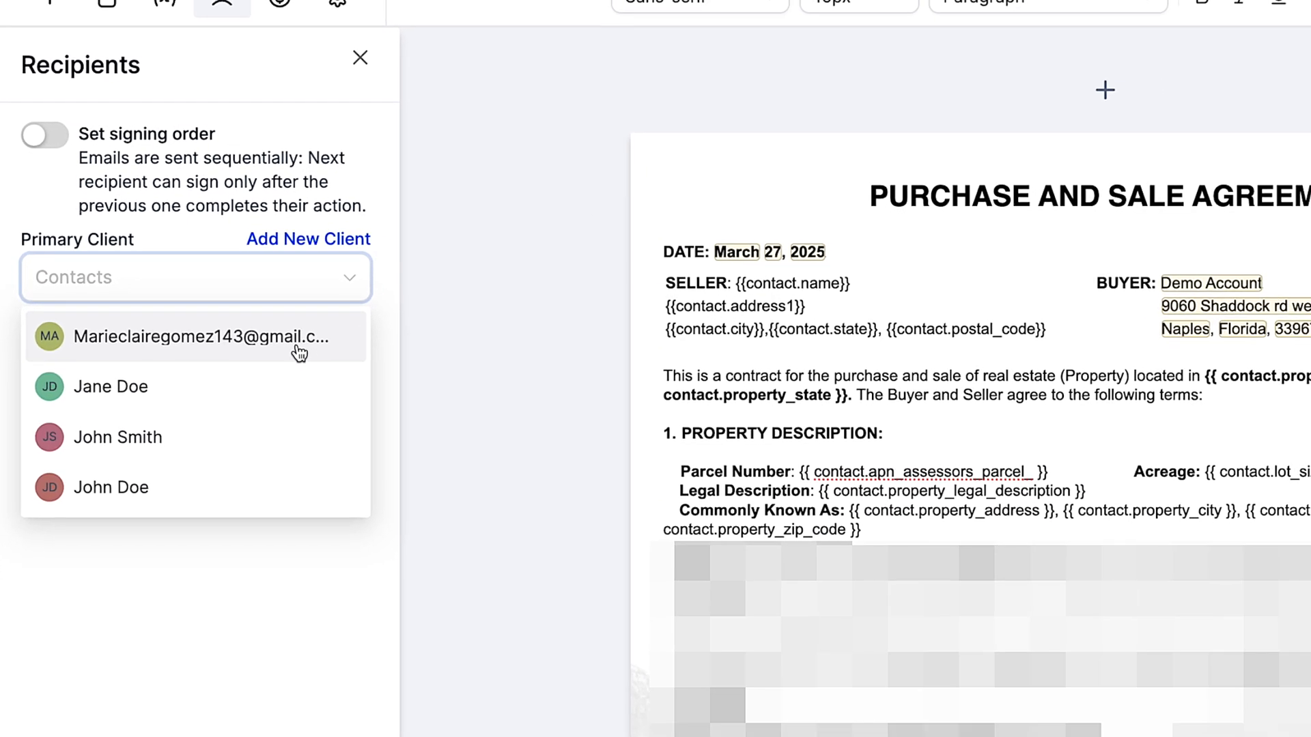
{"action": "left_click", "coordinate": [111, 387]}
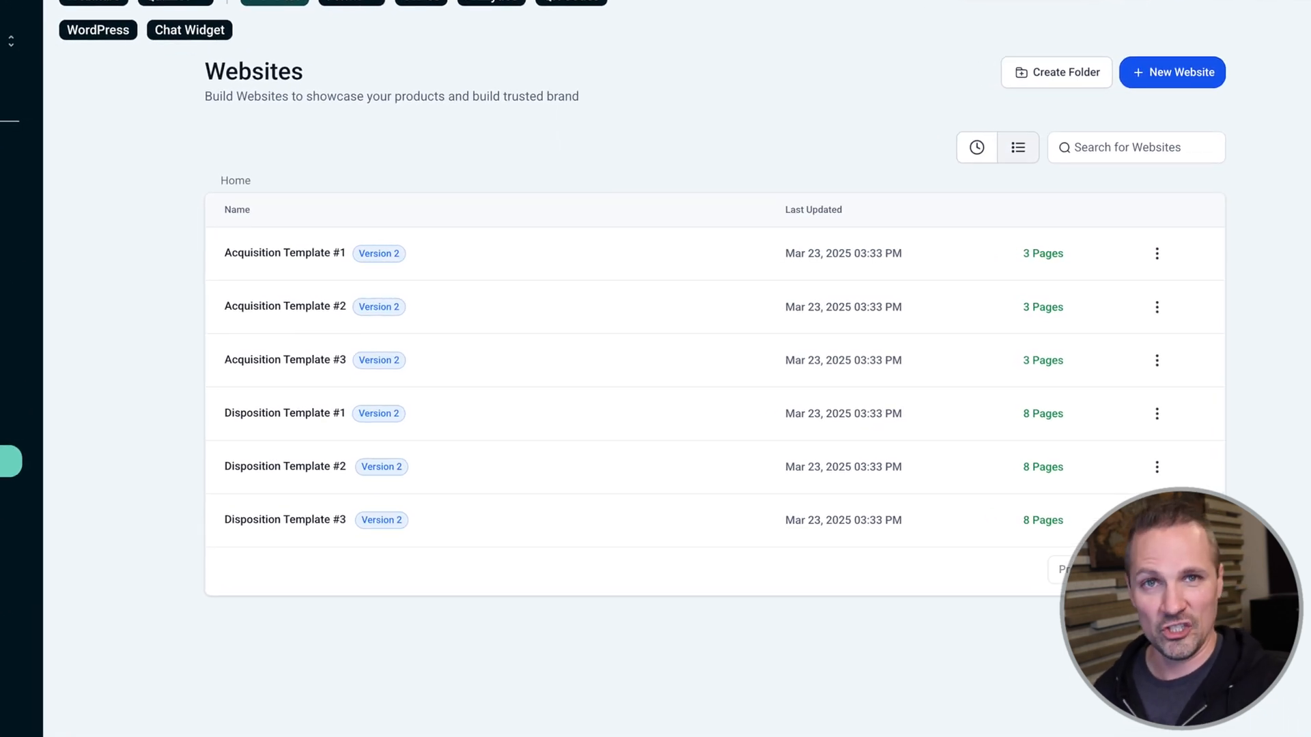
Open Acquisition Template #1 and scroll through its land types, process steps and testimonials.
{"action": "scroll", "scroll_direction": "up", "scroll_amount": 3}
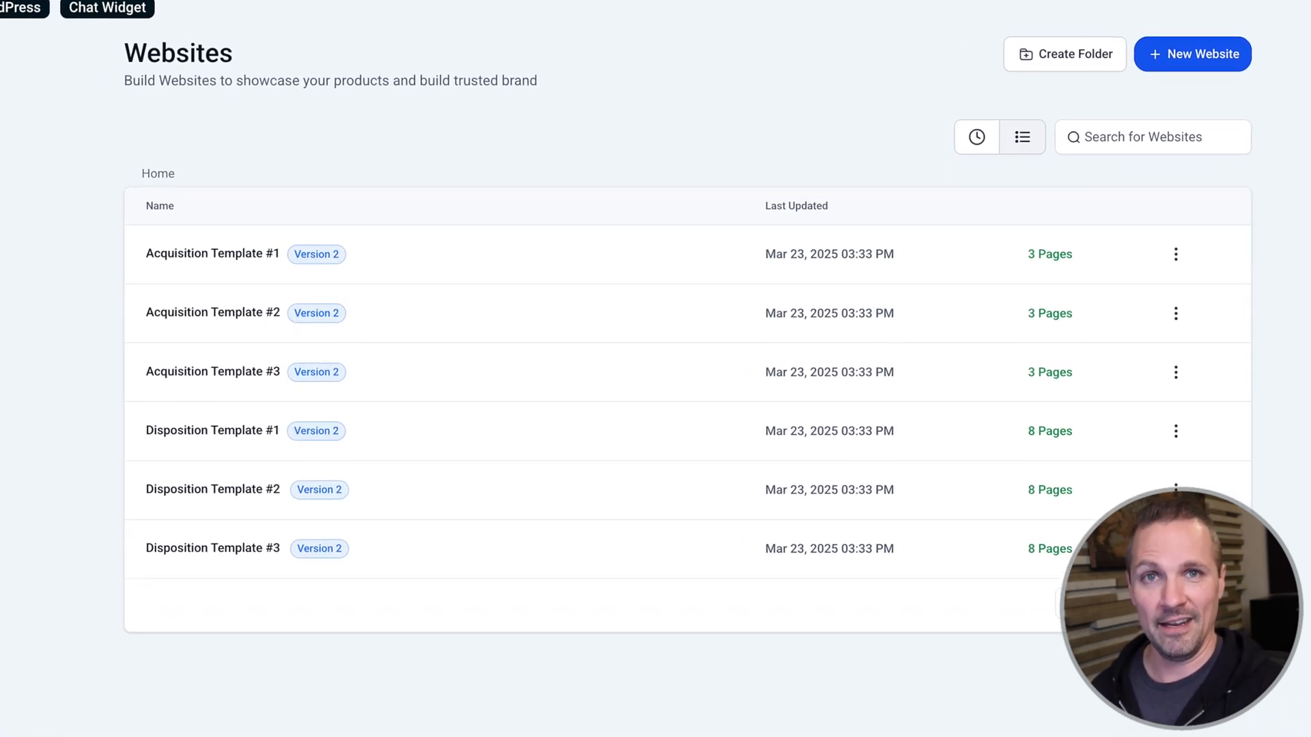
{"action": "scroll", "scroll_direction": "up", "scroll_amount": 3}
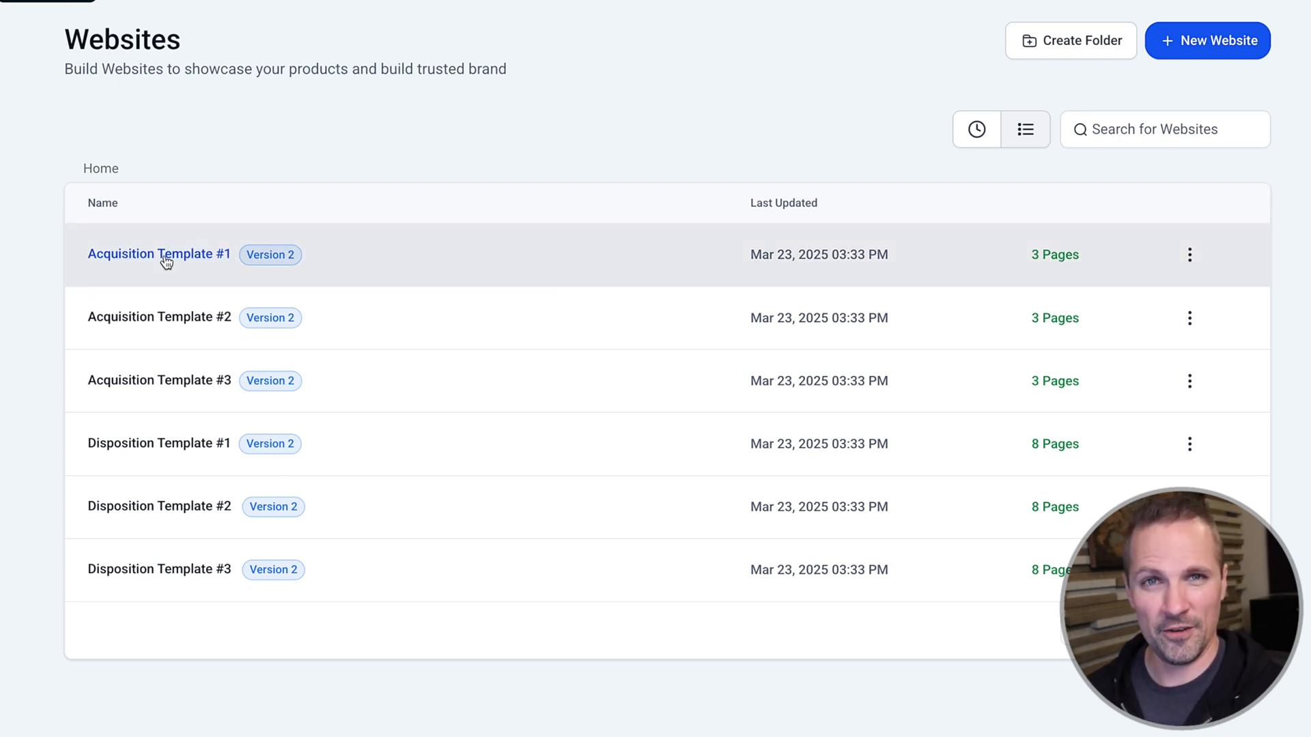
{"action": "left_click", "coordinate": [159, 254]}
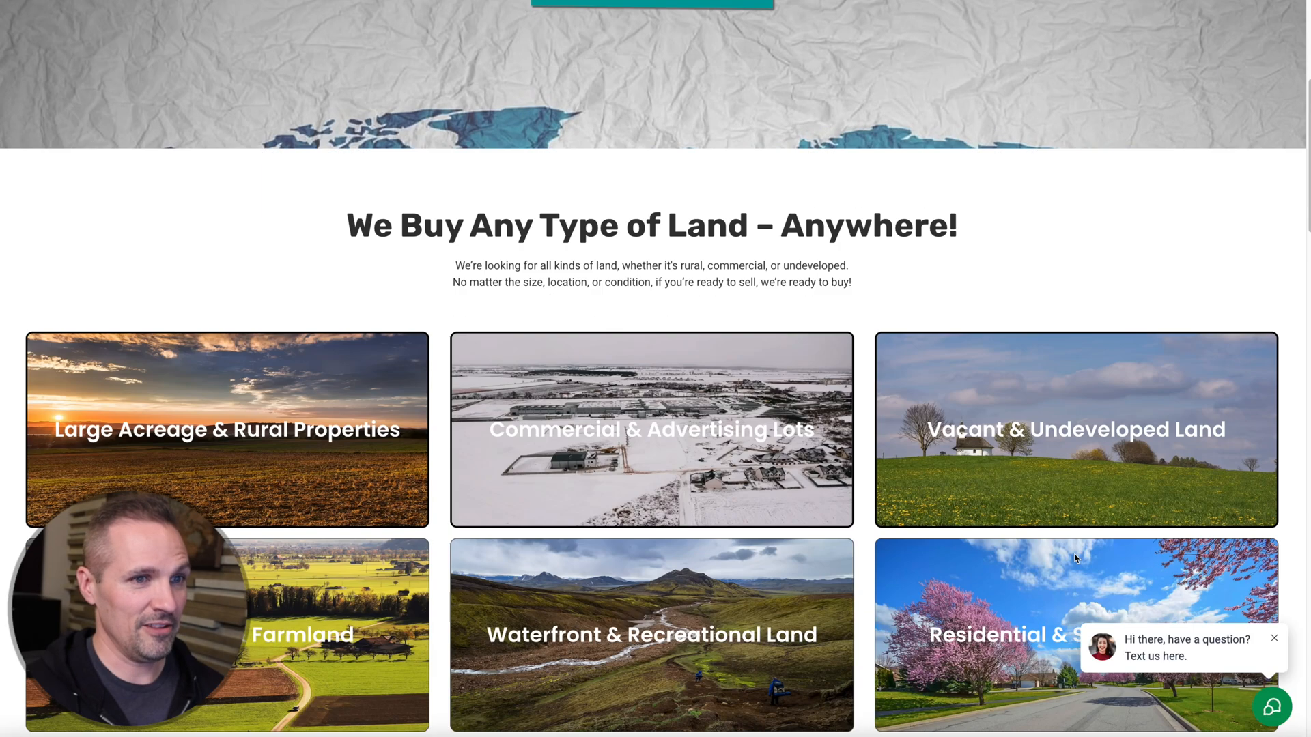
{"action": "scroll", "scroll_direction": "down", "scroll_amount": 3}
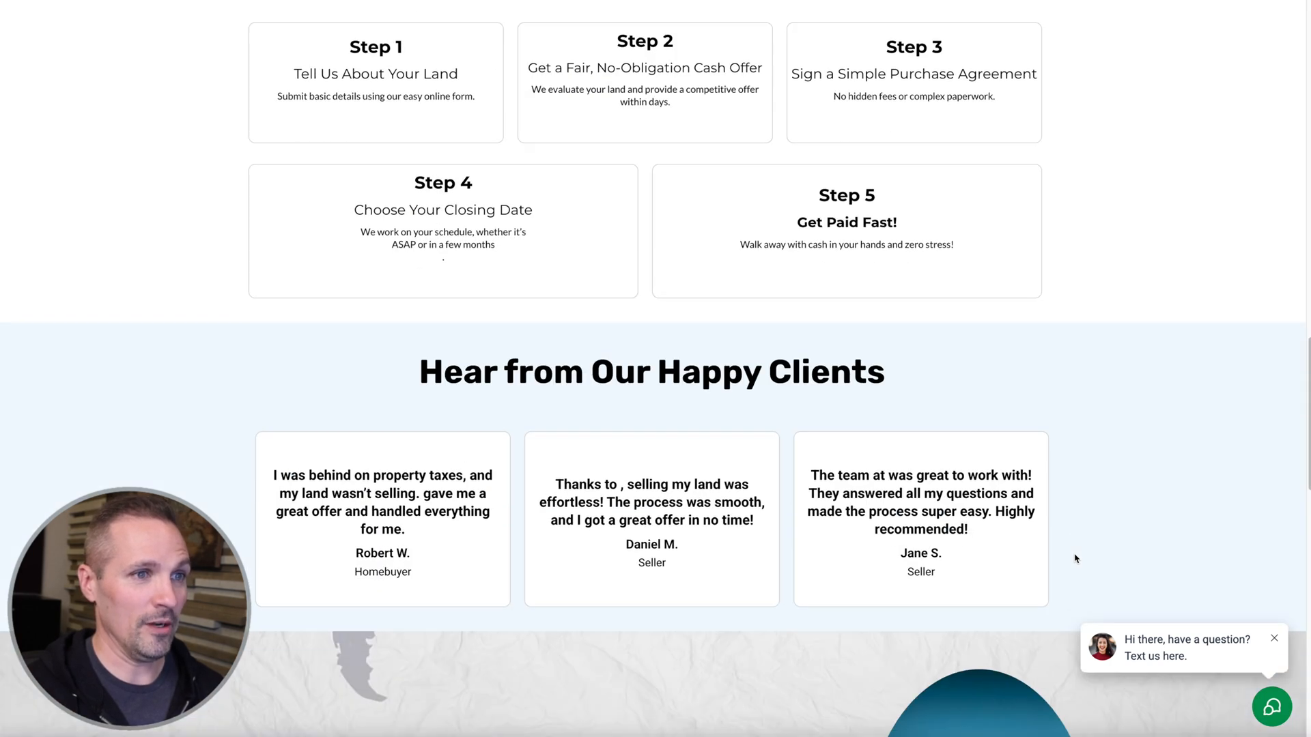
{"action": "scroll", "scroll_direction": "up", "scroll_amount": 3}
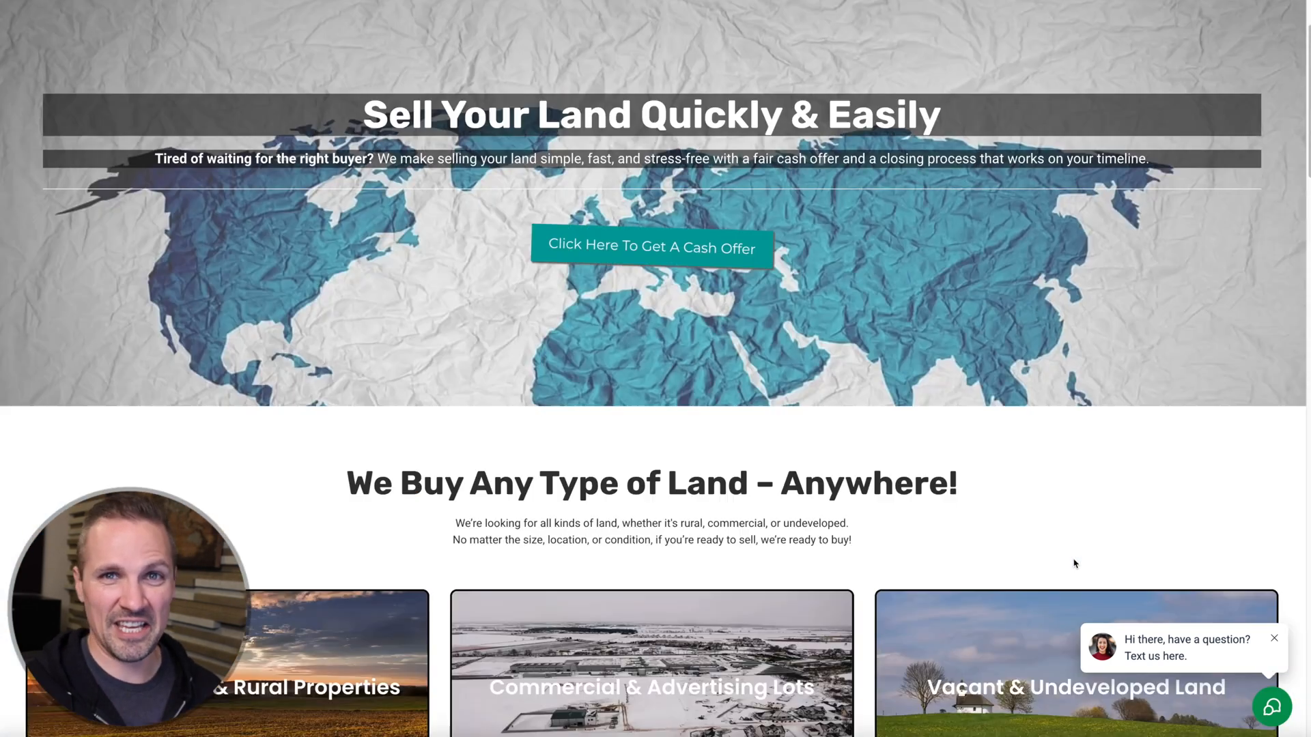
{"action": "scroll", "scroll_direction": "up", "scroll_amount": 3}
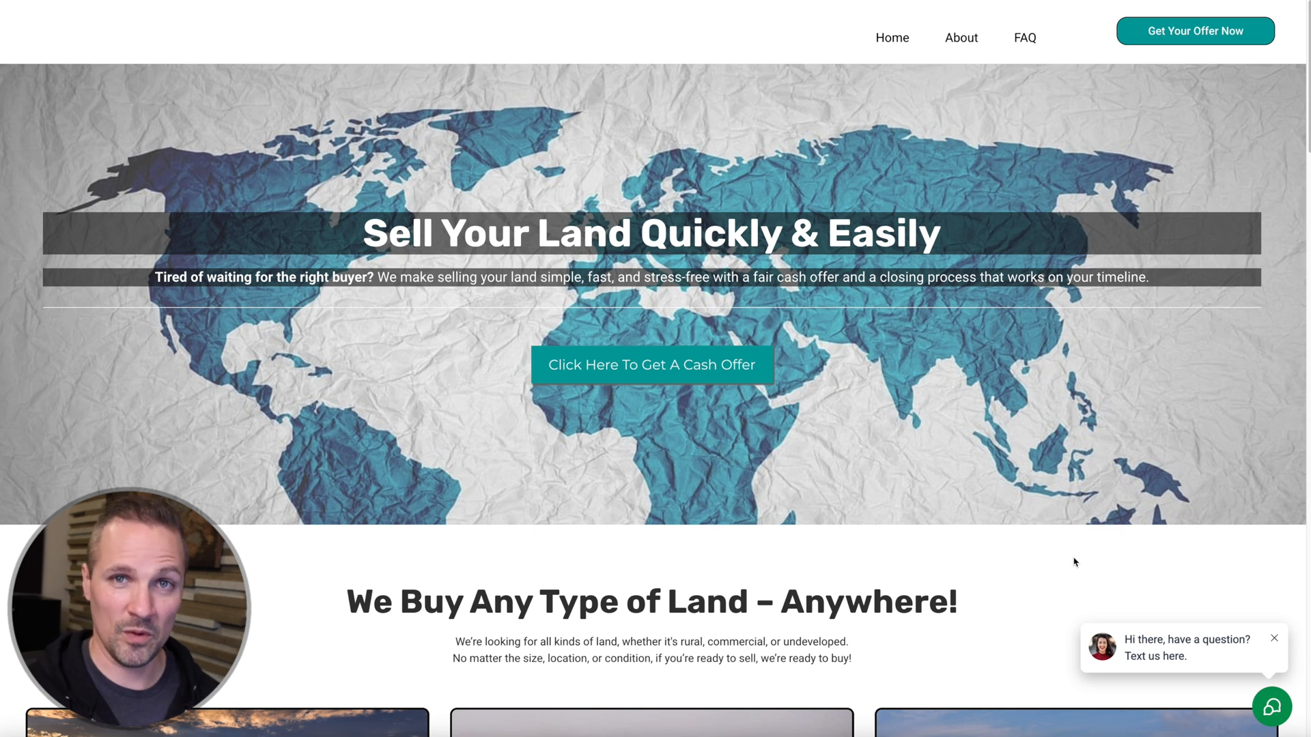
{"action": "mouse_move", "coordinate": [947, 374]}
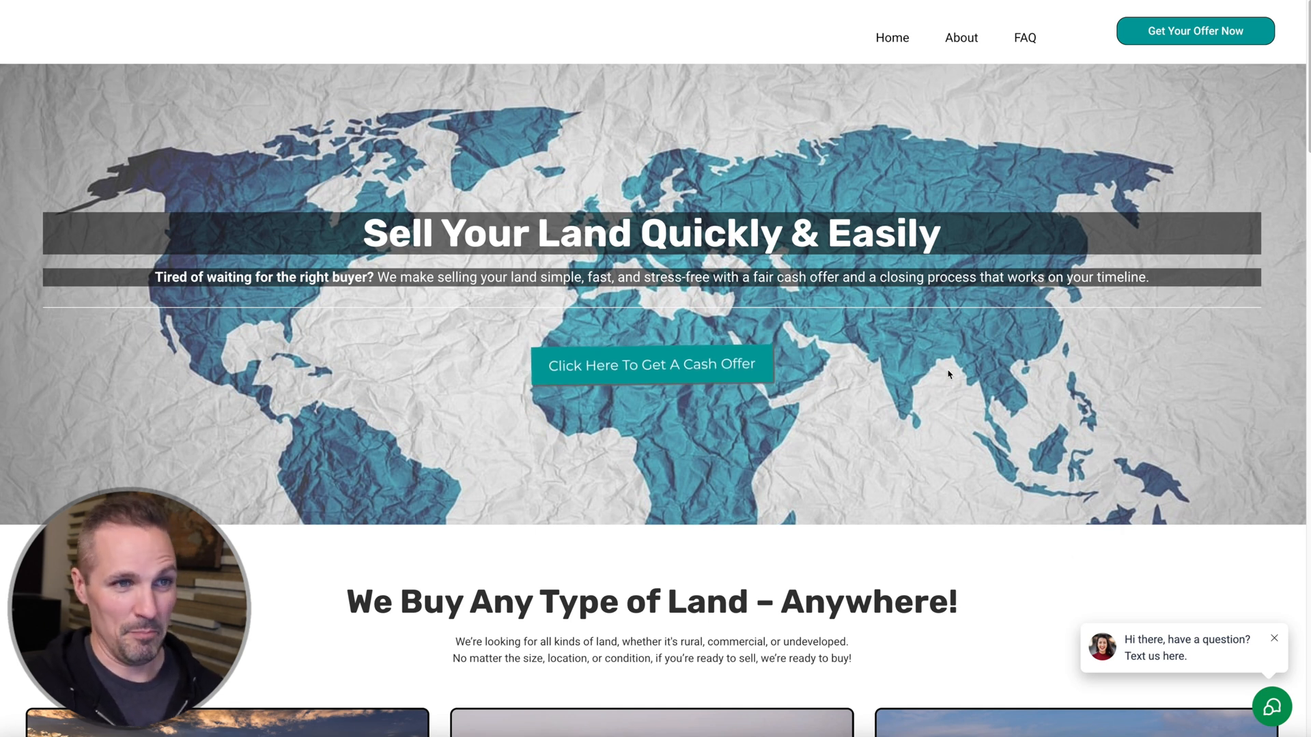
{"action": "scroll", "scroll_direction": "down", "scroll_amount": 3}
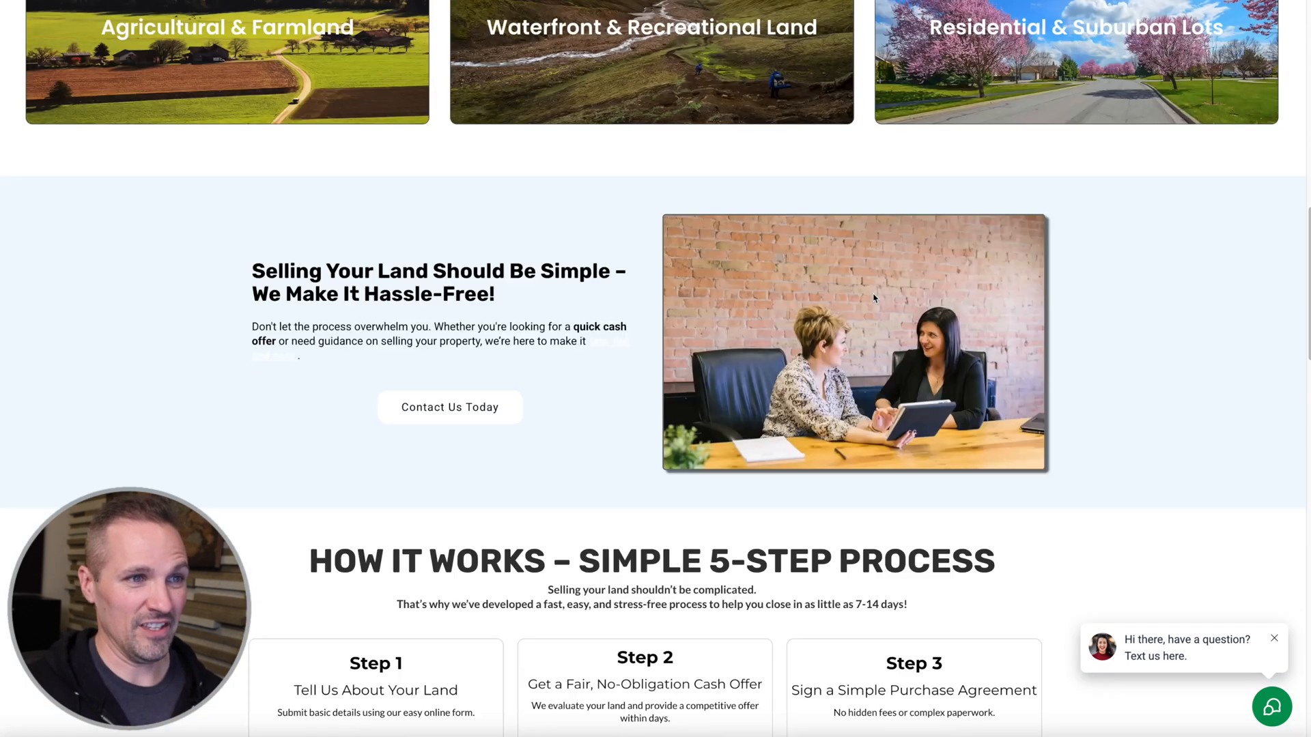
{"action": "scroll", "scroll_direction": "up", "scroll_amount": 3}
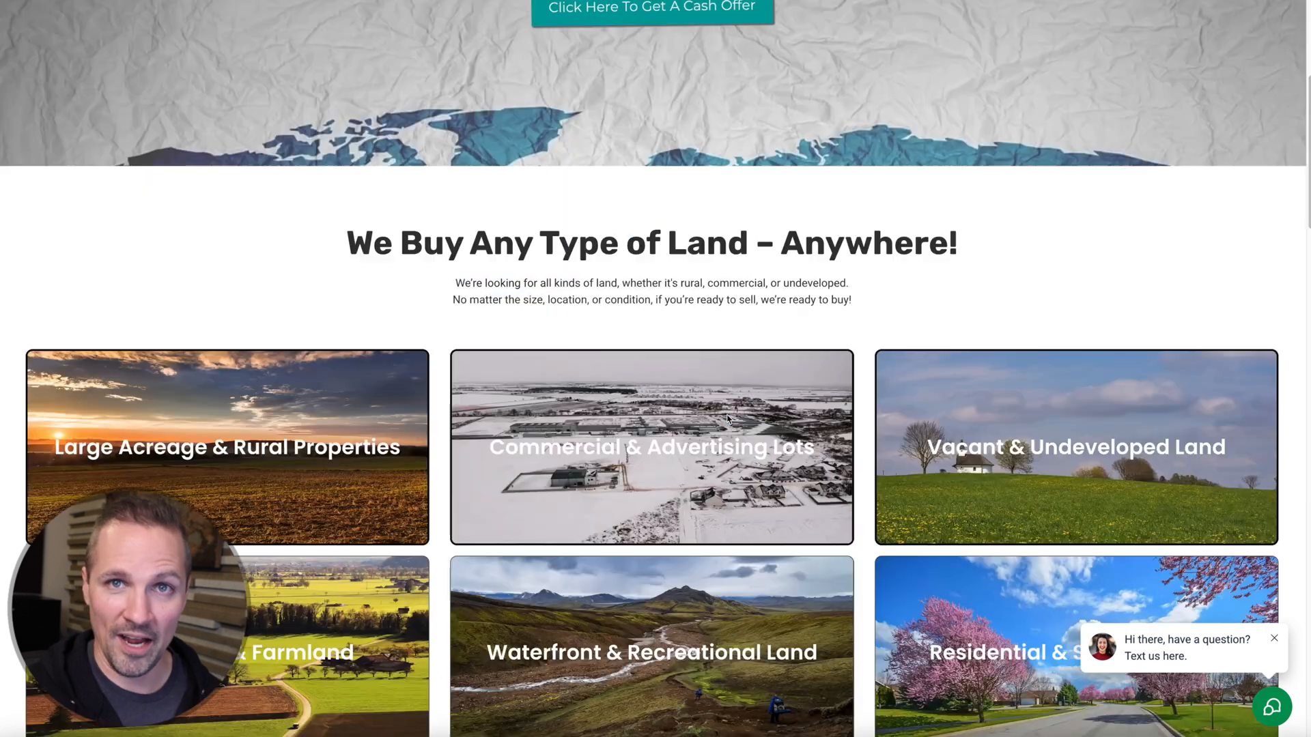
{"action": "scroll", "scroll_direction": "up", "scroll_amount": 3}
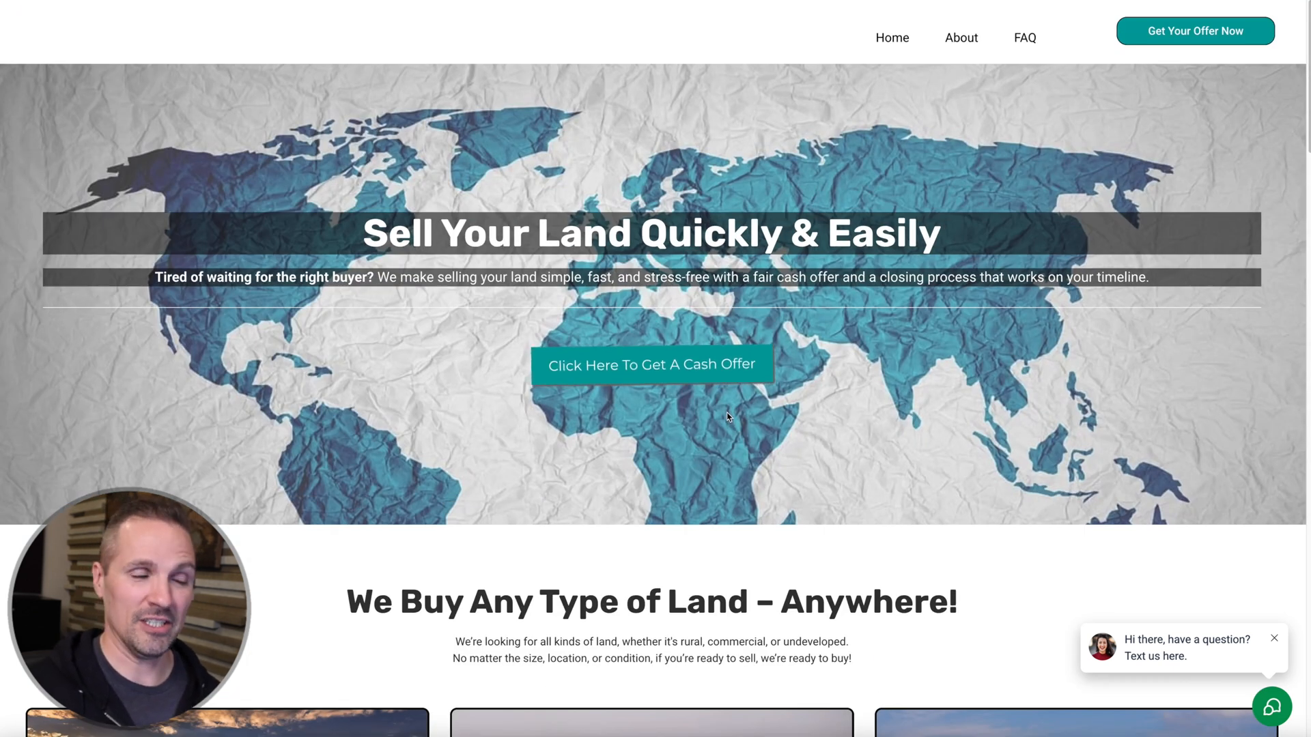
Open the 'Click Here To Get A Cash Offer' form and look over its property questions.
{"action": "left_click", "coordinate": [650, 364]}
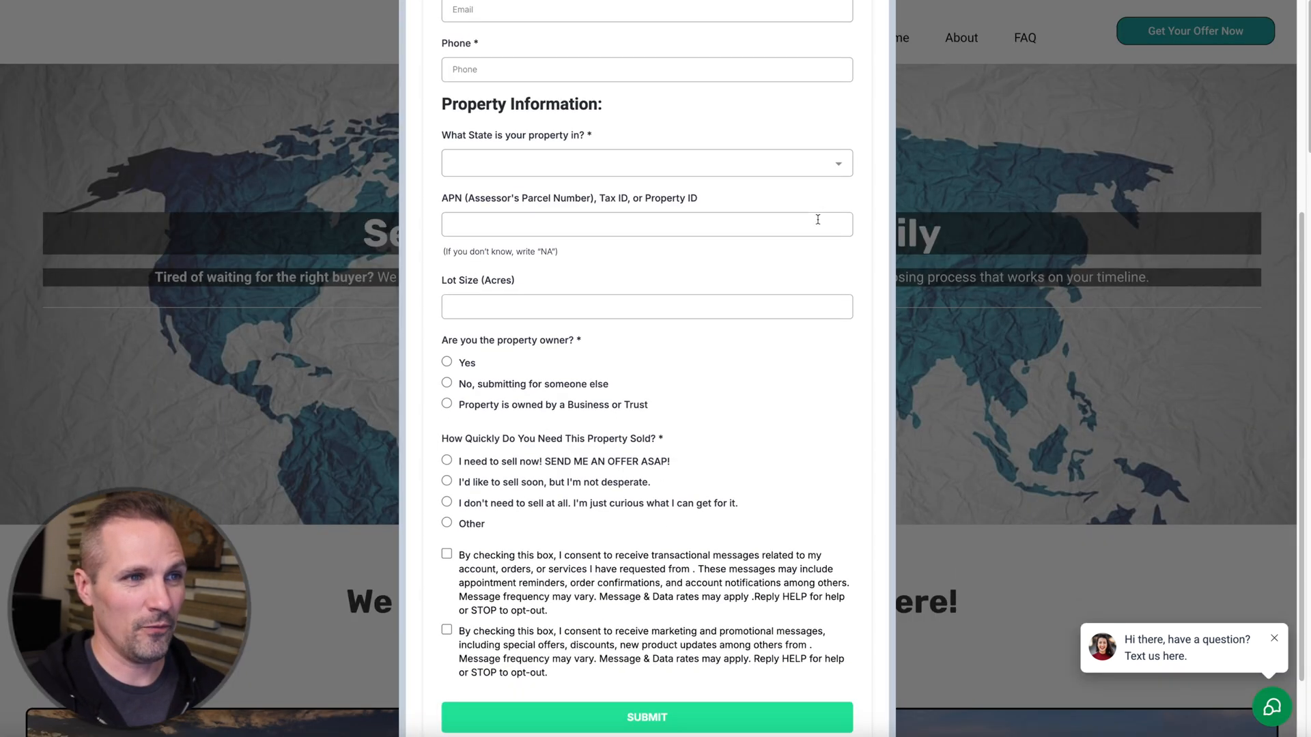
{"action": "scroll", "scroll_direction": "down", "scroll_amount": 3}
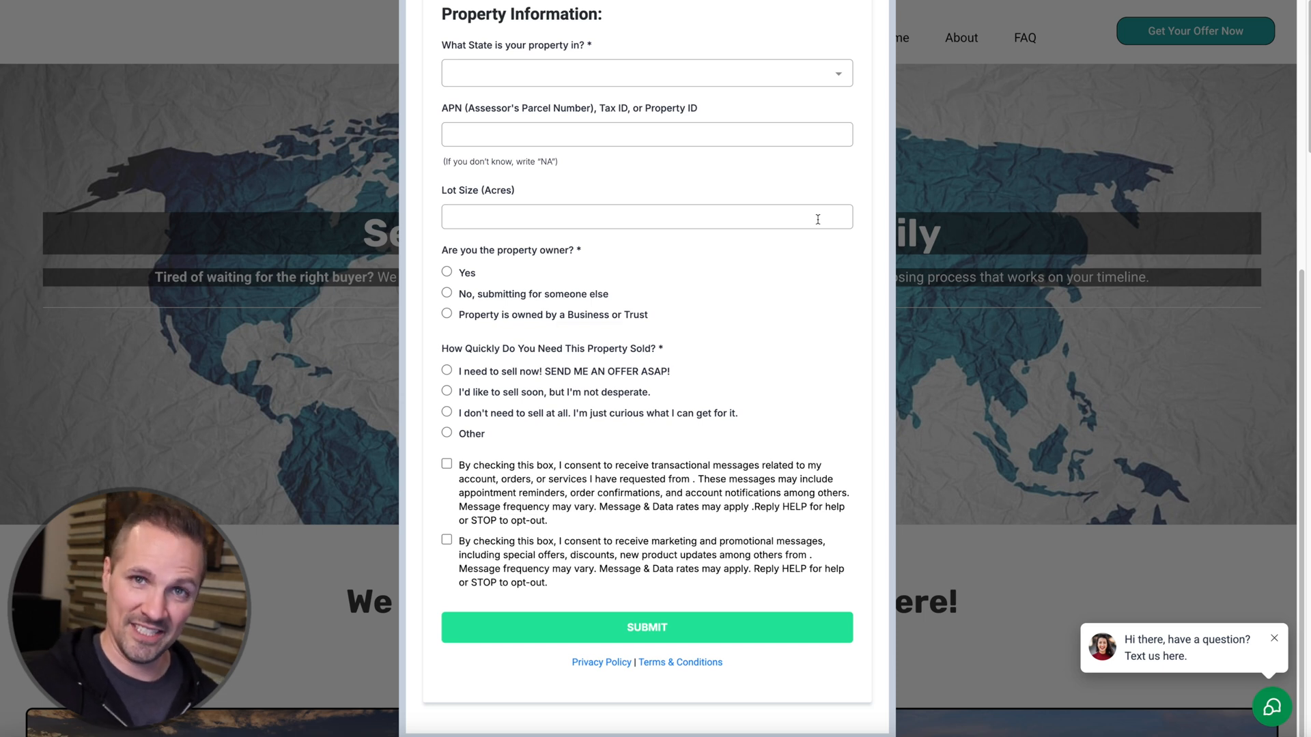
{"action": "mouse_move", "coordinate": [808, 352]}
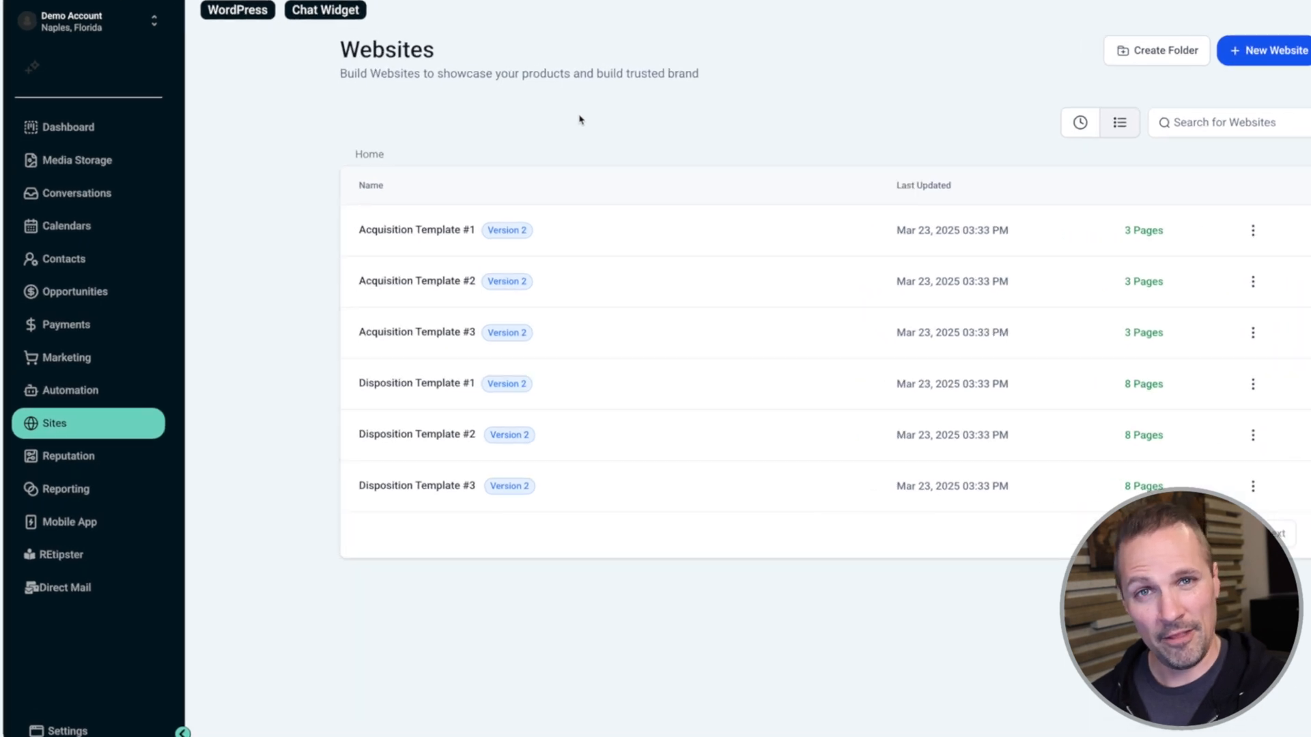
View the Reputation overview with zero reviews, then go to the Mobile App section.
{"action": "left_click", "coordinate": [66, 457]}
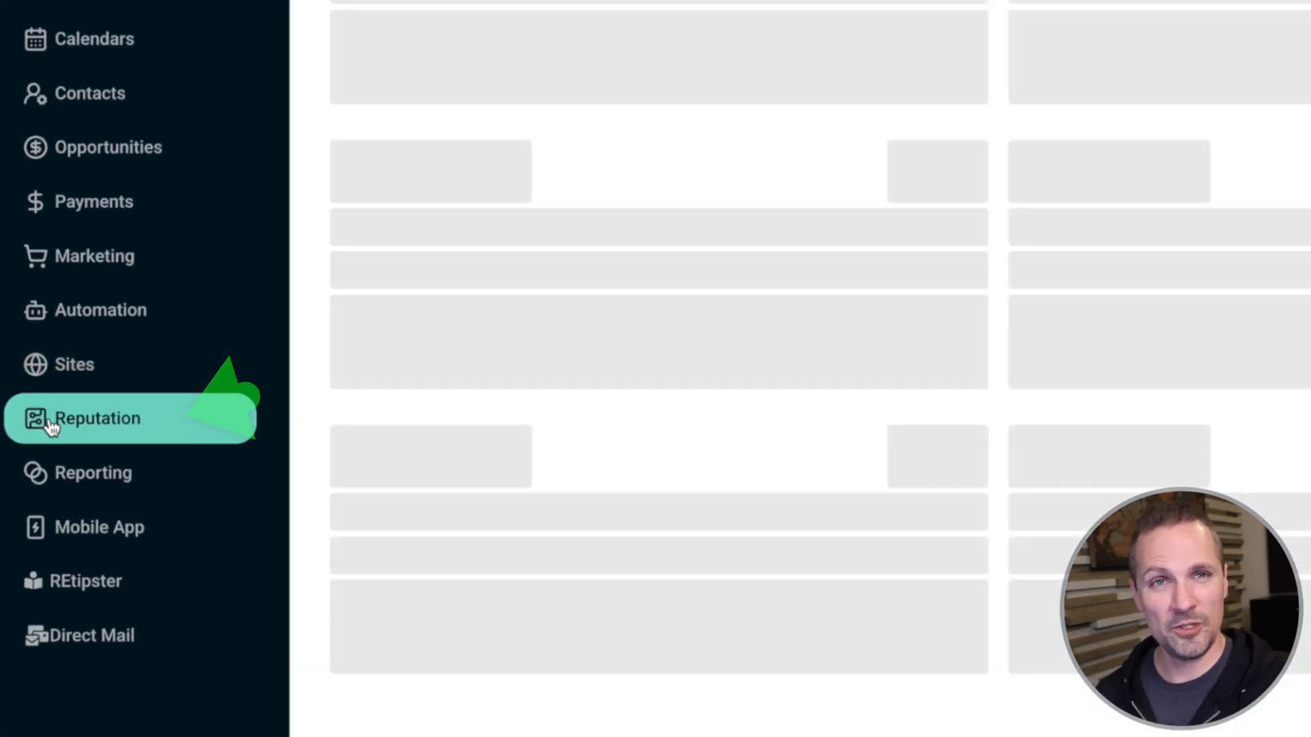
{"action": "left_click", "coordinate": [99, 418]}
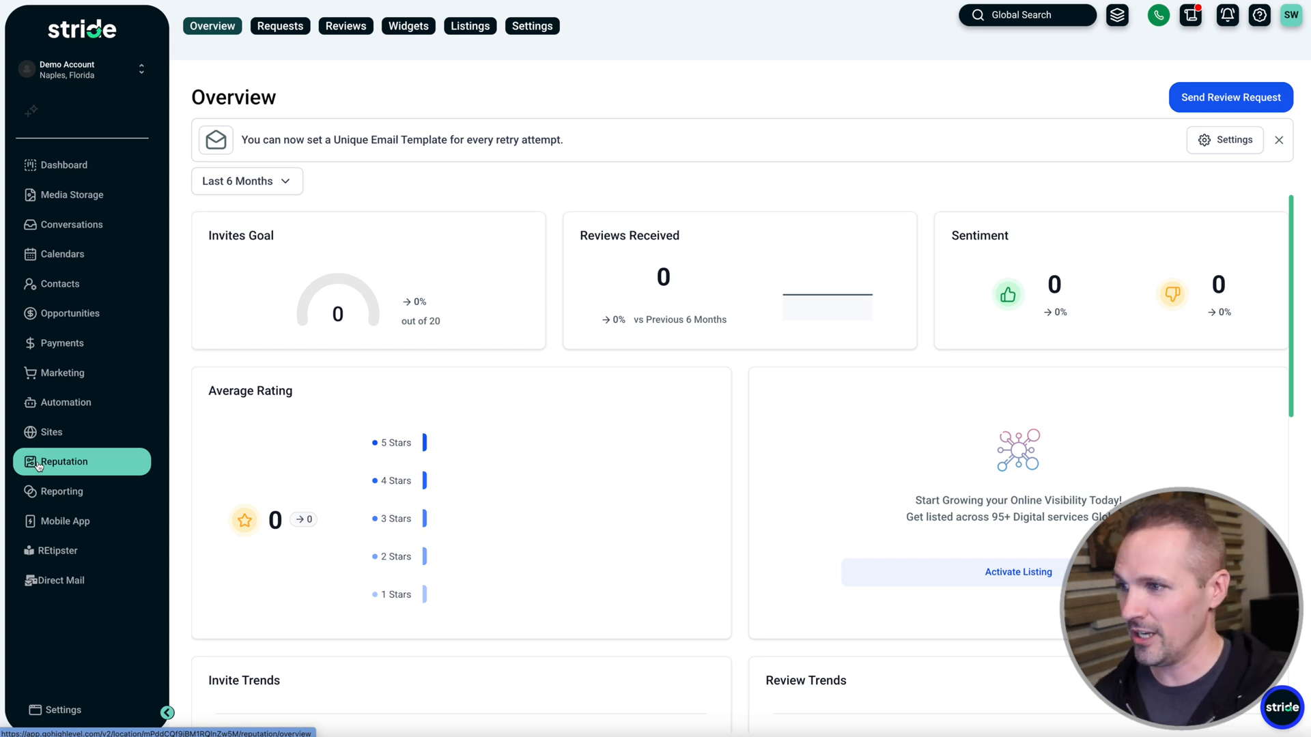
{"action": "left_click", "coordinate": [64, 520]}
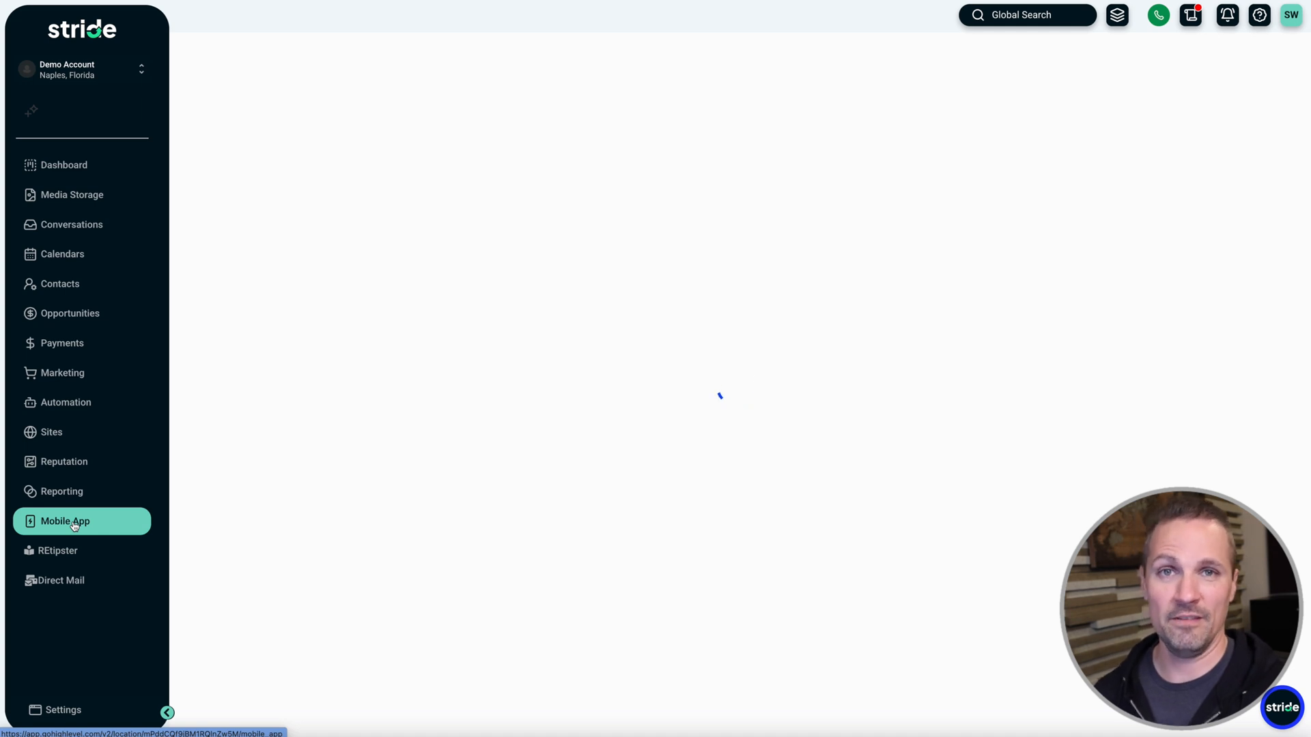
Load the Mobile App page with LeadConnector App Store and Play Store download links.
{"action": "left_click", "coordinate": [64, 521]}
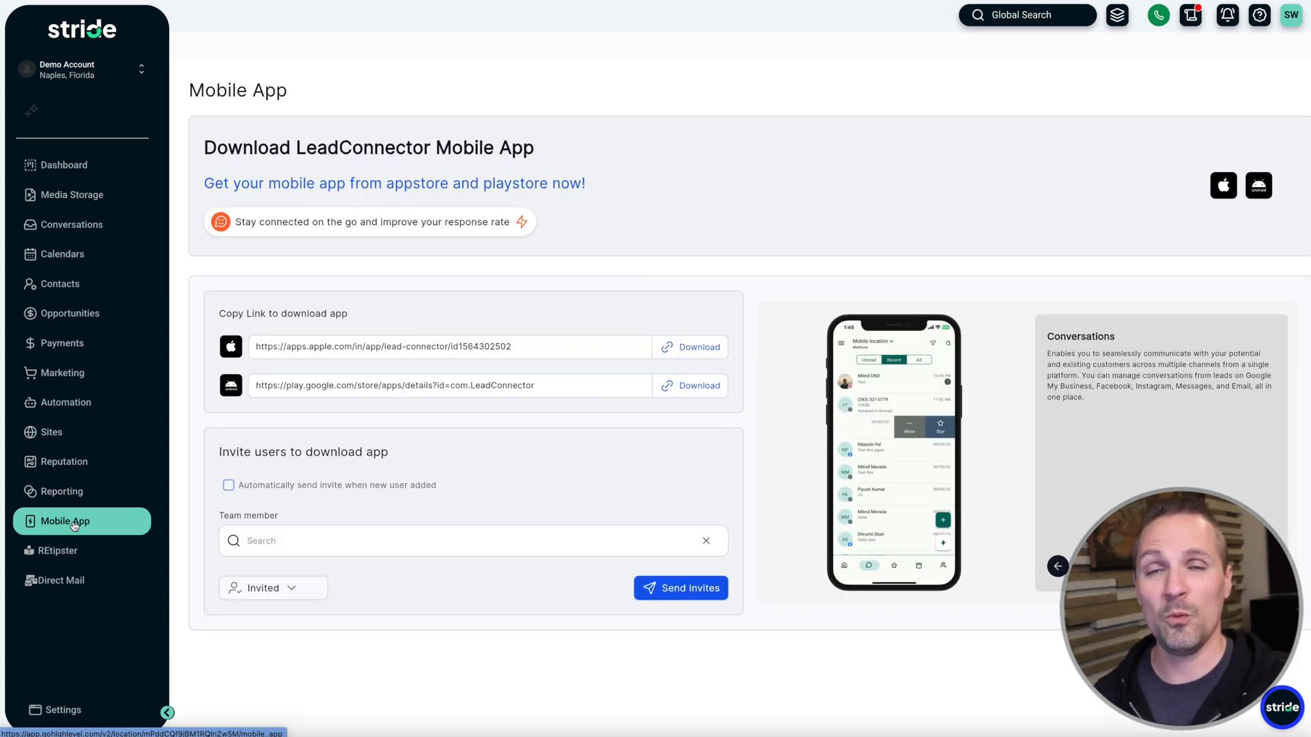
{"action": "mouse_move", "coordinate": [528, 312]}
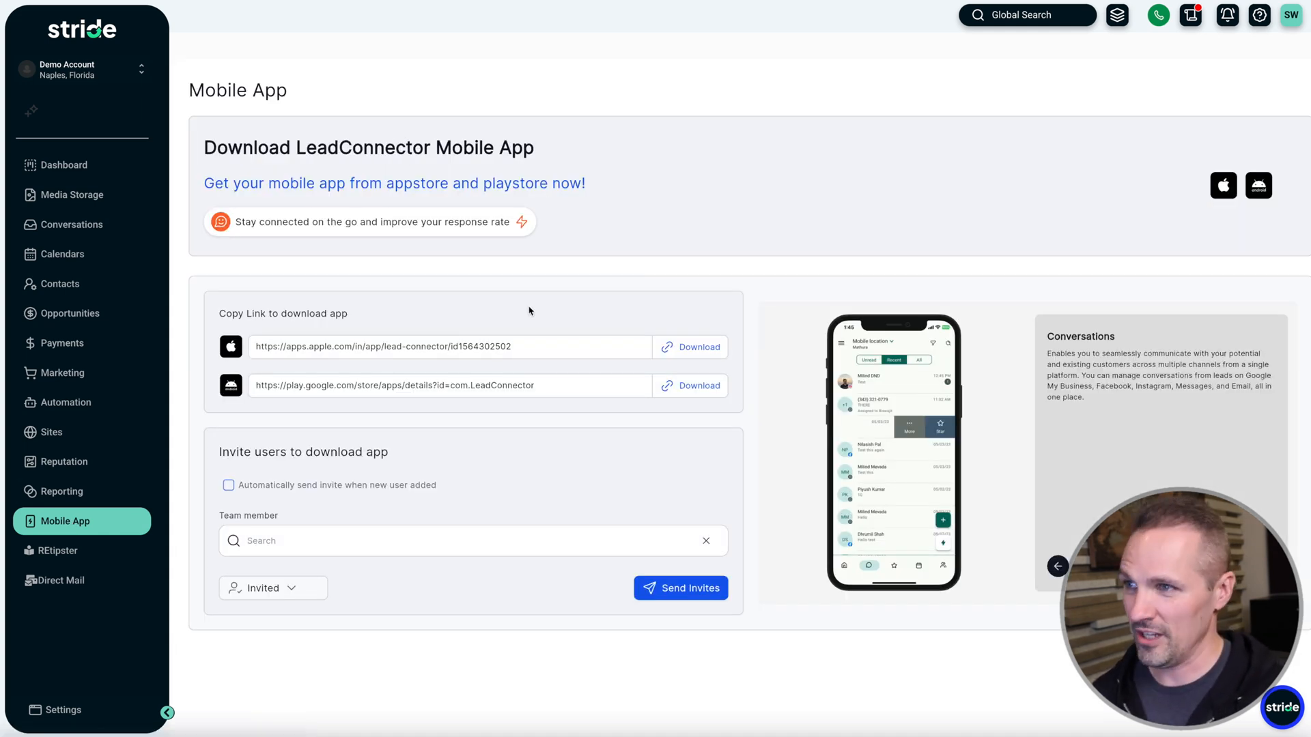
{"action": "left_click", "coordinate": [691, 347]}
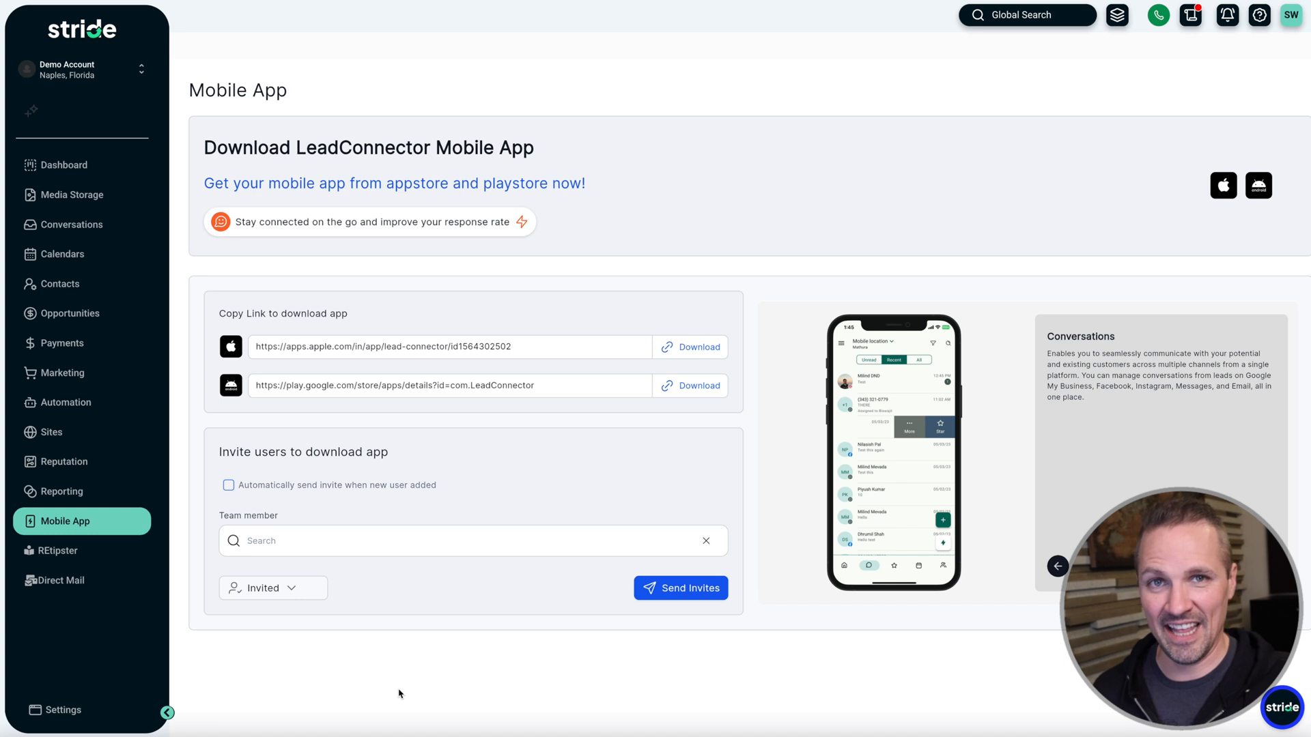
{"action": "mouse_move", "coordinate": [178, 268]}
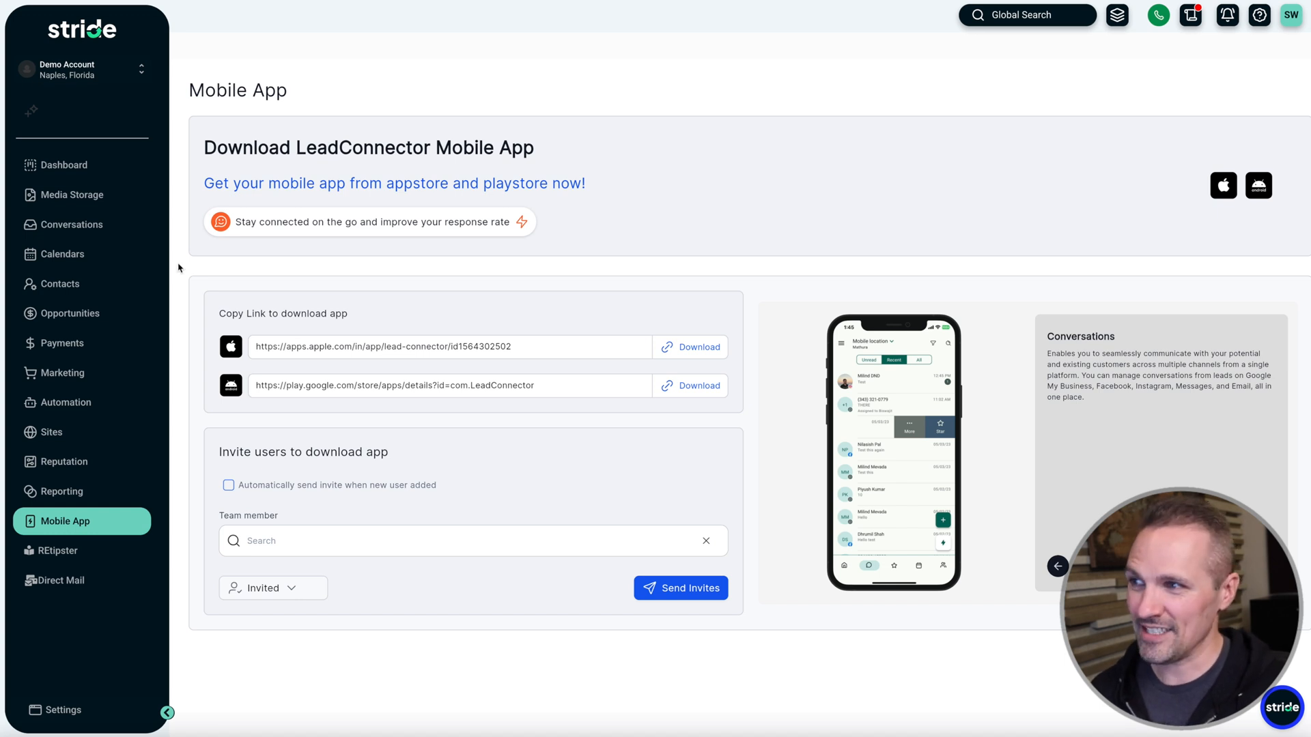
In Conversations, start a 'Hi John' email, switch to SMS, and hover Call on the contact.
{"action": "left_click", "coordinate": [71, 224]}
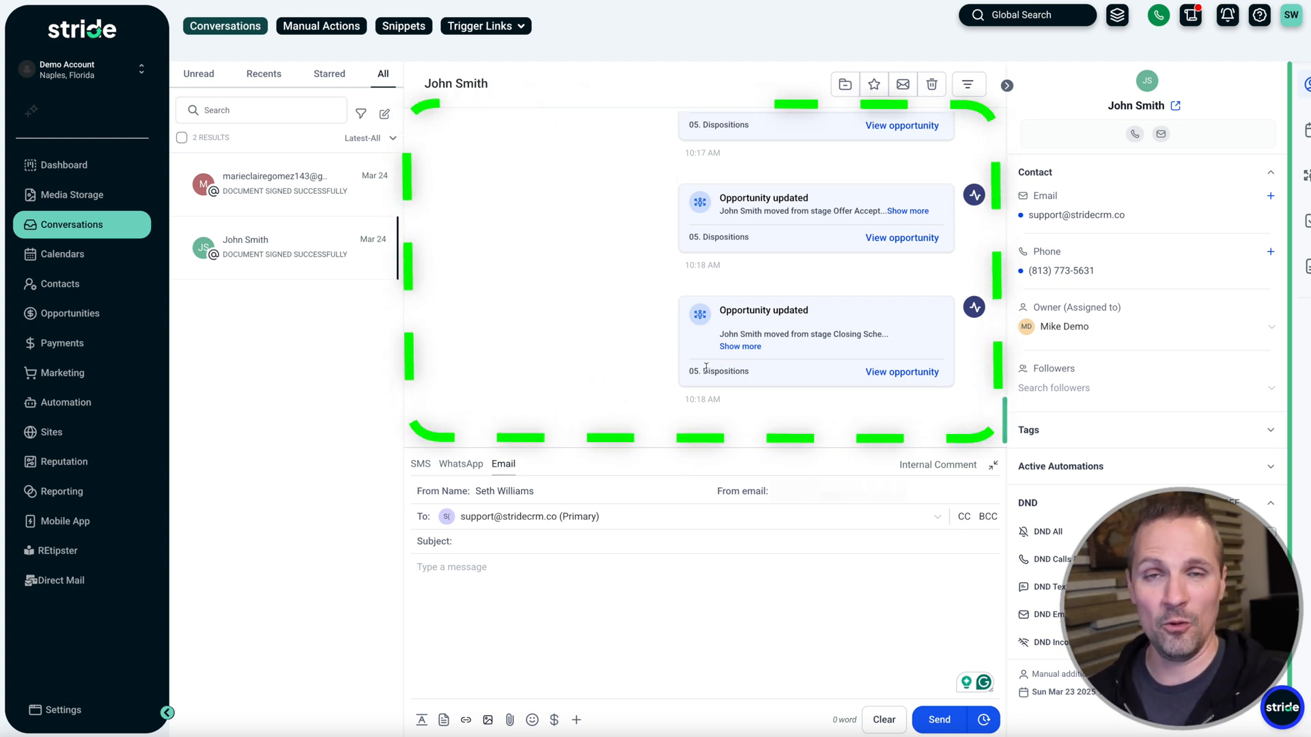
{"action": "type", "text": "H"}
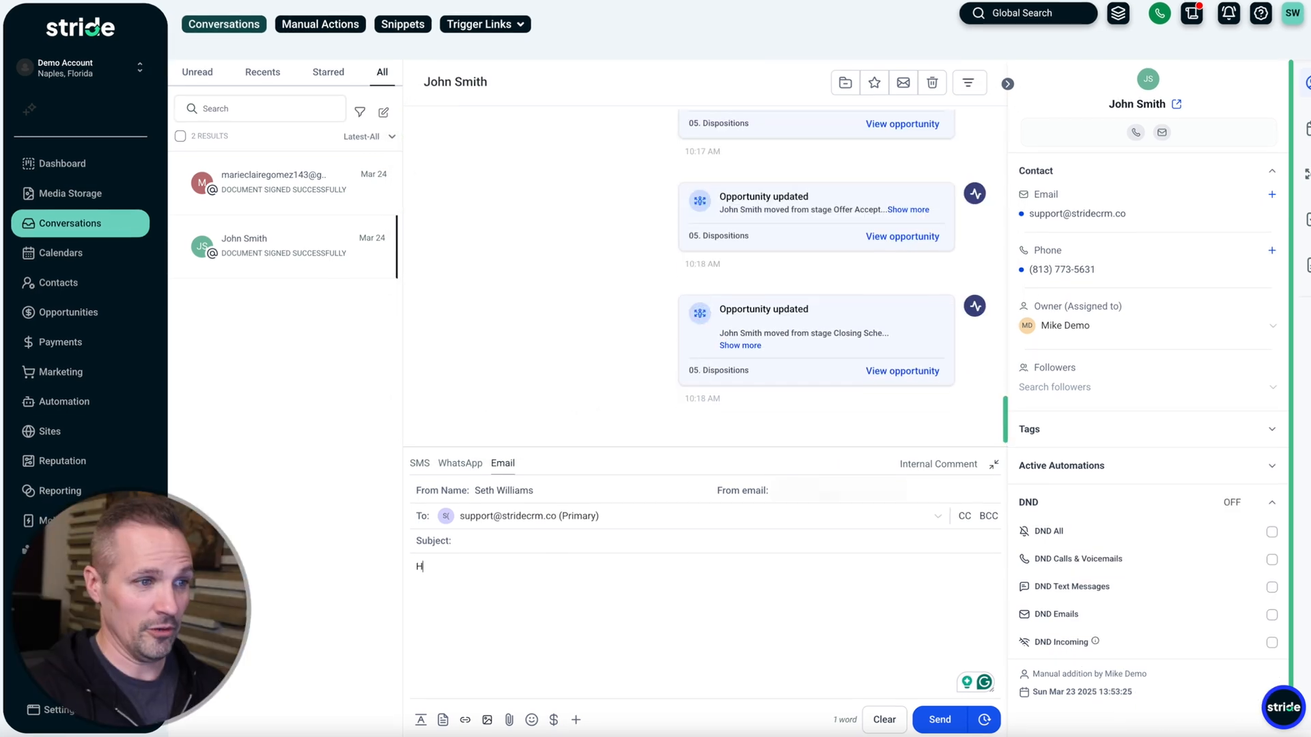
{"action": "type", "text": "i John"}
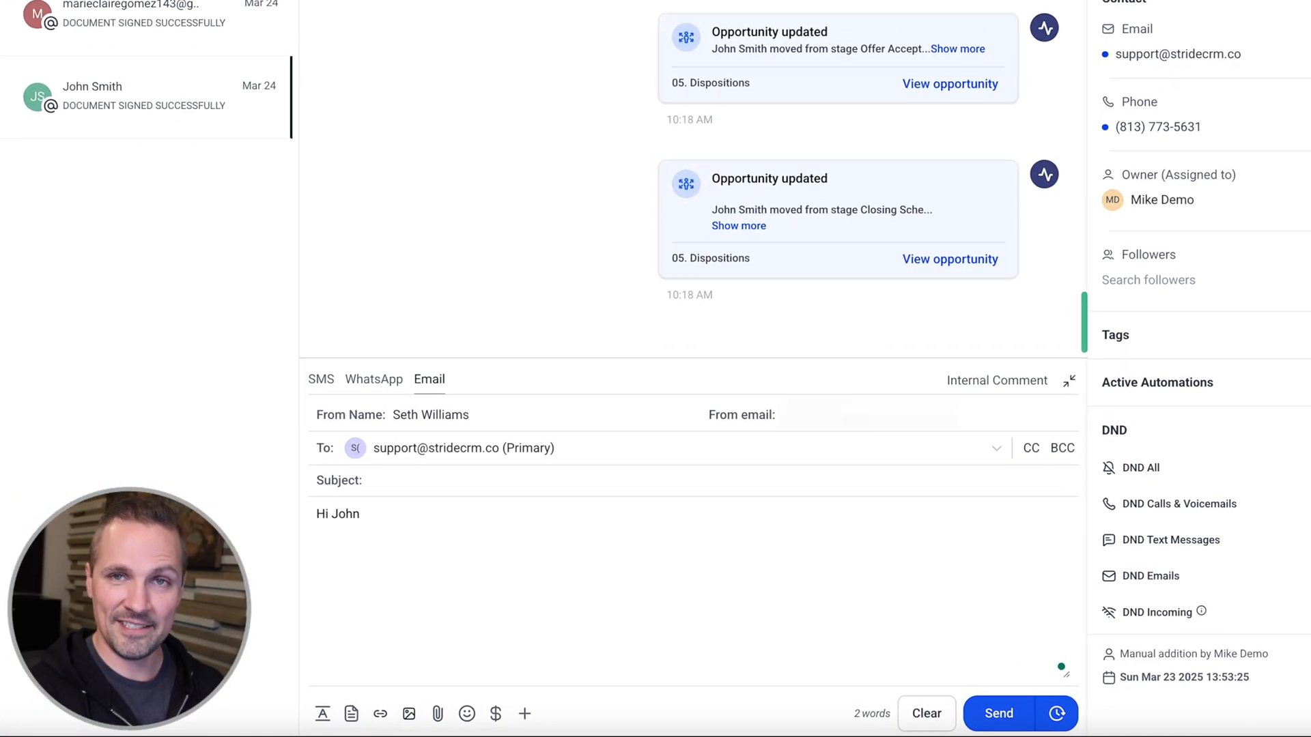
{"action": "left_click", "coordinate": [320, 378]}
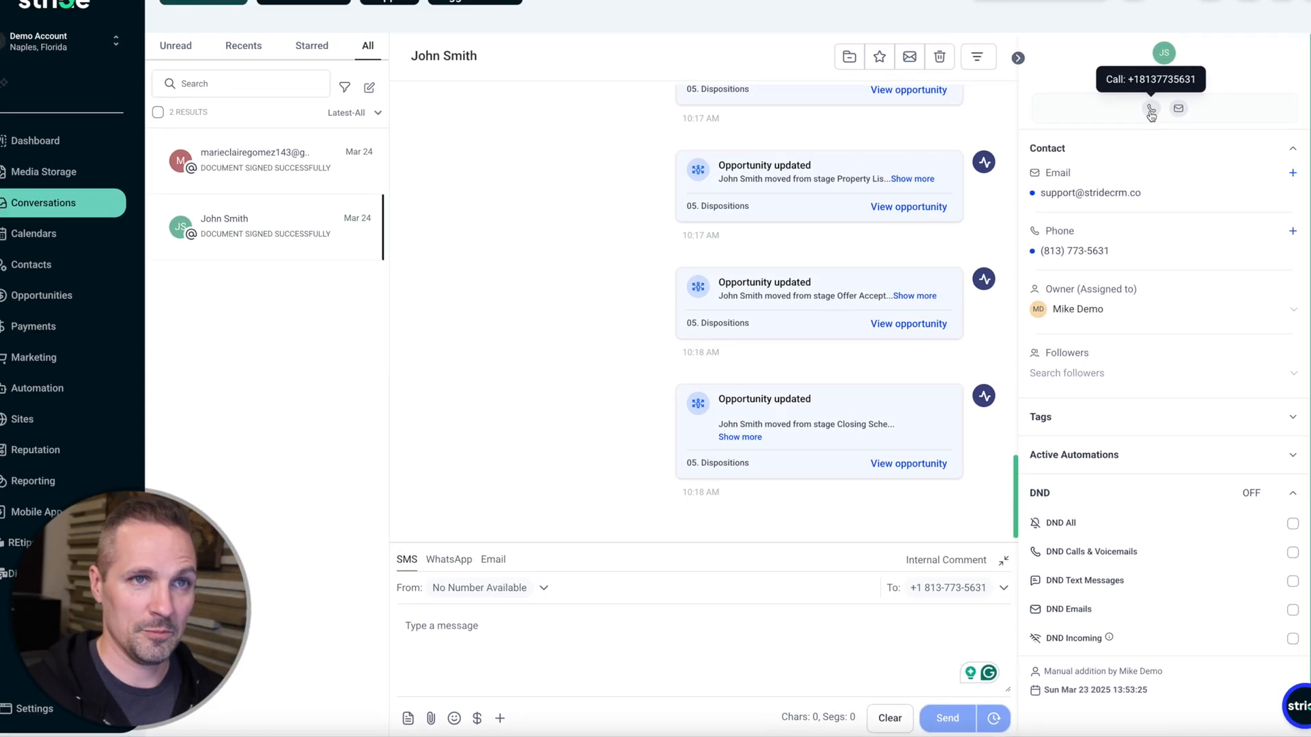
{"action": "left_click", "coordinate": [1151, 109]}
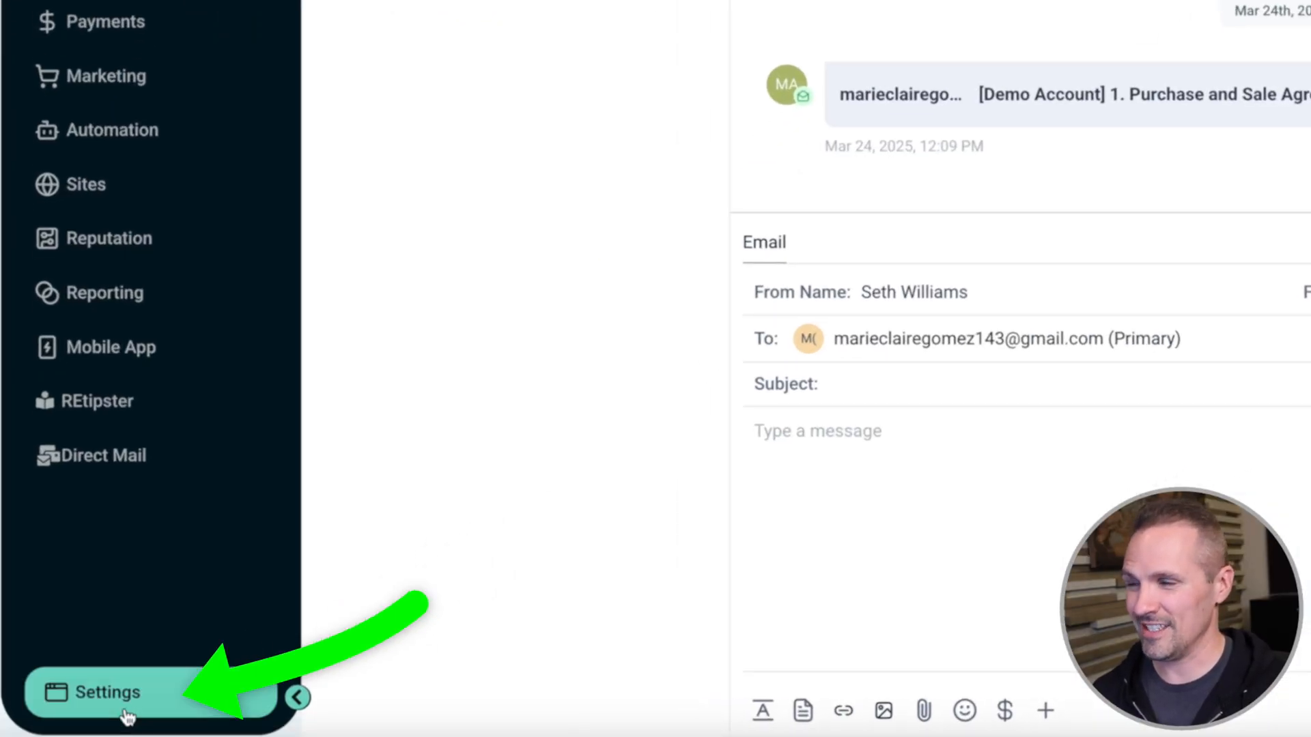
In Settings, view the Phone Numbers page with business profile details.
{"action": "left_click", "coordinate": [106, 692]}
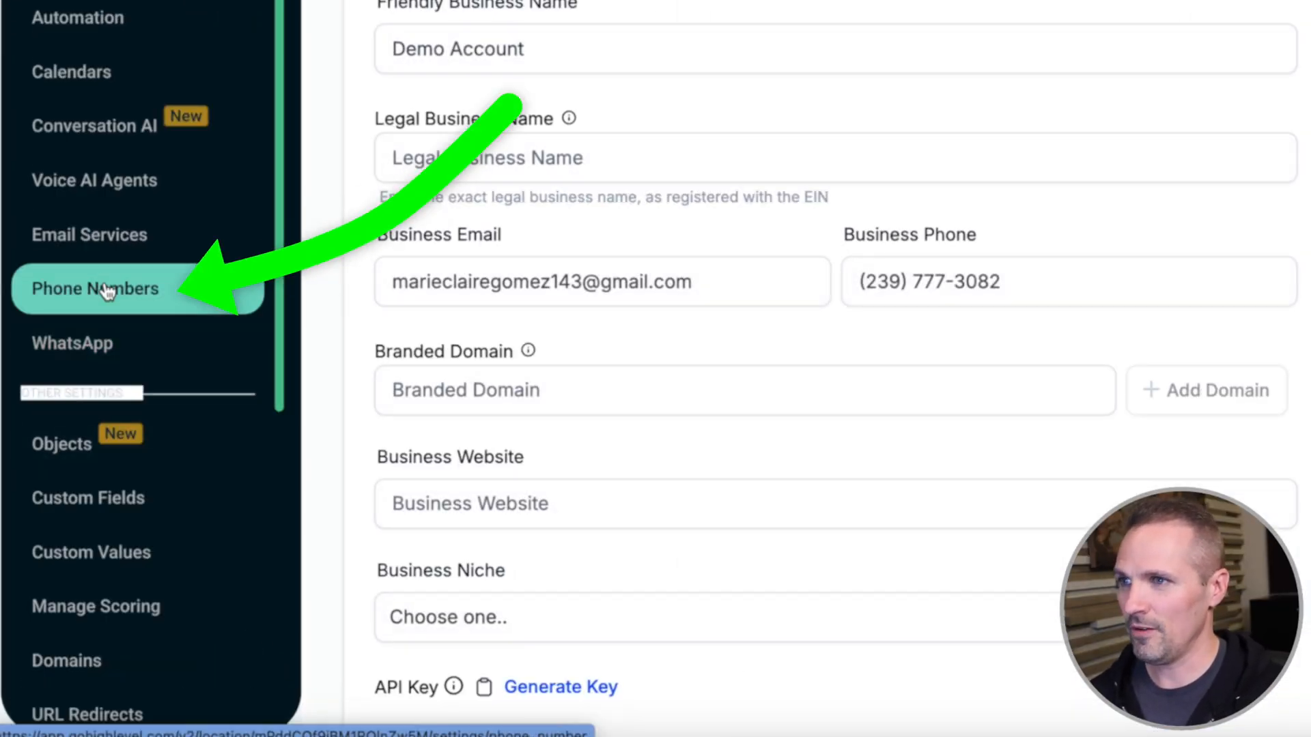
{"action": "left_click", "coordinate": [94, 289]}
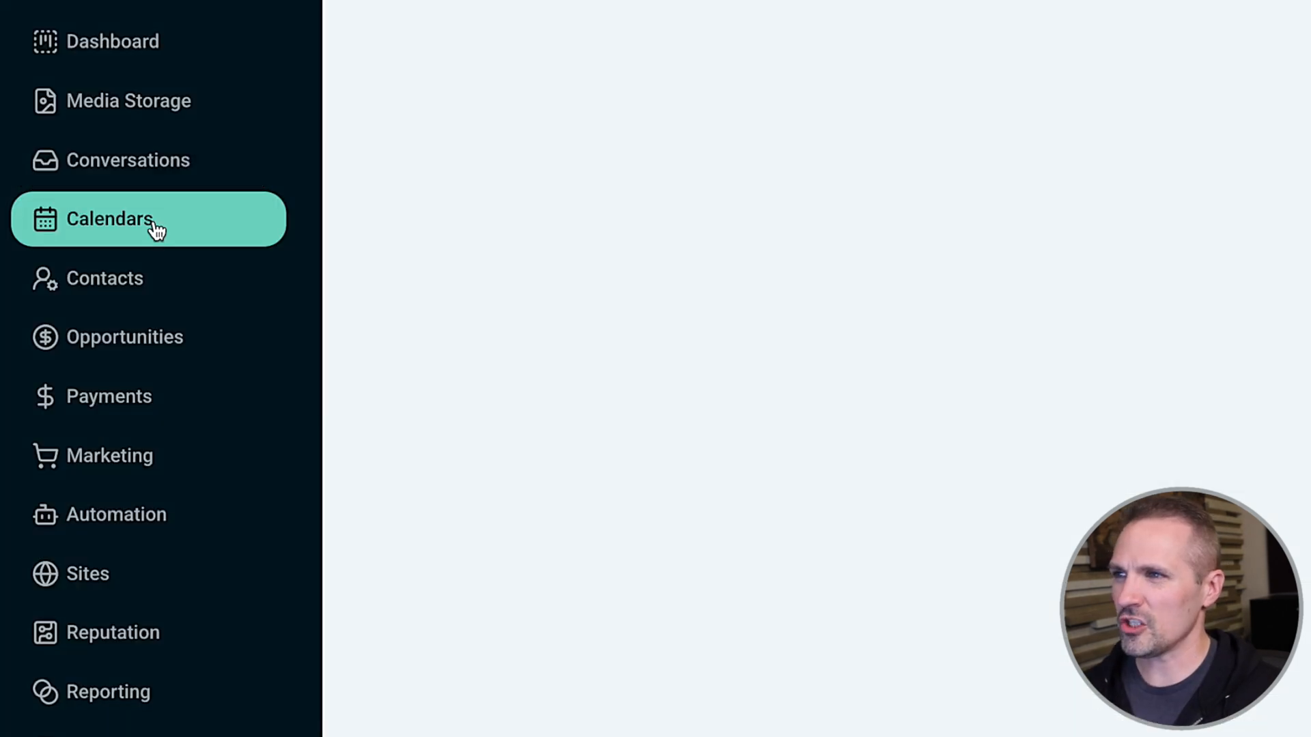
View the Mar 23–29, 2025 week calendar of appointments, then reach Calendar Settings.
{"action": "left_click", "coordinate": [109, 219]}
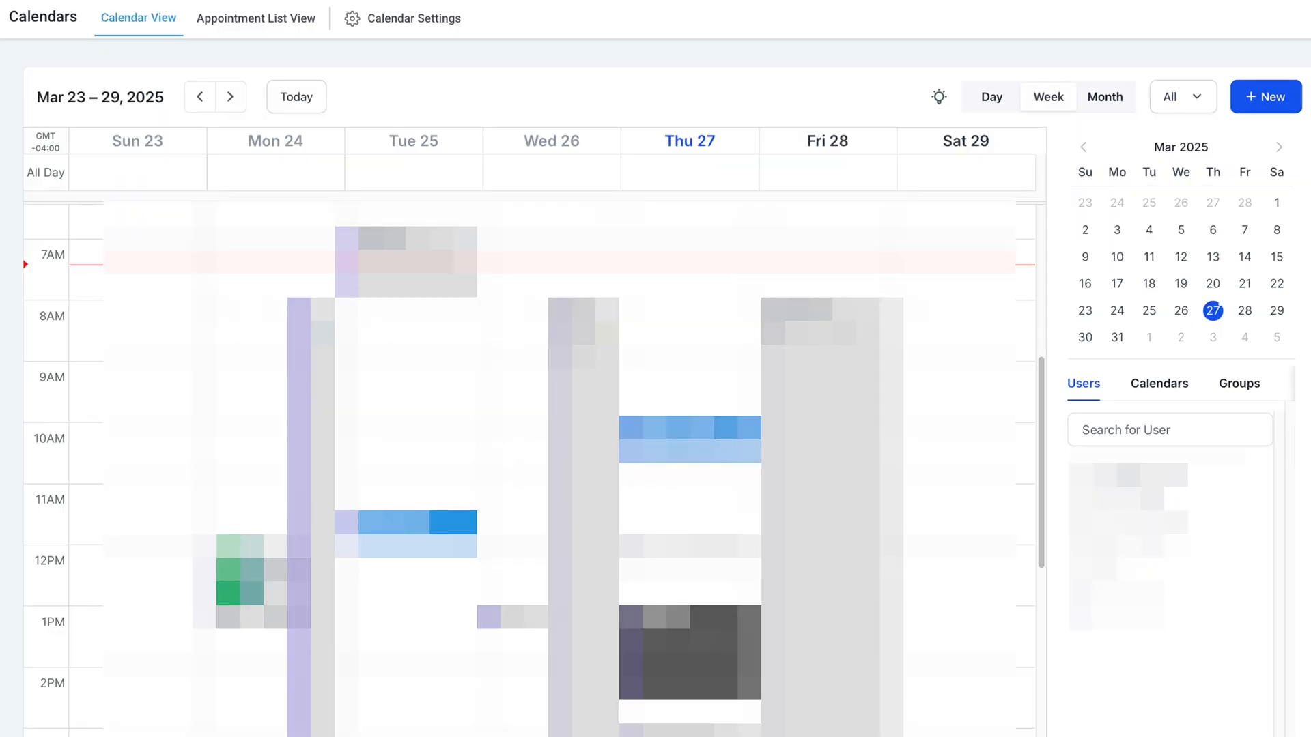
{"action": "scroll", "scroll_direction": "down", "scroll_amount": 3}
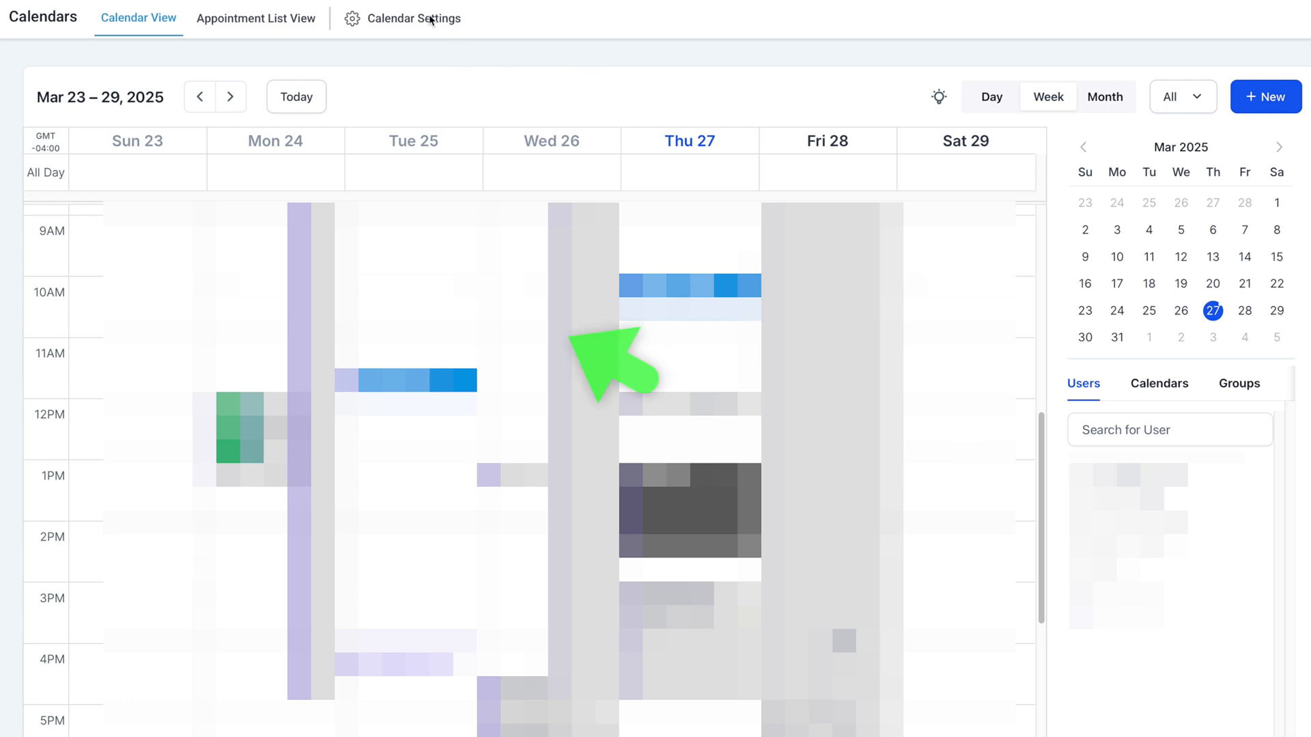
{"action": "left_click", "coordinate": [412, 17]}
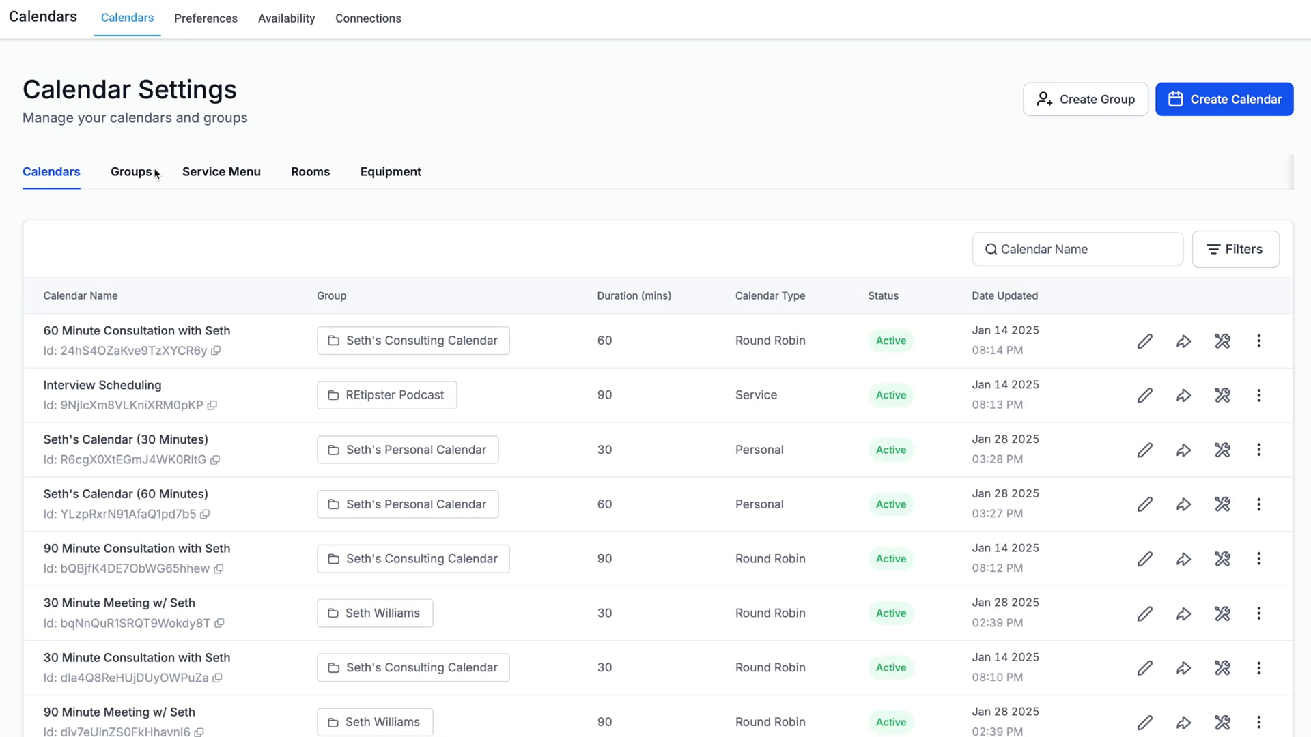
From Groups, share the first group's booking page and choose the 60-minute meeting.
{"action": "left_click", "coordinate": [131, 172]}
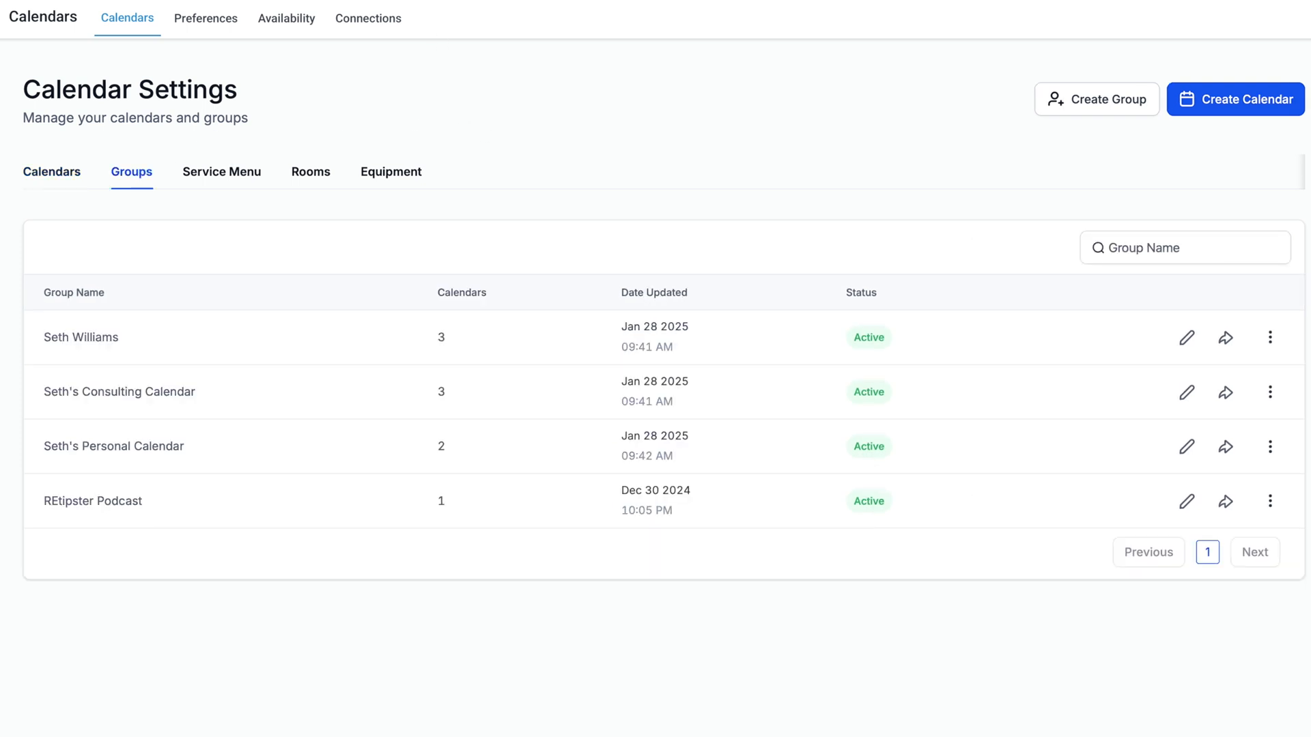
{"action": "mouse_move", "coordinate": [1227, 337]}
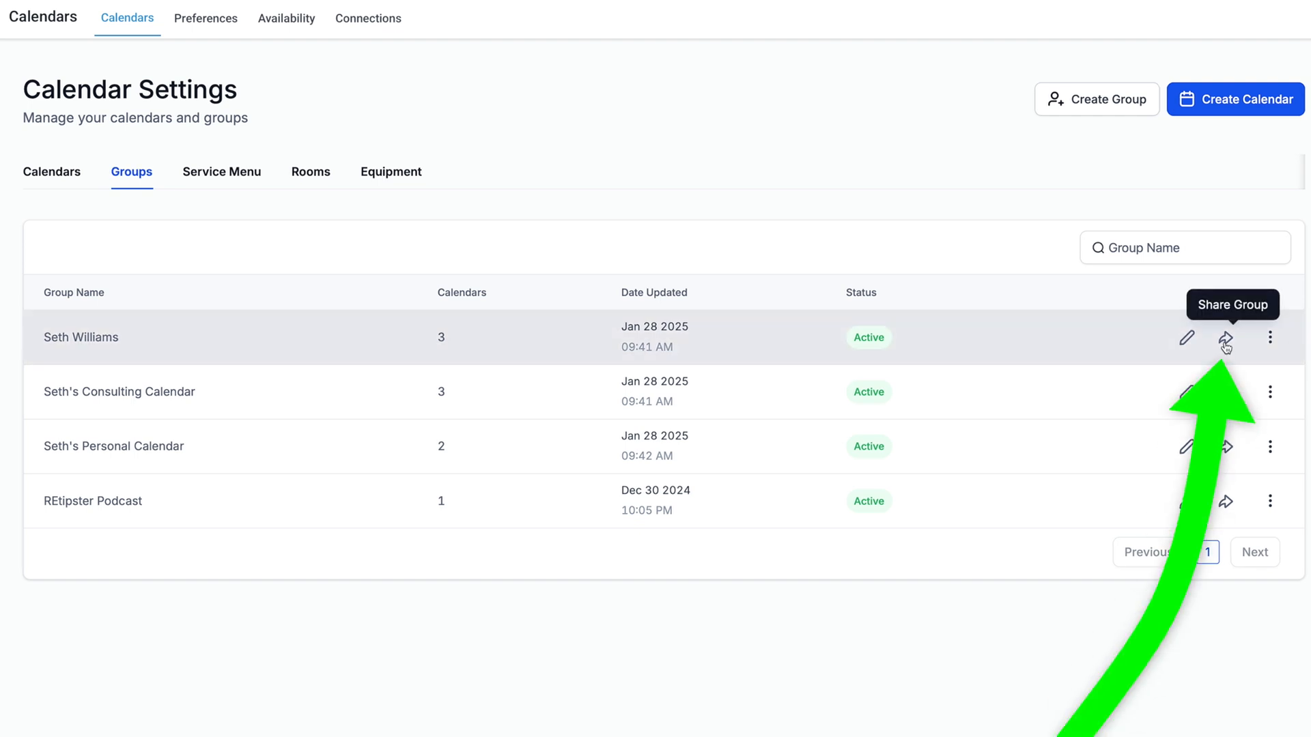
{"action": "left_click", "coordinate": [1223, 337]}
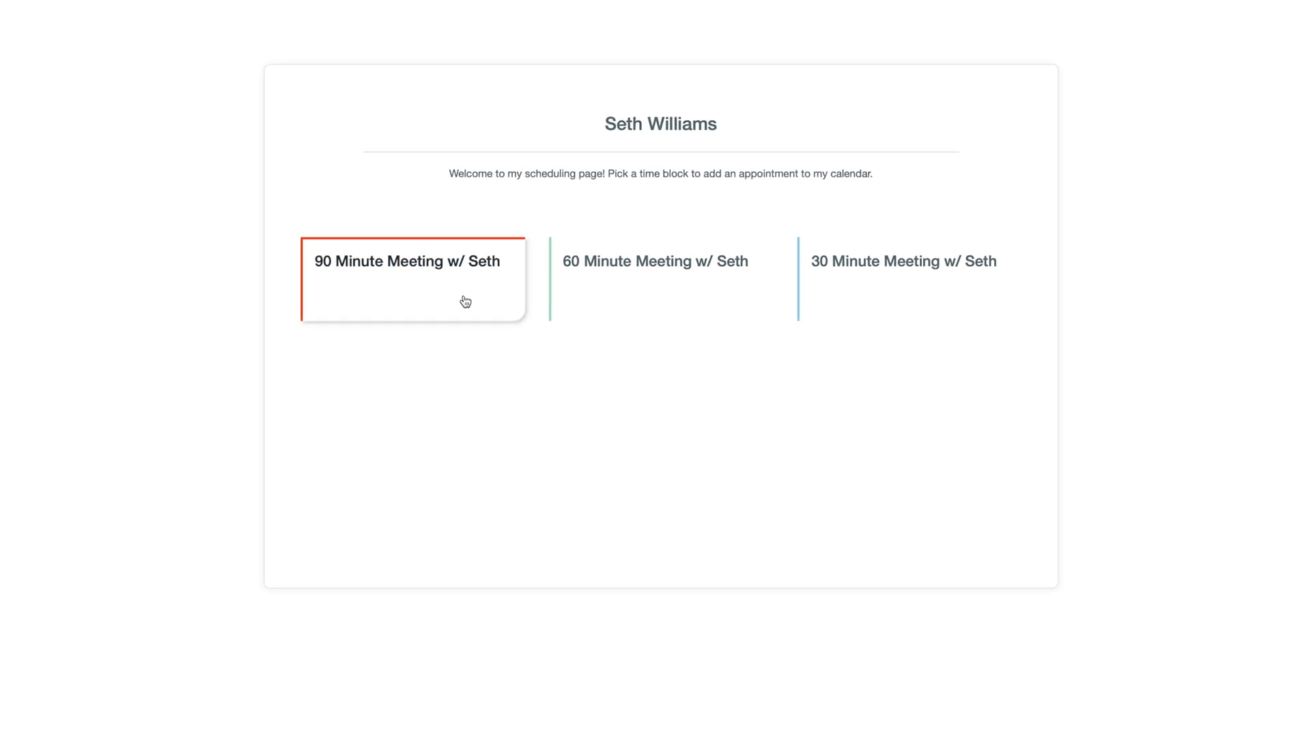
{"action": "left_click", "coordinate": [654, 261]}
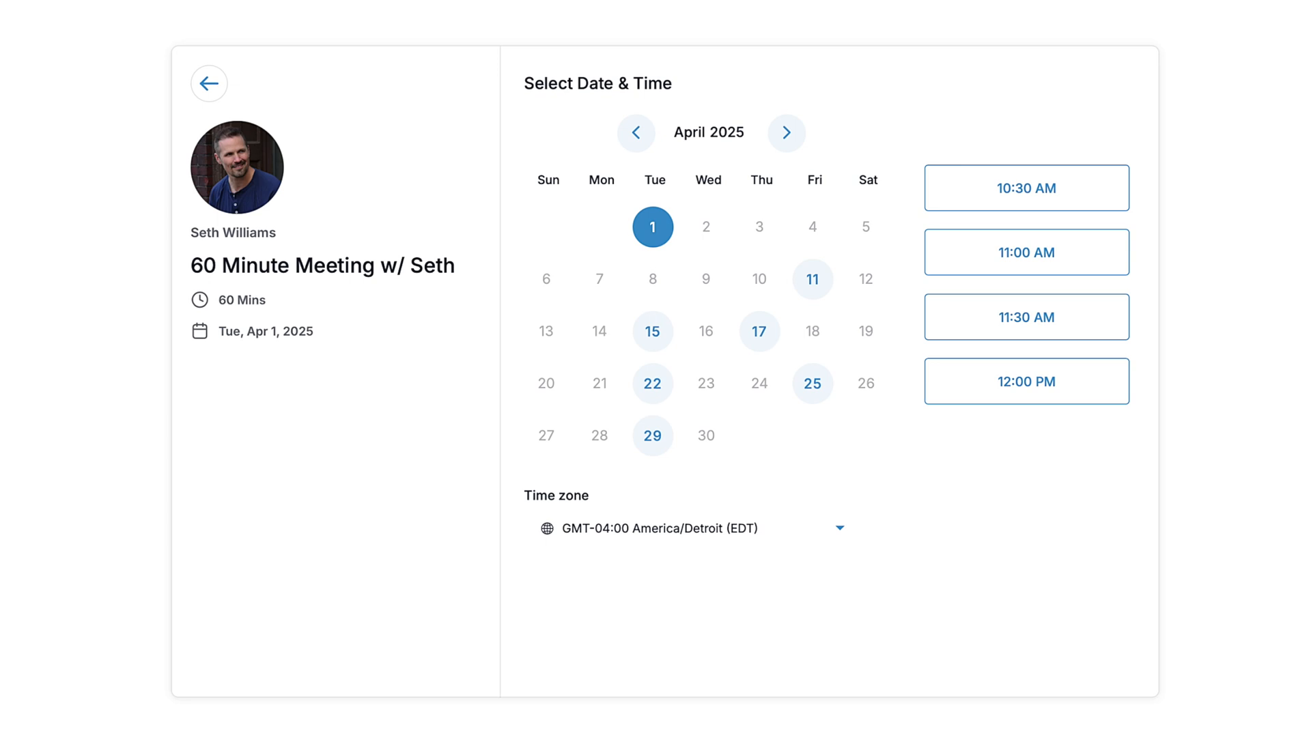
Check available 60-minute meeting times on April 11 and April 17 in the booking preview.
{"action": "left_click", "coordinate": [811, 278]}
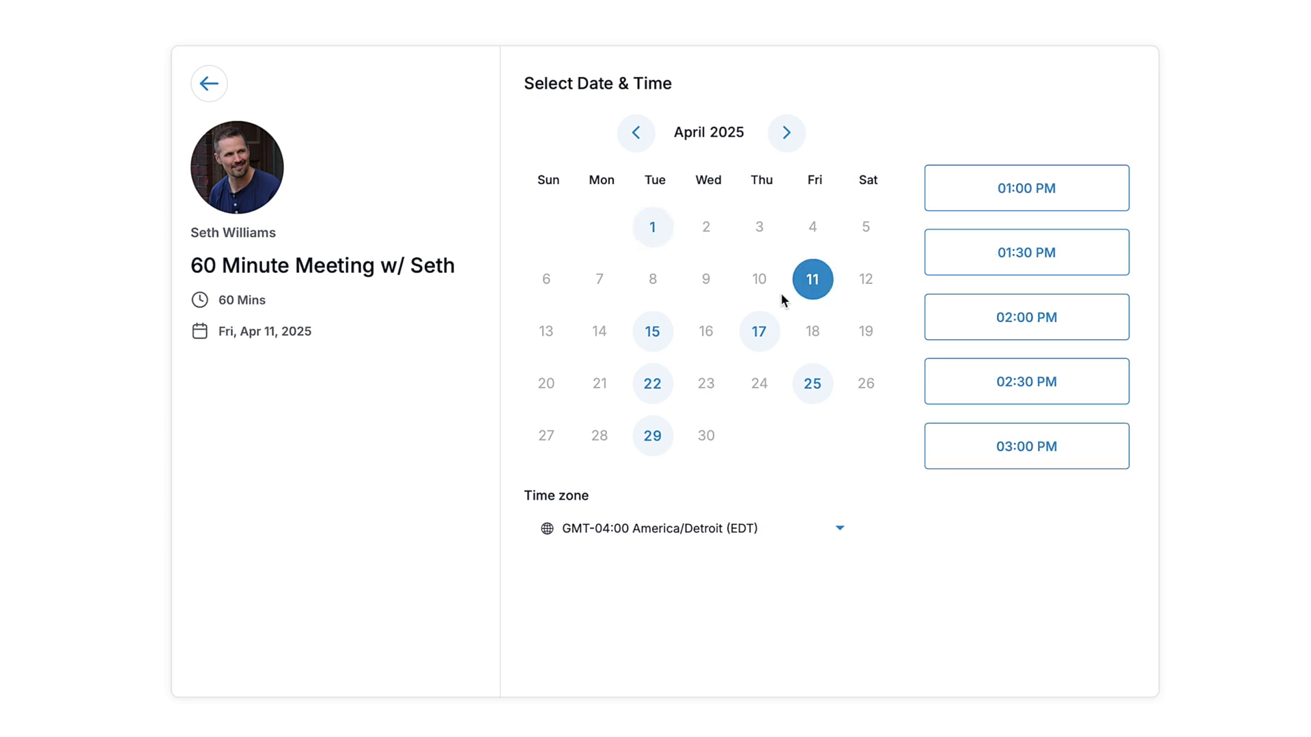
{"action": "mouse_move", "coordinate": [758, 330]}
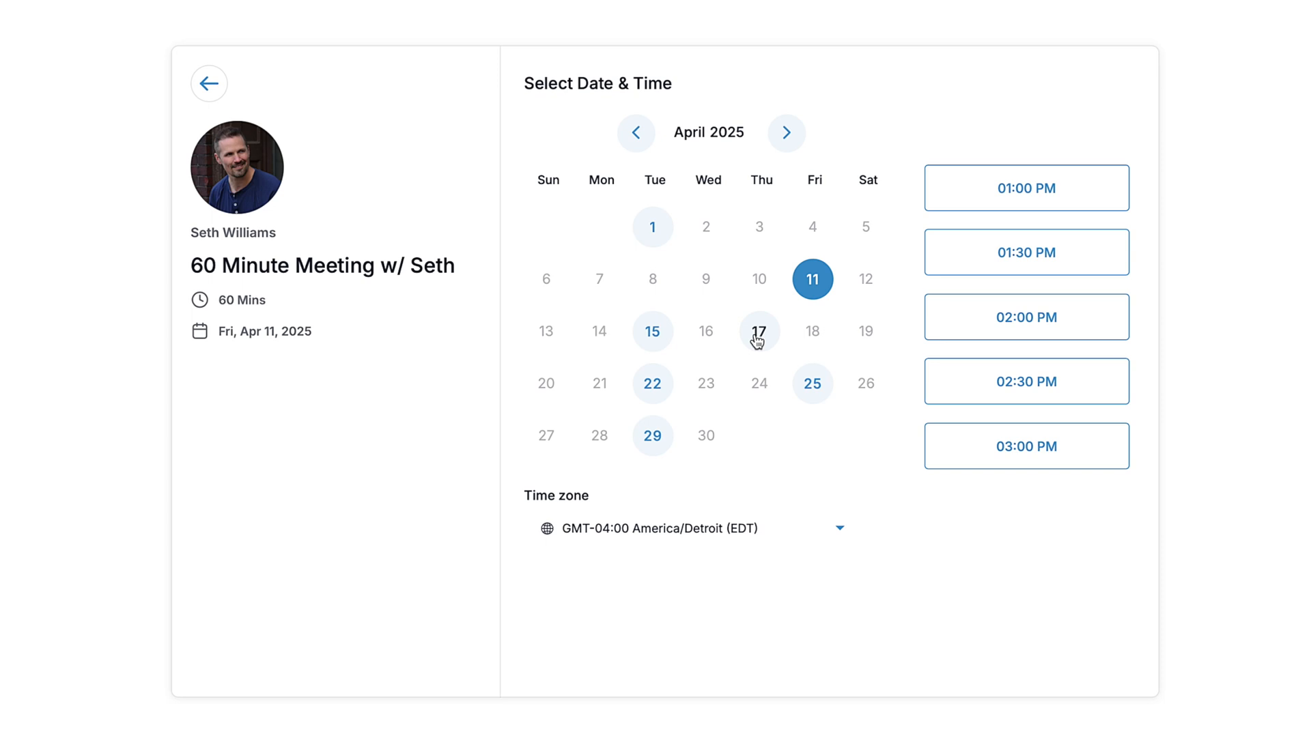
{"action": "left_click", "coordinate": [1026, 188]}
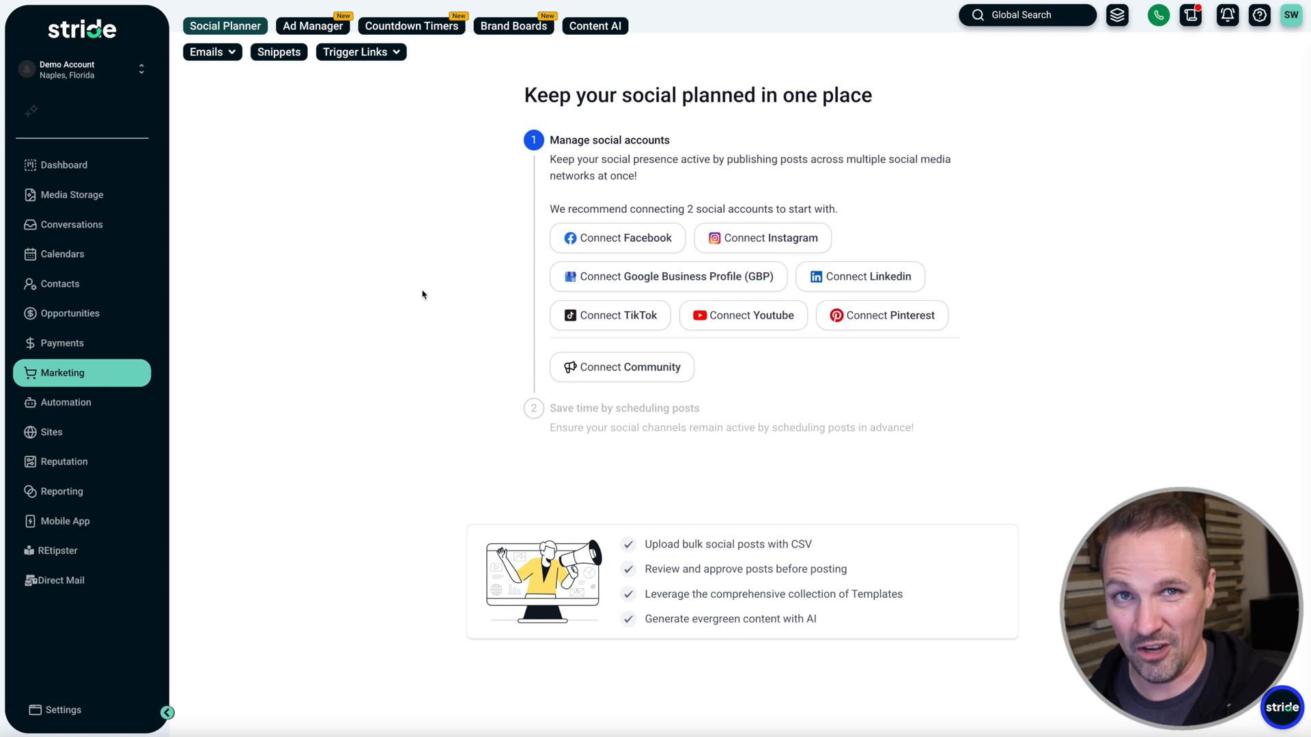
View Media Storage with its single Relocated Item folder, then return to the Dashboard.
{"action": "left_click", "coordinate": [71, 196]}
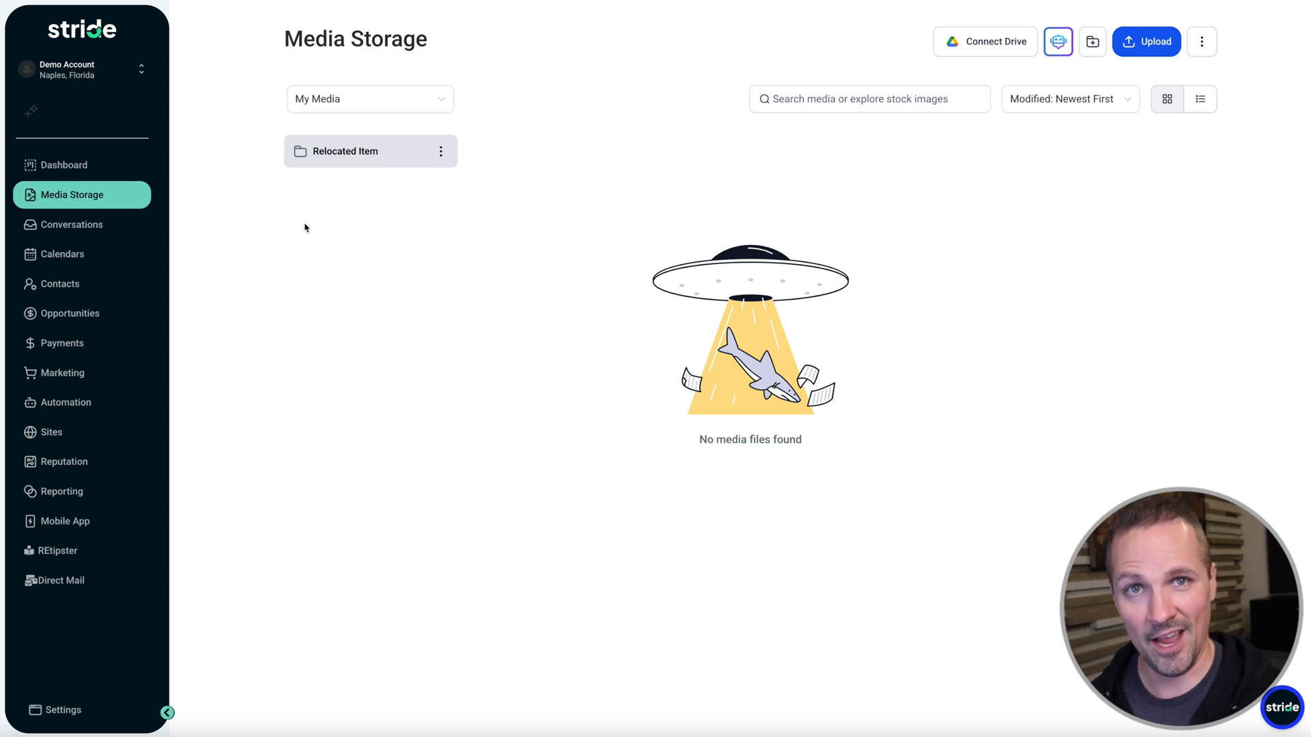
{"action": "left_click", "coordinate": [63, 166]}
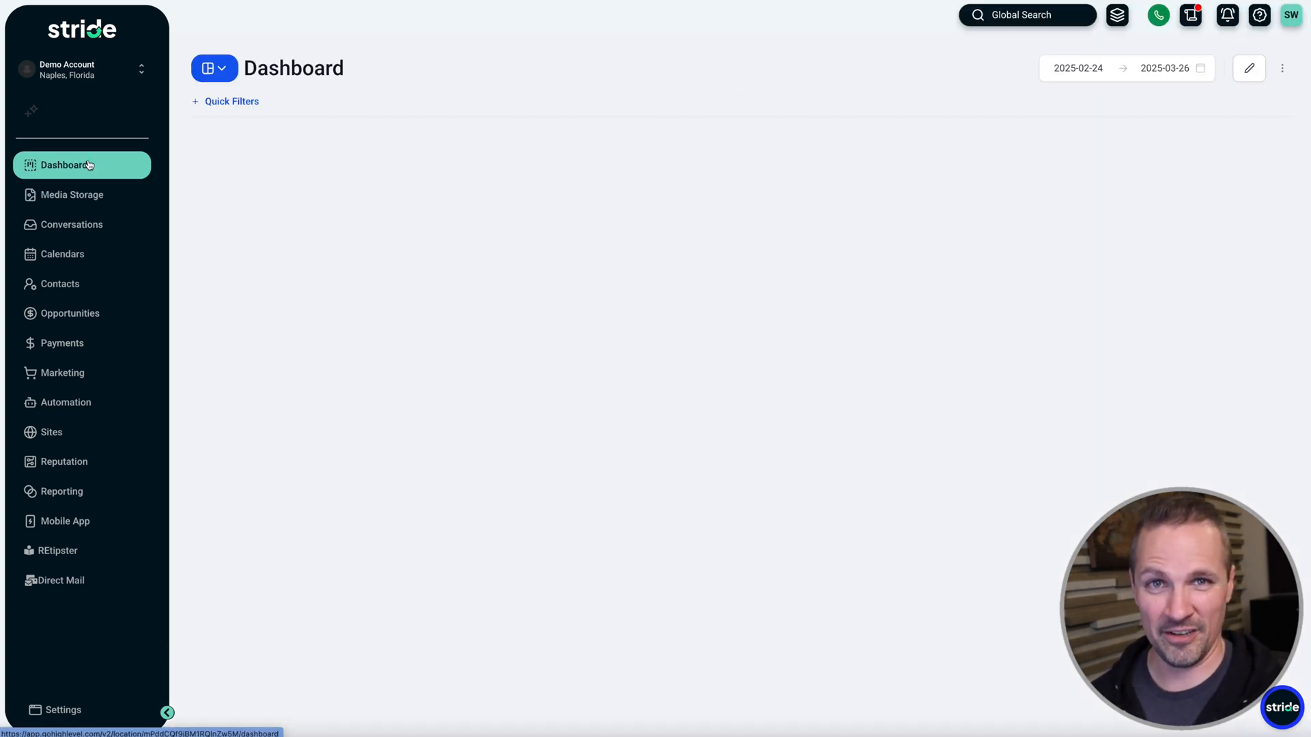